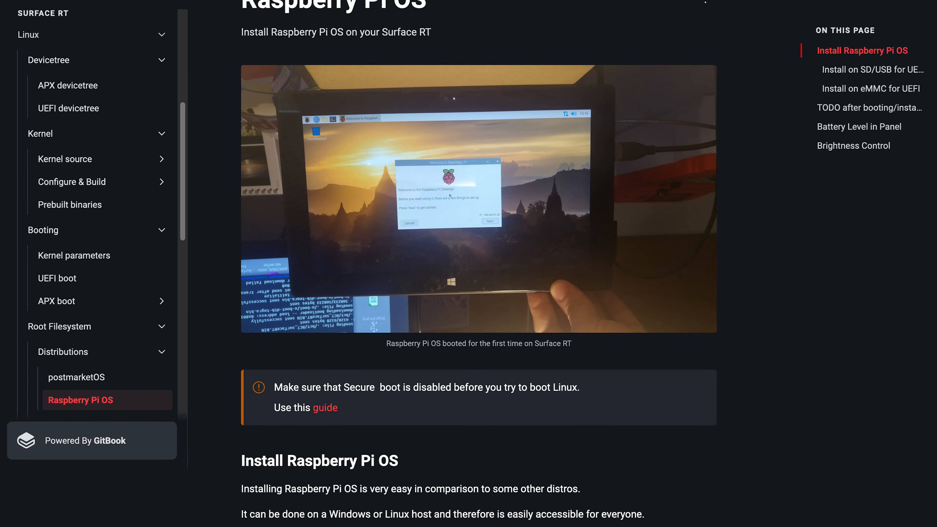
Scroll down the Bare Metal Recovery page through the Download list of device recovery images.
{"action": "scroll", "scroll_direction": "down", "scroll_amount": 3}
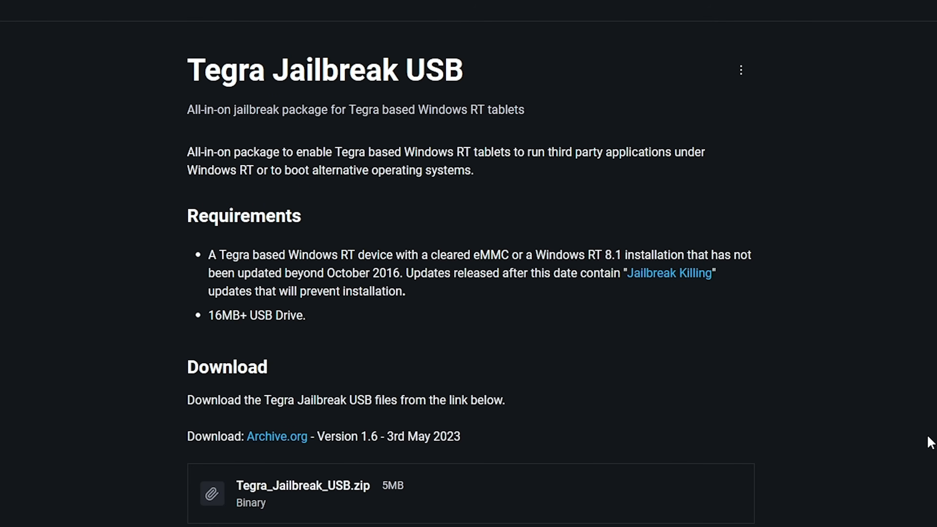
{"action": "mouse_move", "coordinate": [591, 273]}
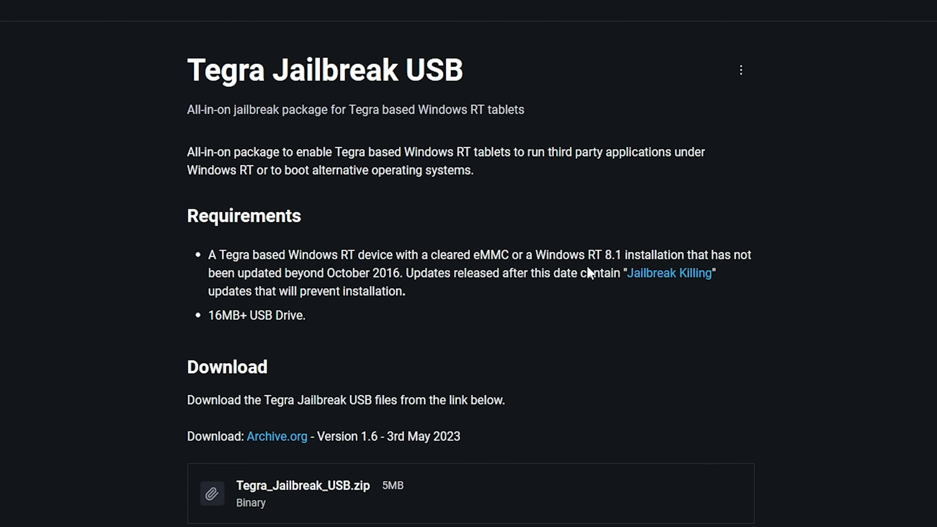
{"action": "mouse_move", "coordinate": [522, 302]}
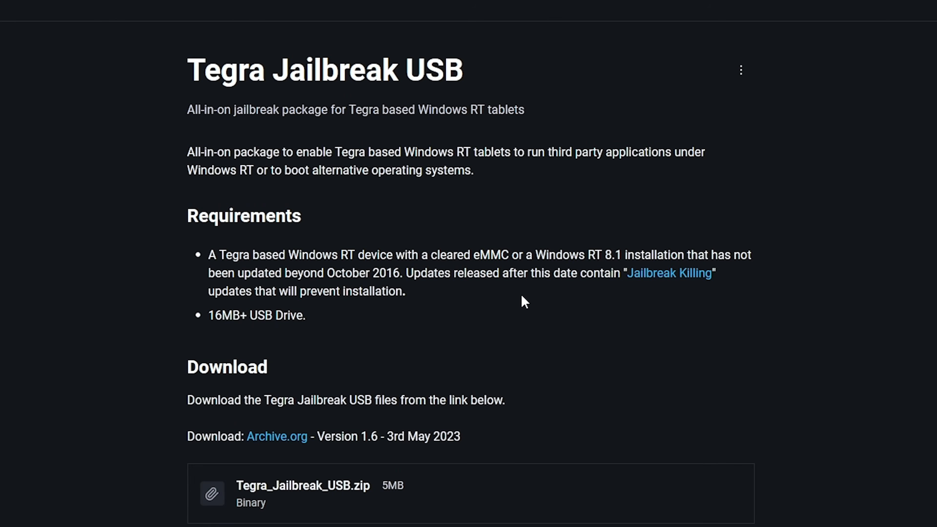
{"action": "mouse_move", "coordinate": [264, 450]}
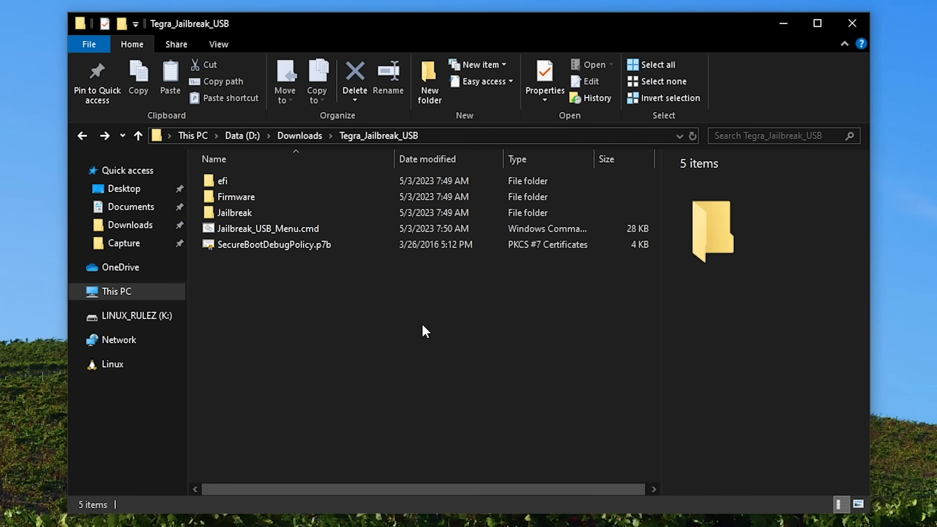
{"action": "mouse_move", "coordinate": [402, 287]}
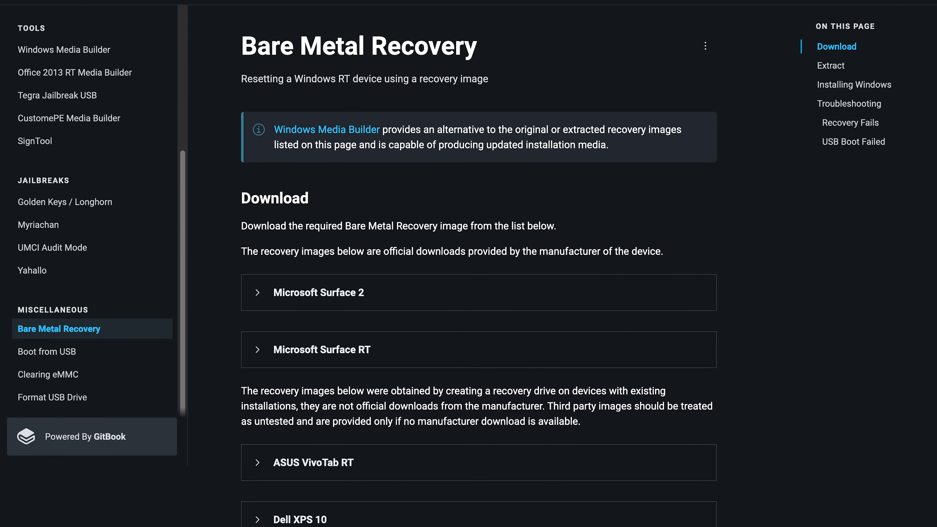
{"action": "scroll", "scroll_direction": "down", "scroll_amount": 3}
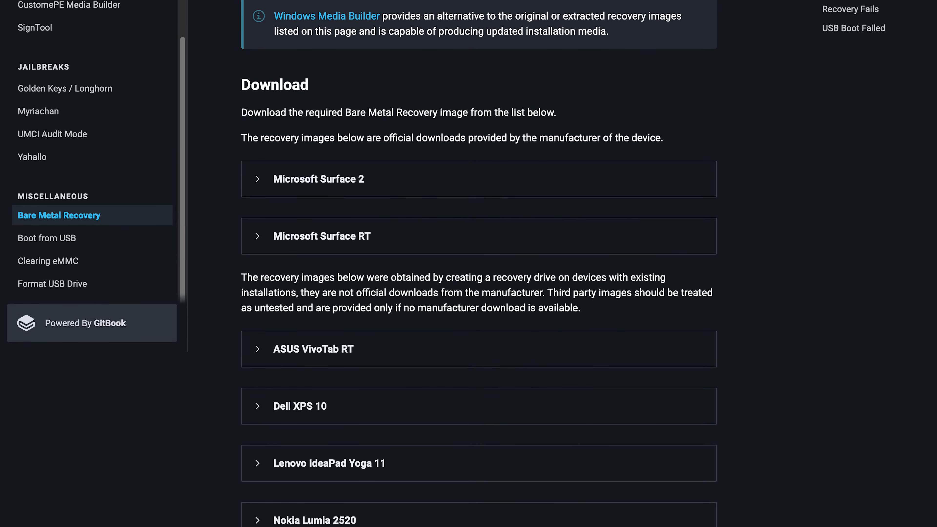
{"action": "scroll", "scroll_direction": "down", "scroll_amount": 3}
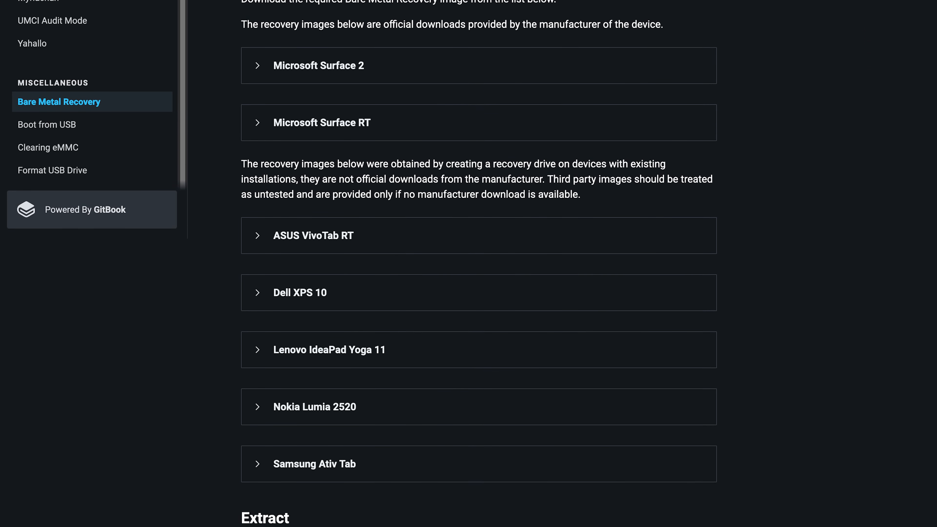
{"action": "scroll", "scroll_direction": "down", "scroll_amount": 3}
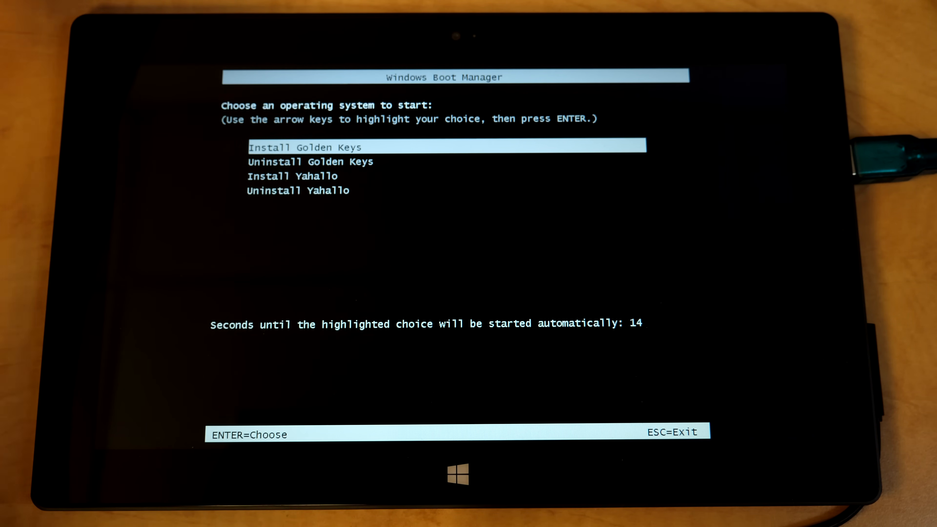
Start Install Golden Keys and choose Accept and Install in the Secure Boot Debug Policy Applicator.
{"action": "key", "text": "enter"}
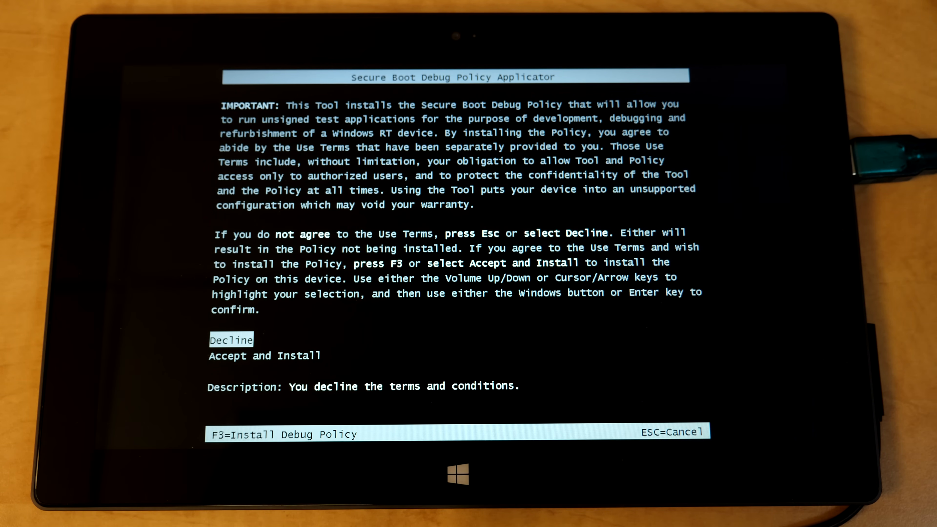
{"action": "key", "text": "Down"}
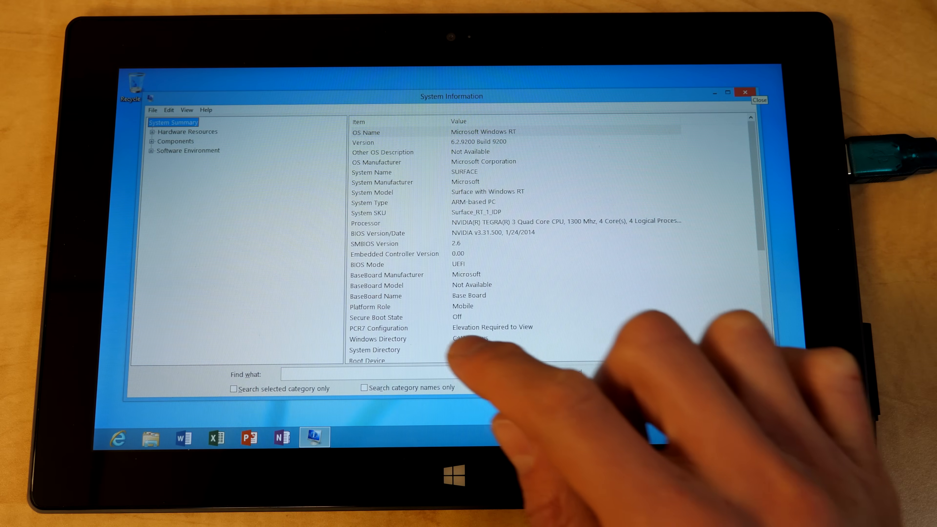
Shut the Surface RT down from Settings > Power after confirming Secure Boot State is Off.
{"action": "left_click", "coordinate": [389, 317]}
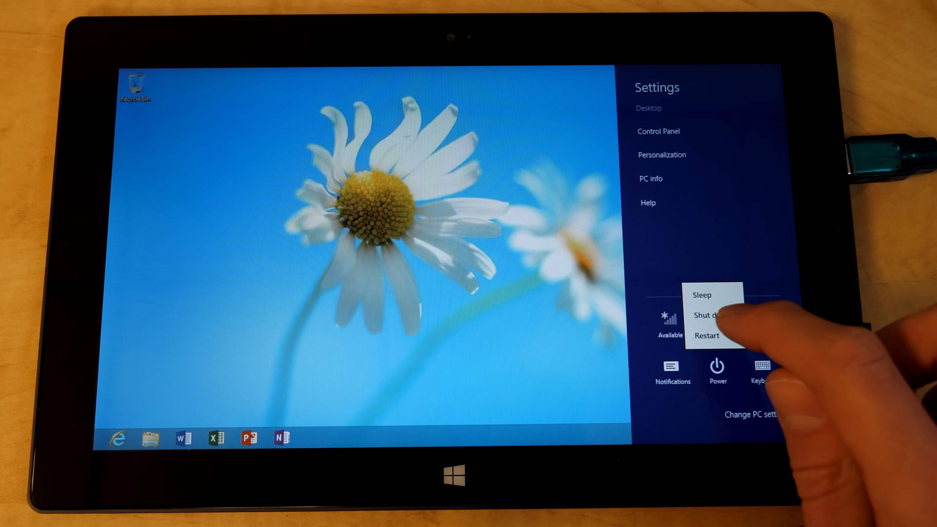
{"action": "left_click", "coordinate": [711, 315]}
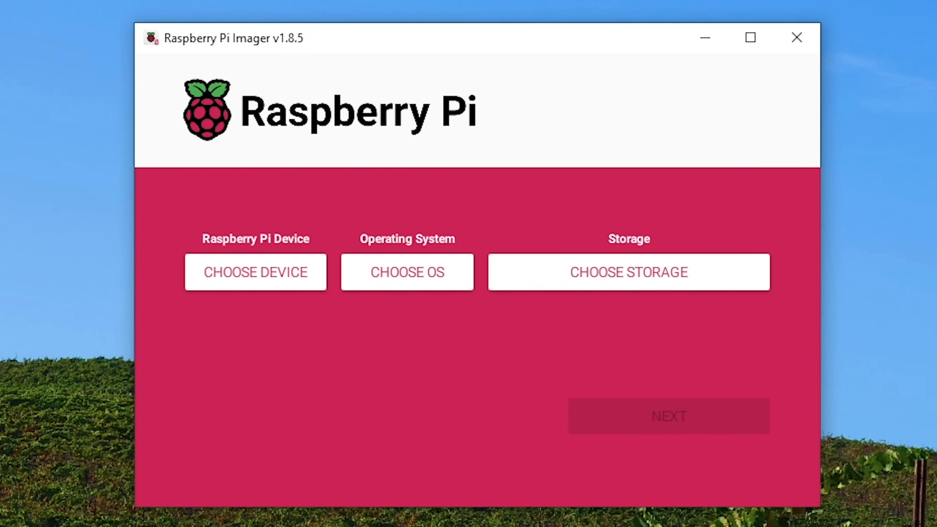
{"action": "mouse_move", "coordinate": [520, 388]}
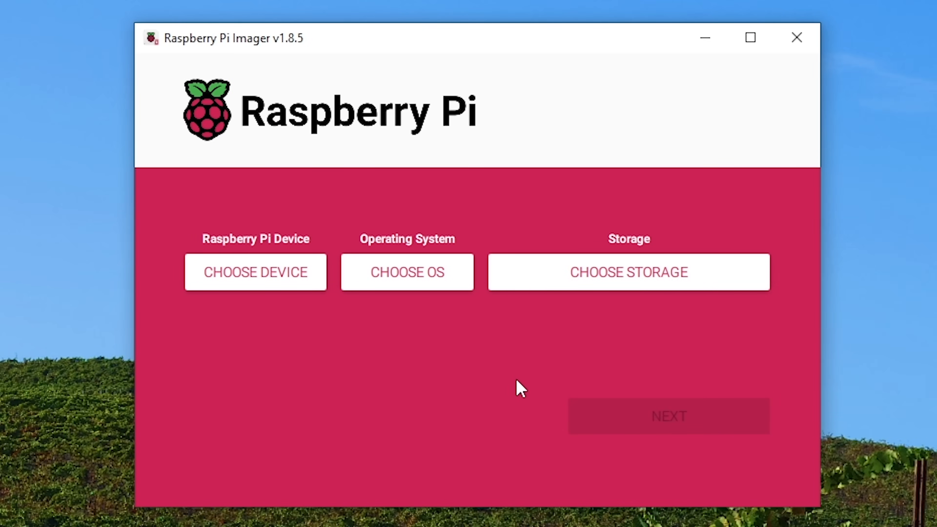
{"action": "mouse_move", "coordinate": [521, 378]}
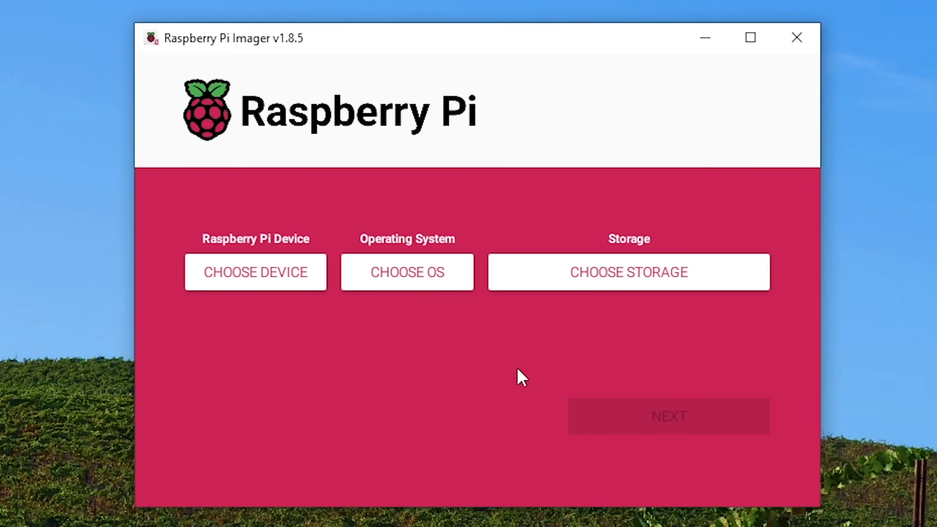
Target Raspberry Pi OS (32-bit) with no device filtering at the Memorex USB drive and continue.
{"action": "left_click", "coordinate": [255, 272]}
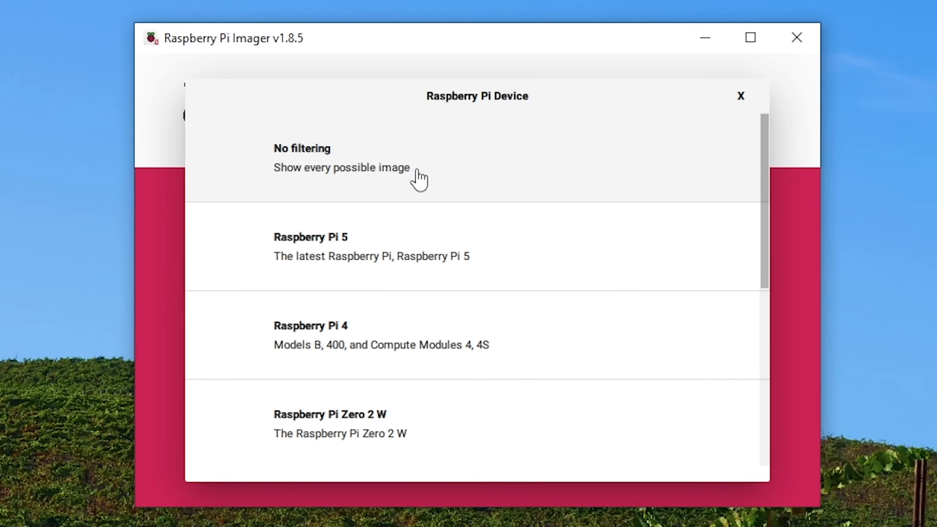
{"action": "left_click", "coordinate": [341, 157]}
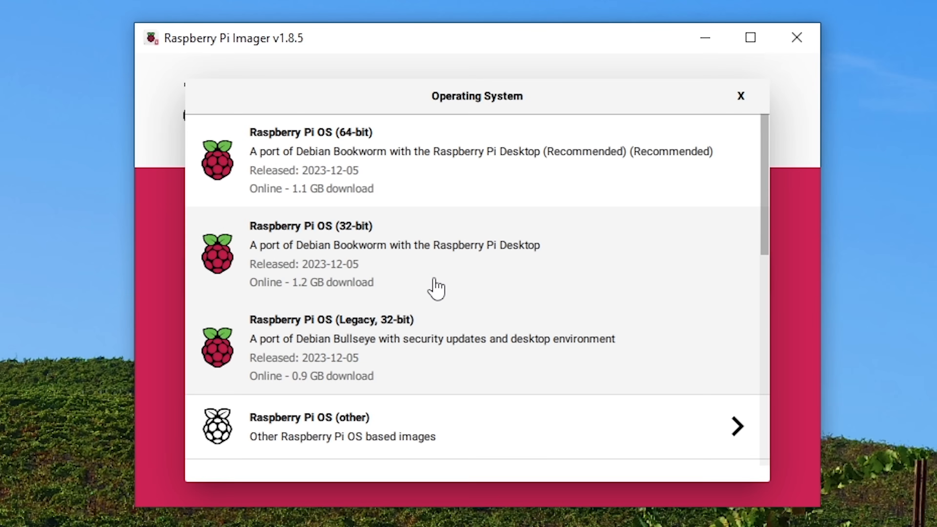
{"action": "mouse_move", "coordinate": [342, 248]}
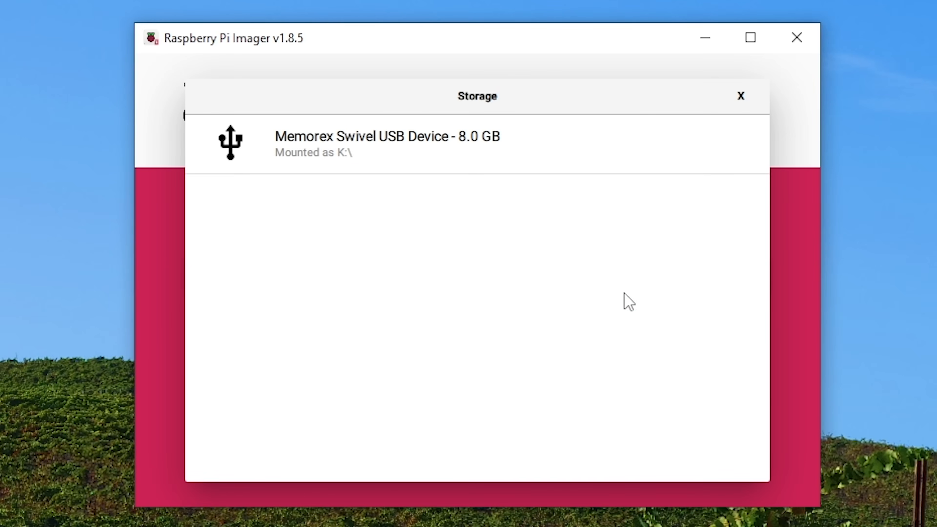
{"action": "left_click", "coordinate": [387, 144]}
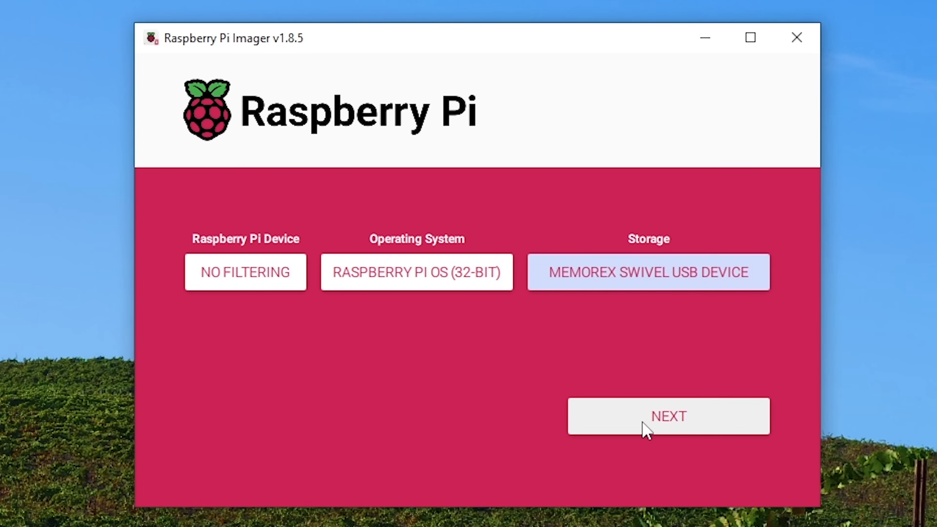
{"action": "left_click", "coordinate": [668, 416]}
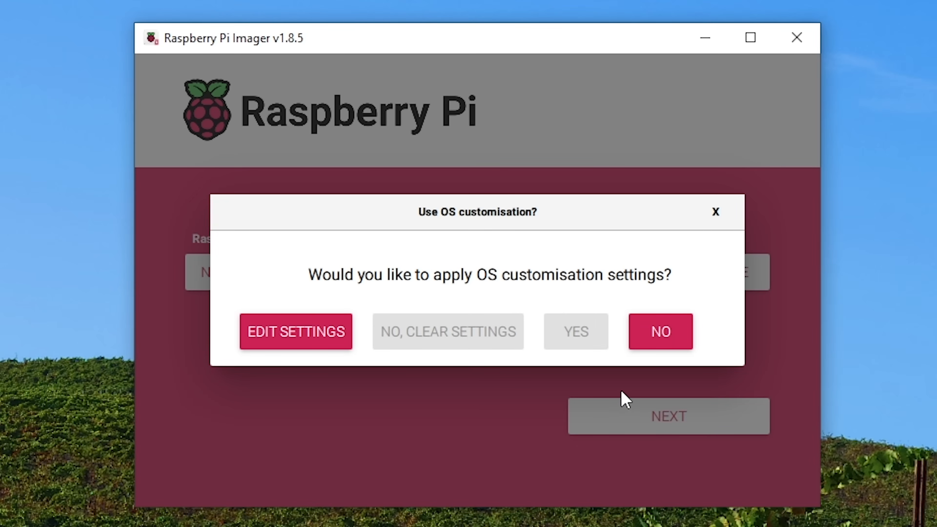
Review the OS customisation settings, save them and answer the data-erase warning.
{"action": "left_click", "coordinate": [295, 331]}
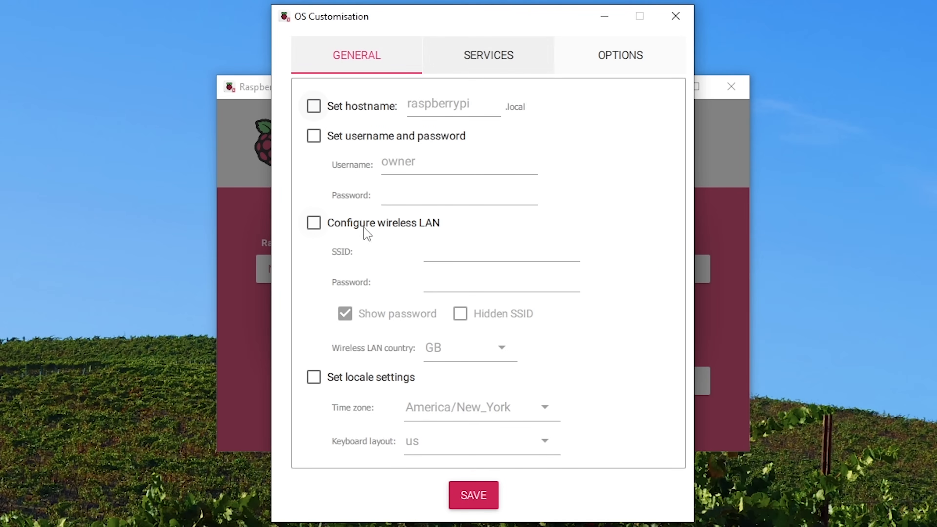
{"action": "mouse_move", "coordinate": [469, 115]}
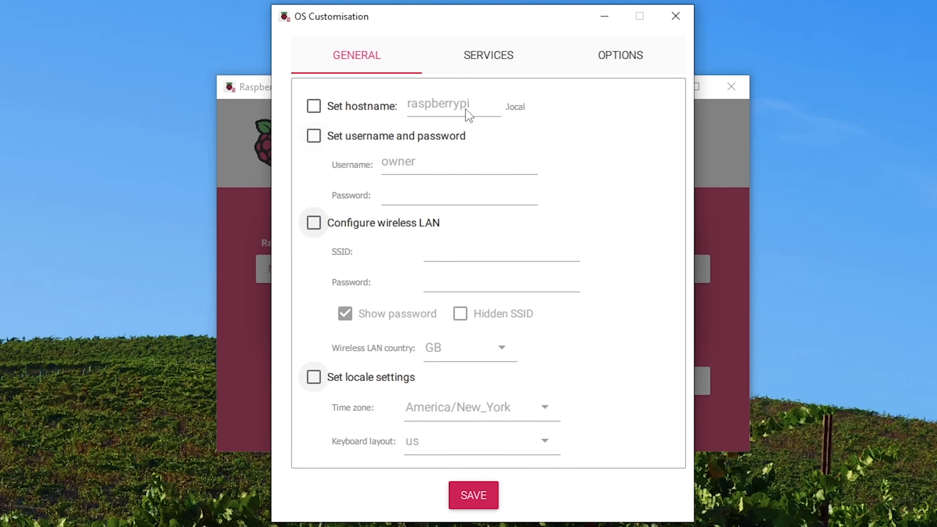
{"action": "left_click", "coordinate": [620, 55]}
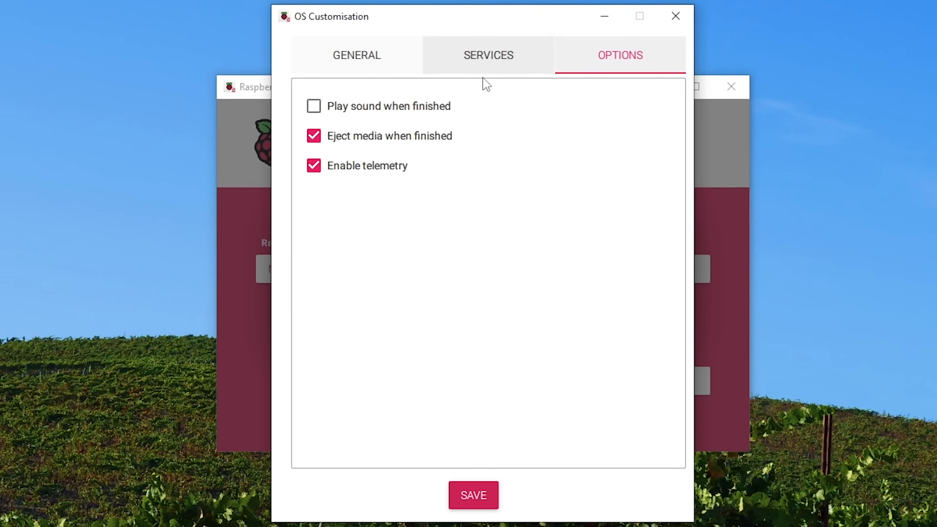
{"action": "left_click", "coordinate": [356, 56]}
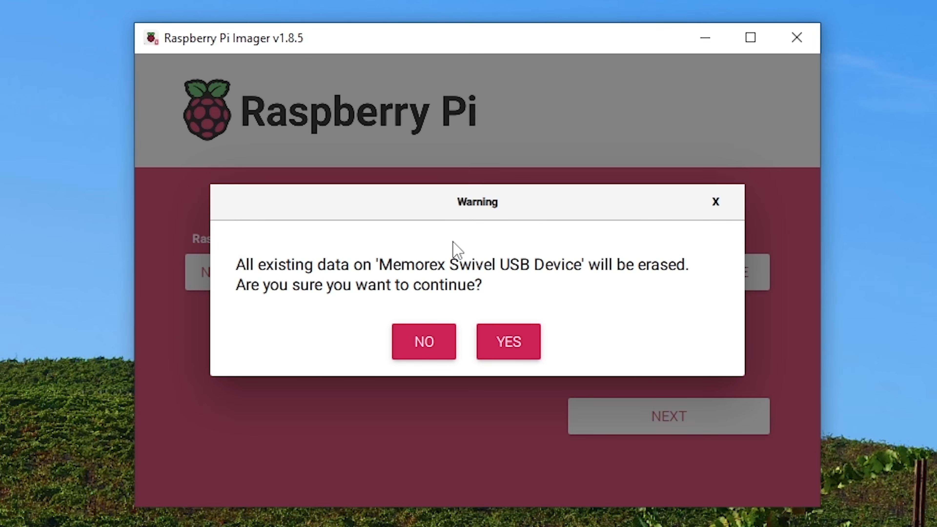
{"action": "mouse_move", "coordinate": [421, 340]}
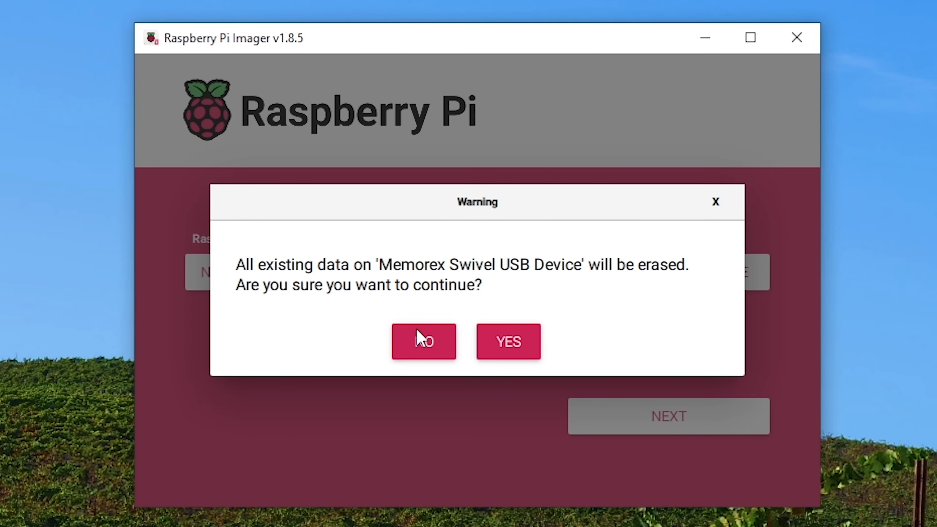
{"action": "left_click", "coordinate": [507, 341]}
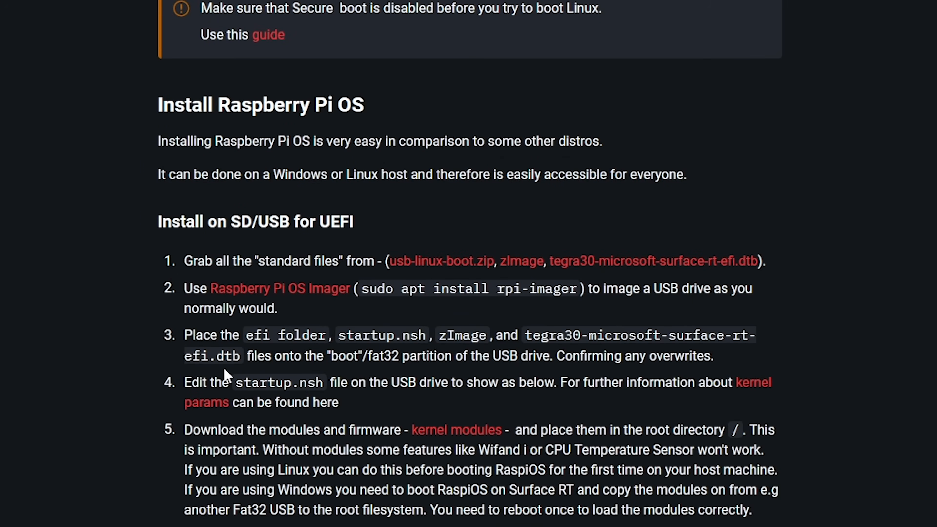
{"action": "mouse_move", "coordinate": [305, 101]}
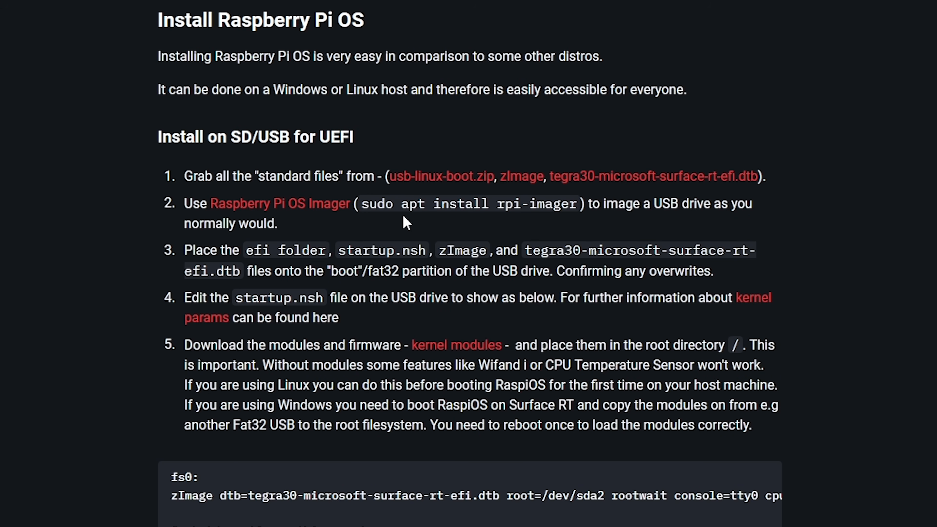
{"action": "mouse_move", "coordinate": [442, 176]}
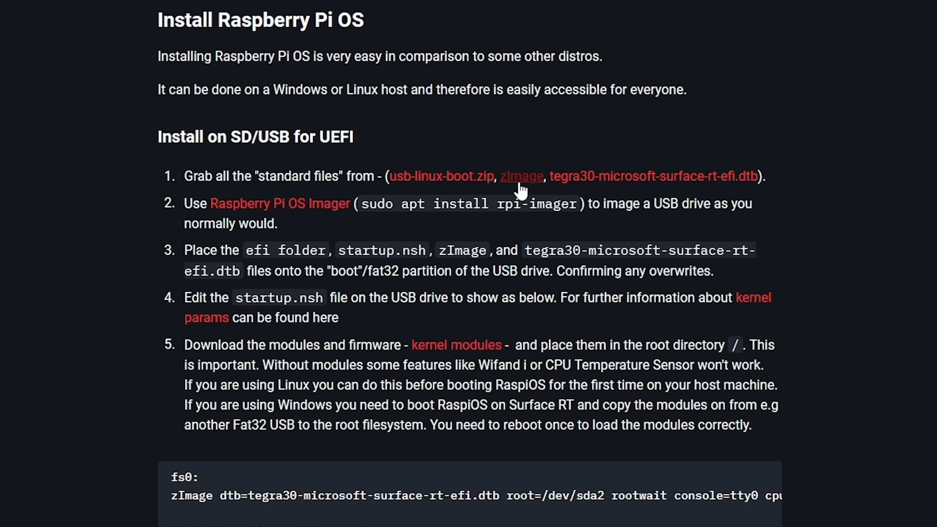
{"action": "mouse_move", "coordinate": [538, 183]}
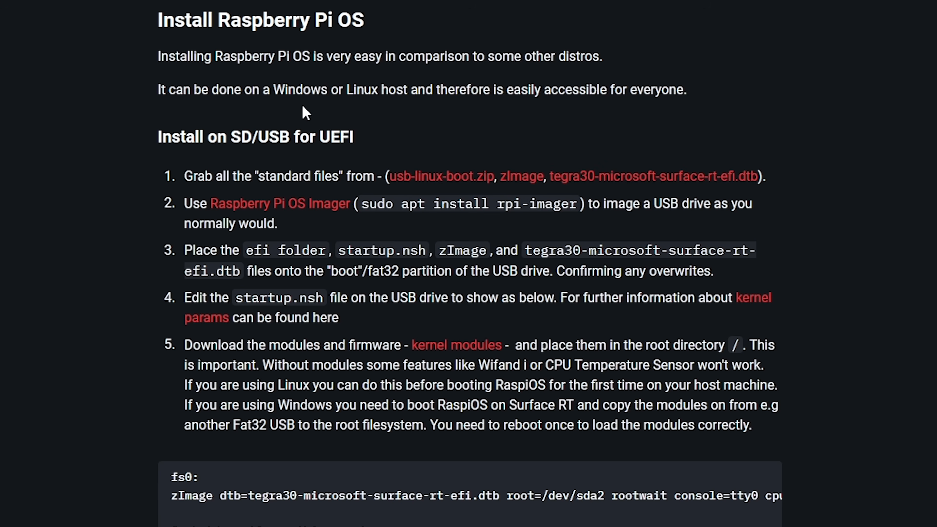
Follow the Linux-Kernel-Download link and enter the newest 2022-02-13 folder of the file mirror.
{"action": "scroll", "scroll_direction": "down", "scroll_amount": 3}
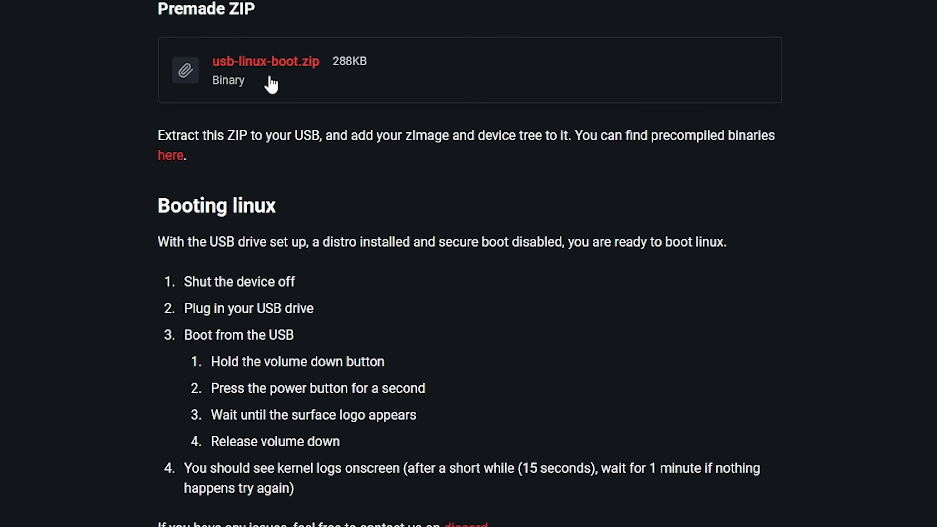
{"action": "mouse_move", "coordinate": [269, 84]}
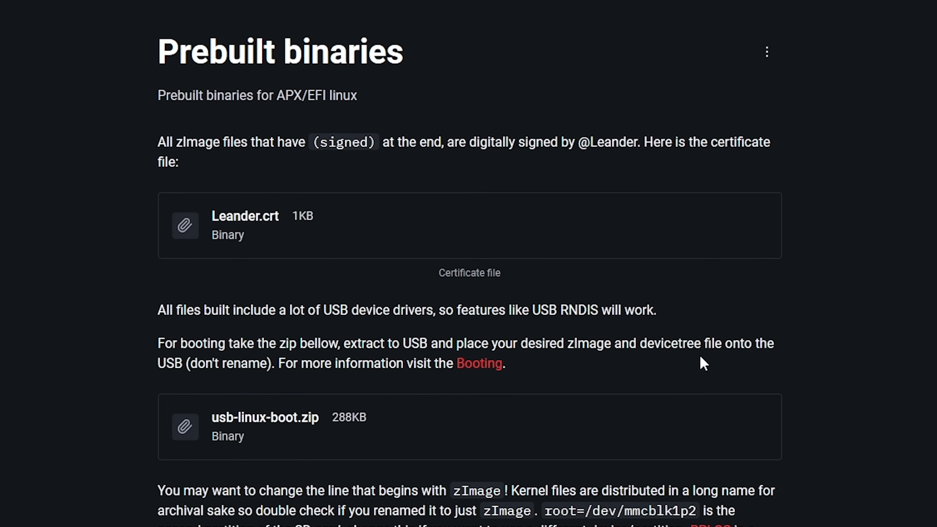
{"action": "scroll", "scroll_direction": "down", "scroll_amount": 3}
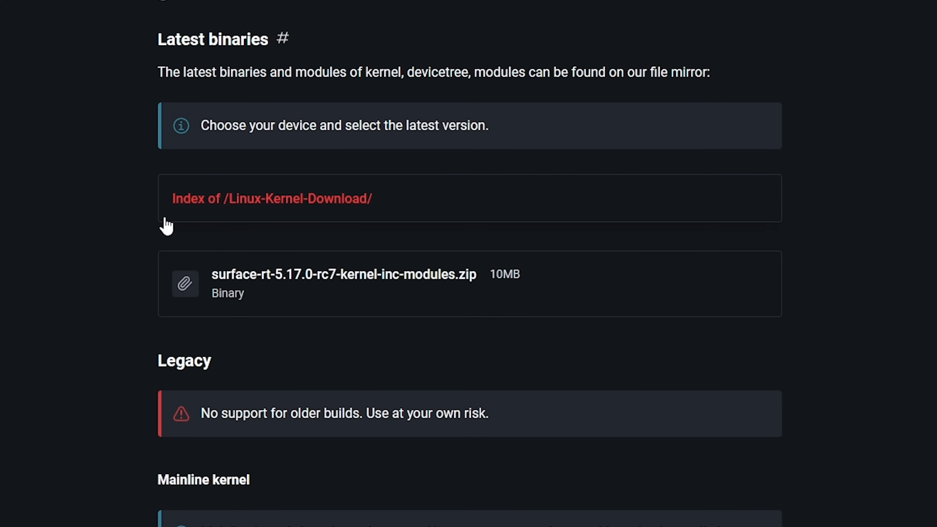
{"action": "left_click", "coordinate": [271, 198]}
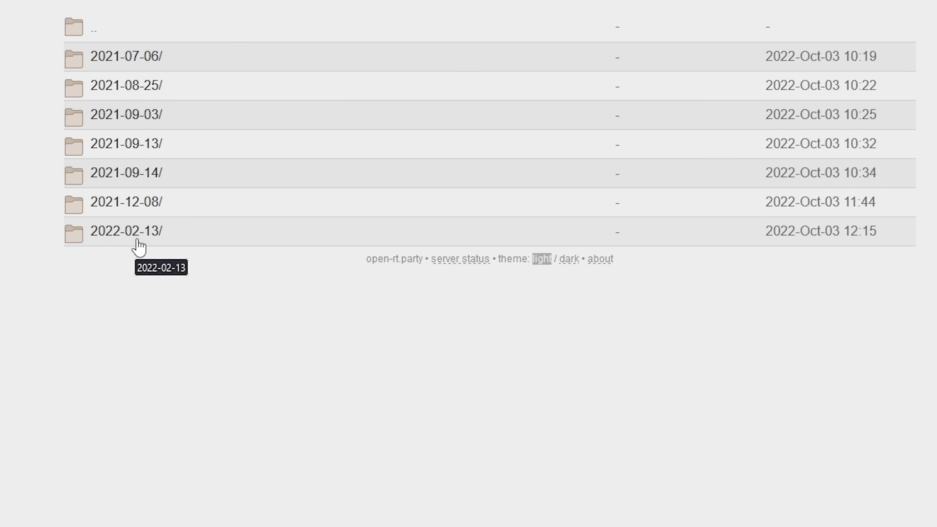
{"action": "left_click", "coordinate": [126, 231]}
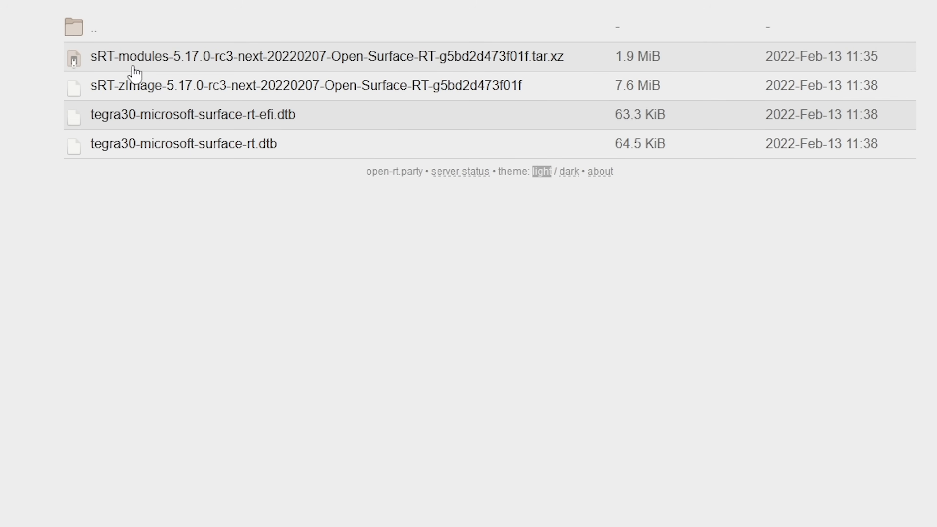
{"action": "mouse_move", "coordinate": [195, 134]}
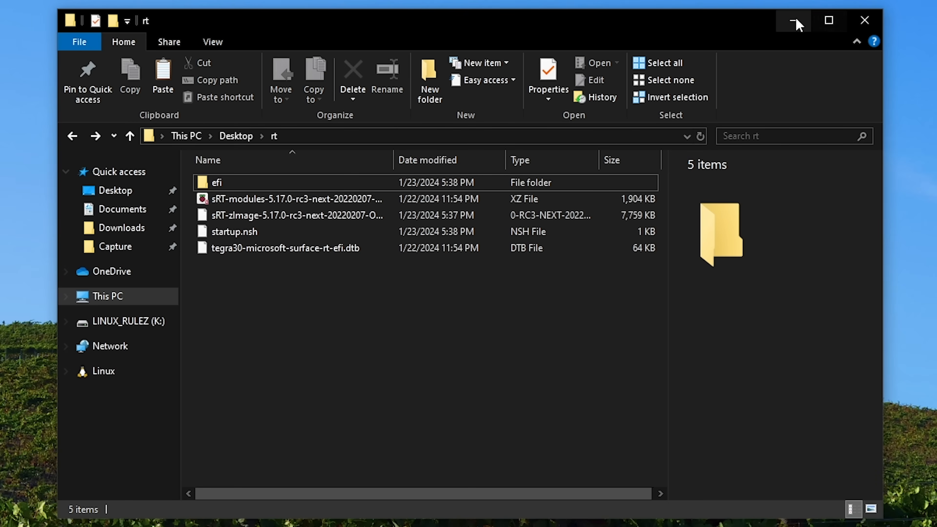
Dismiss the write-complete message and close Raspberry Pi Imager.
{"action": "left_click", "coordinate": [793, 21]}
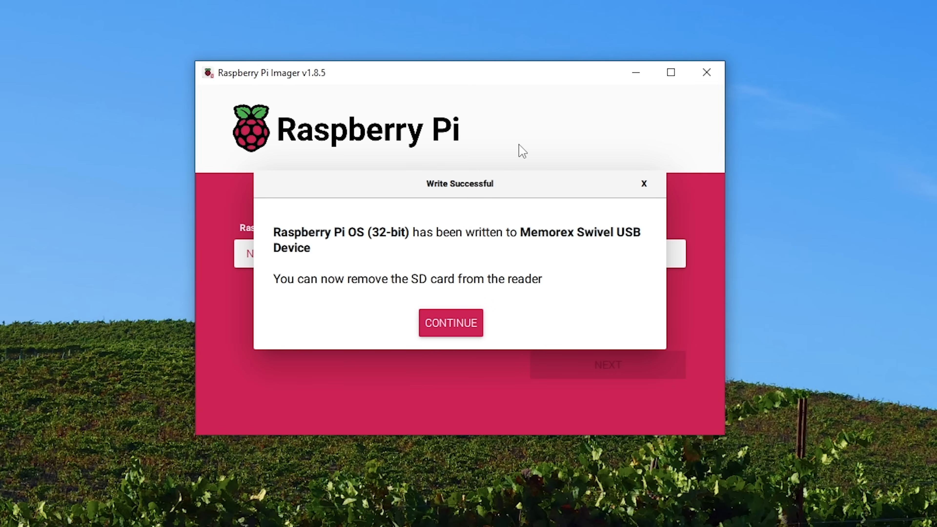
{"action": "left_click", "coordinate": [450, 323]}
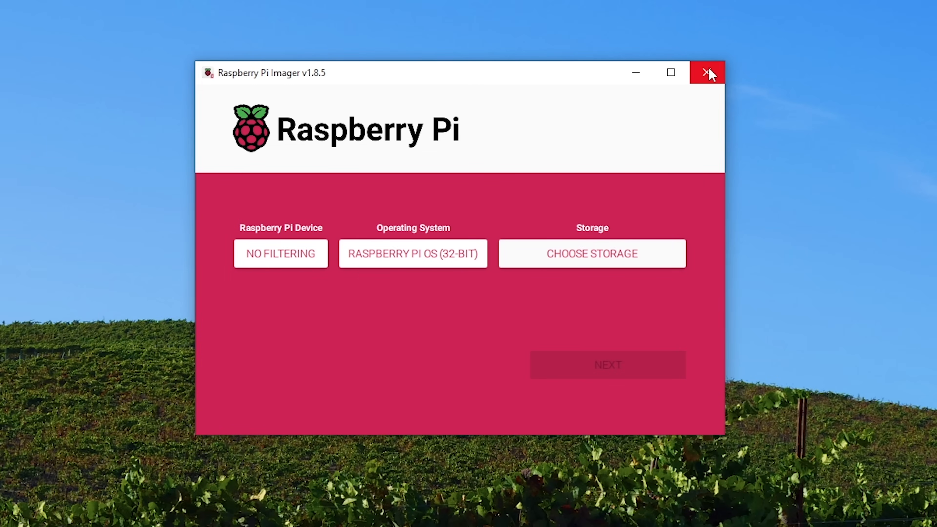
{"action": "left_click", "coordinate": [707, 73]}
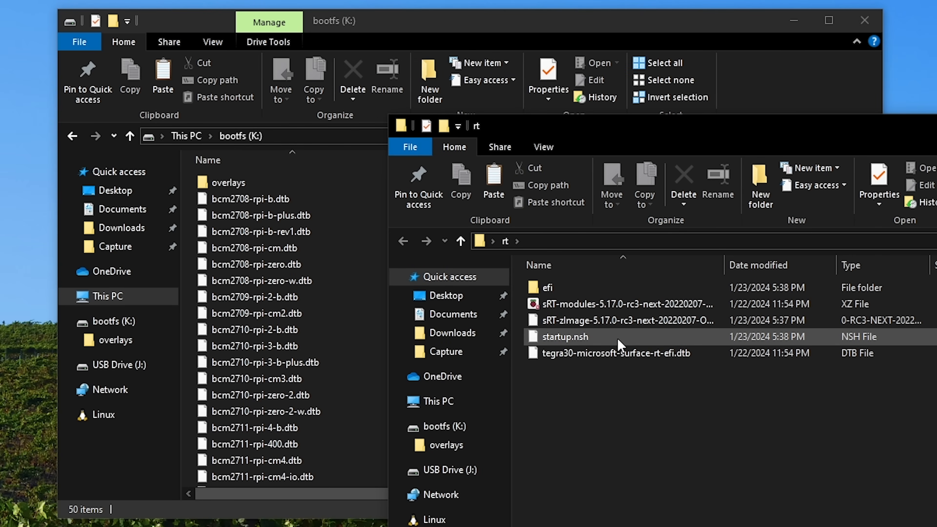
Rename the sRT-zImage kernel file to plain zImage, accepting the extension change.
{"action": "left_click", "coordinate": [622, 320]}
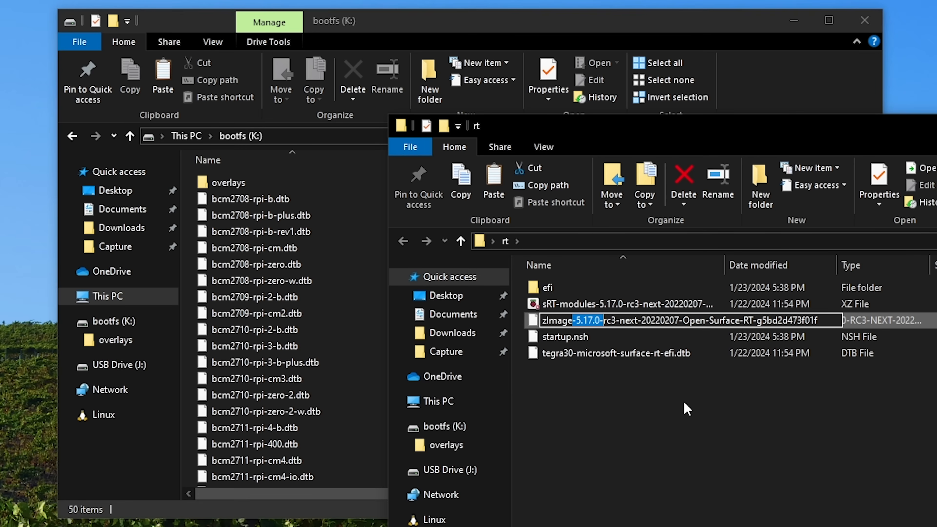
{"action": "key", "text": "enter"}
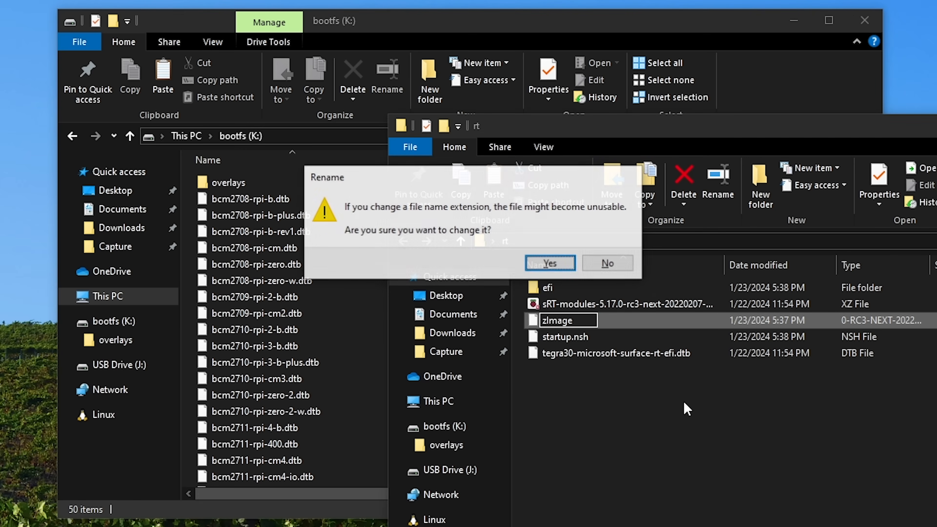
{"action": "left_click", "coordinate": [548, 263]}
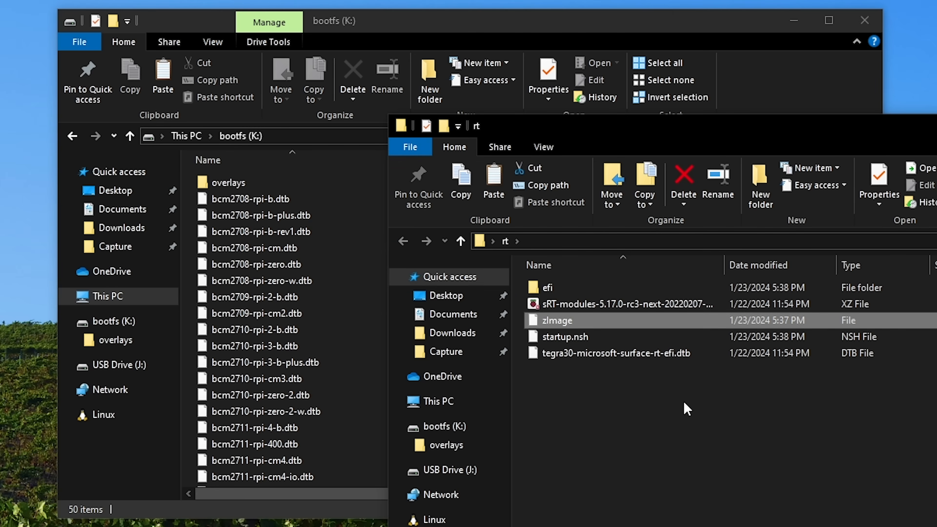
Open startup.nsh with Notepad via Open with > More apps.
{"action": "left_click", "coordinate": [565, 337]}
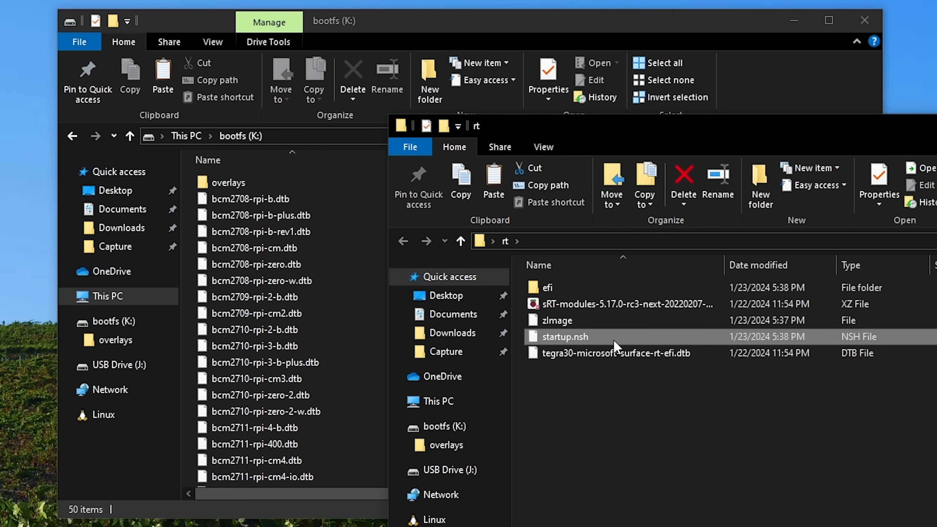
{"action": "right_click", "coordinate": [559, 338]}
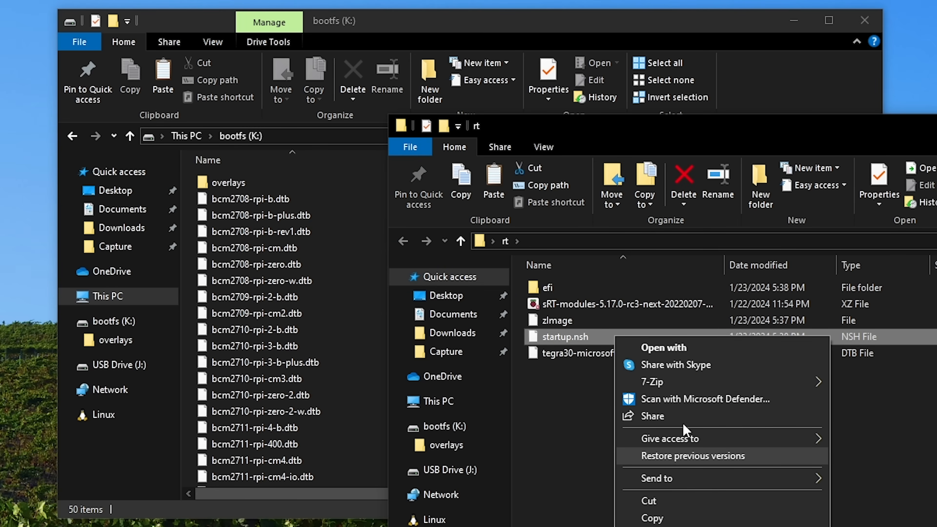
{"action": "left_click", "coordinate": [663, 347]}
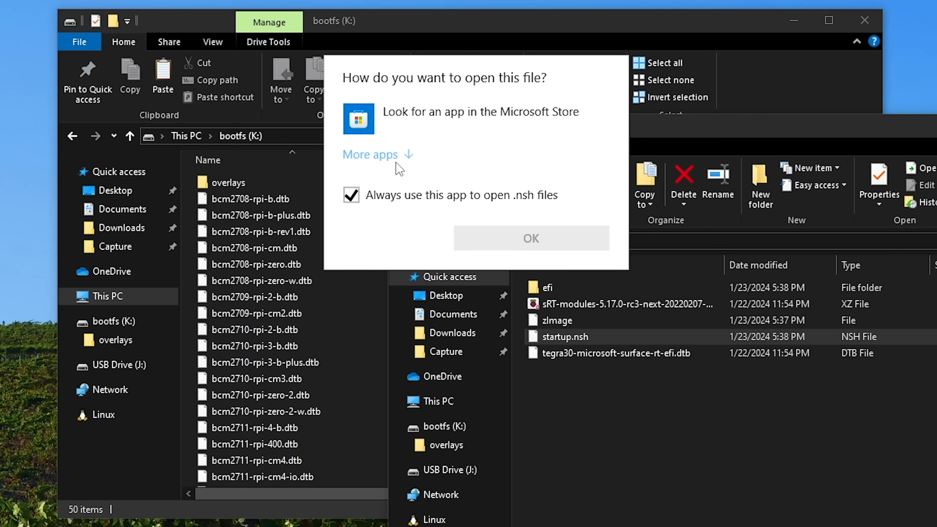
{"action": "left_click", "coordinate": [370, 154]}
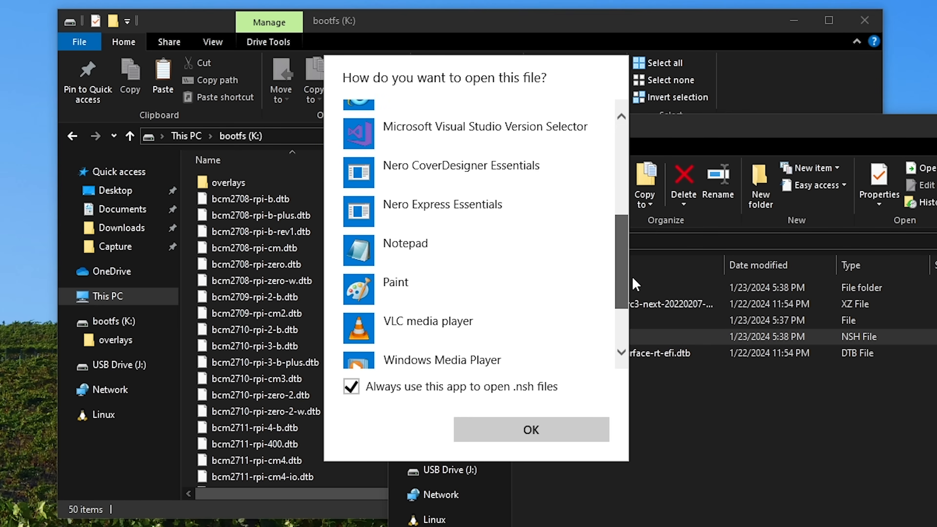
{"action": "left_click", "coordinate": [530, 429]}
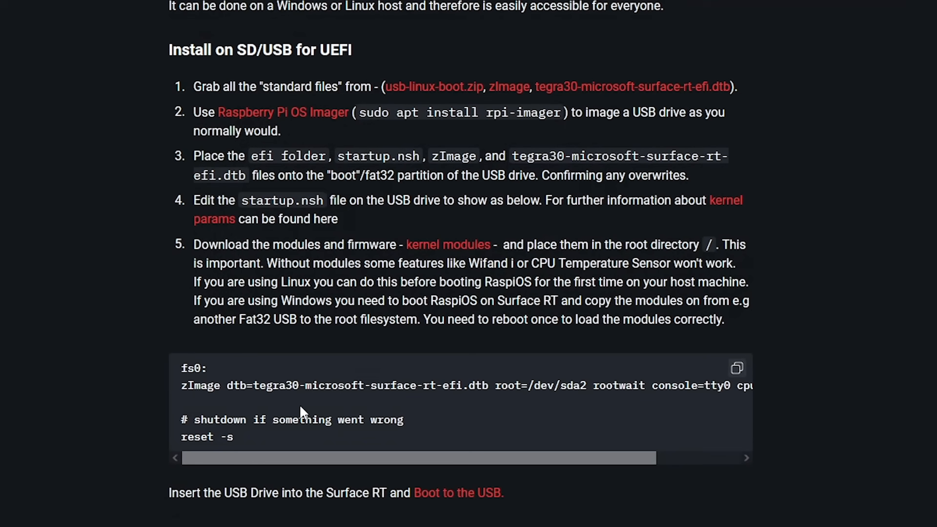
Replace the whole startup.nsh with the guide's zImage root=/dev/sda2 rootwait script and save it.
{"action": "scroll", "scroll_direction": "down", "scroll_amount": 3}
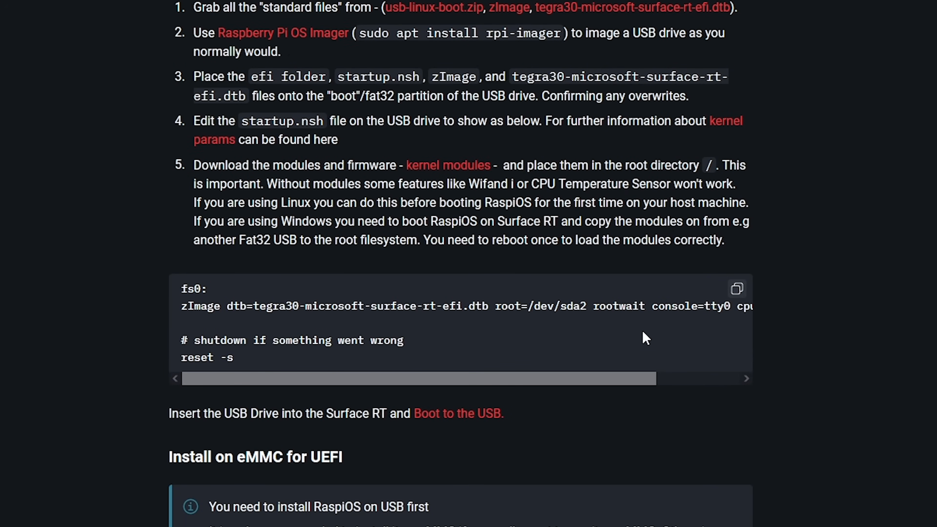
{"action": "mouse_move", "coordinate": [383, 323]}
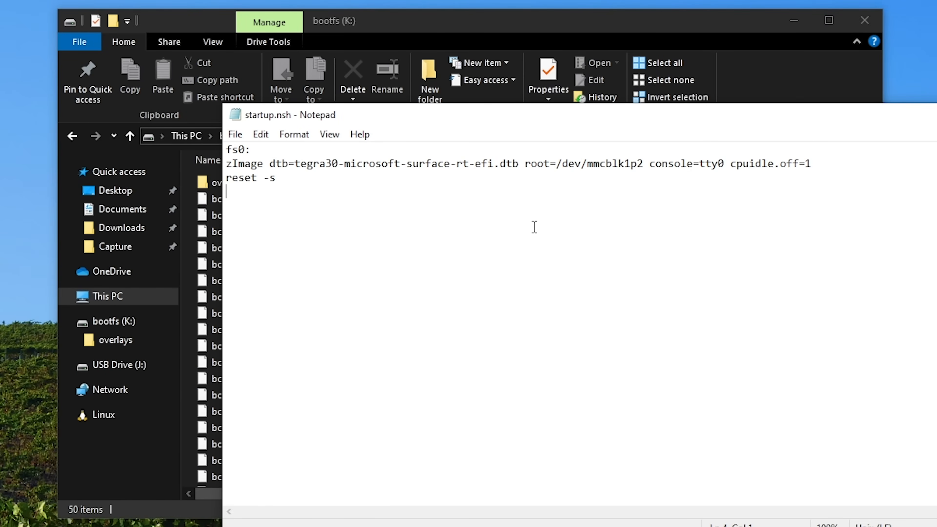
{"action": "key", "text": "ctrl+a"}
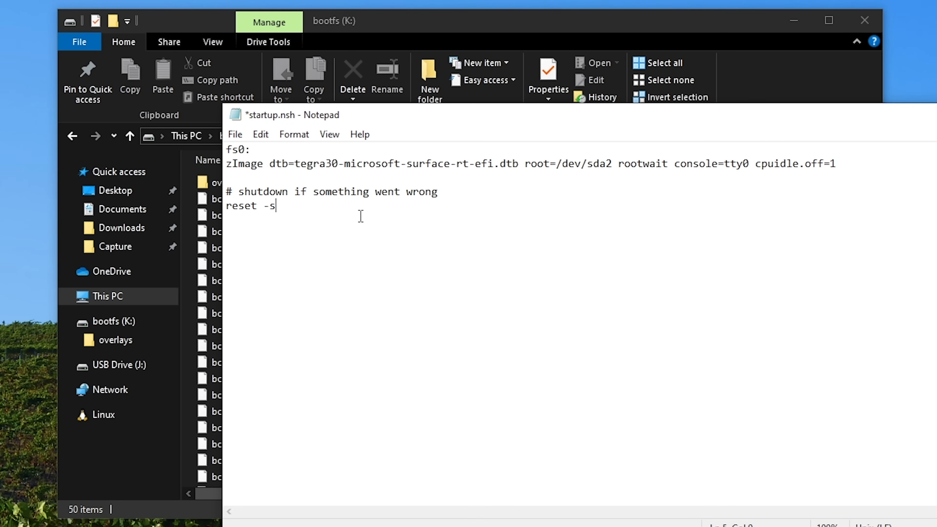
{"action": "key", "text": "ctrl+s"}
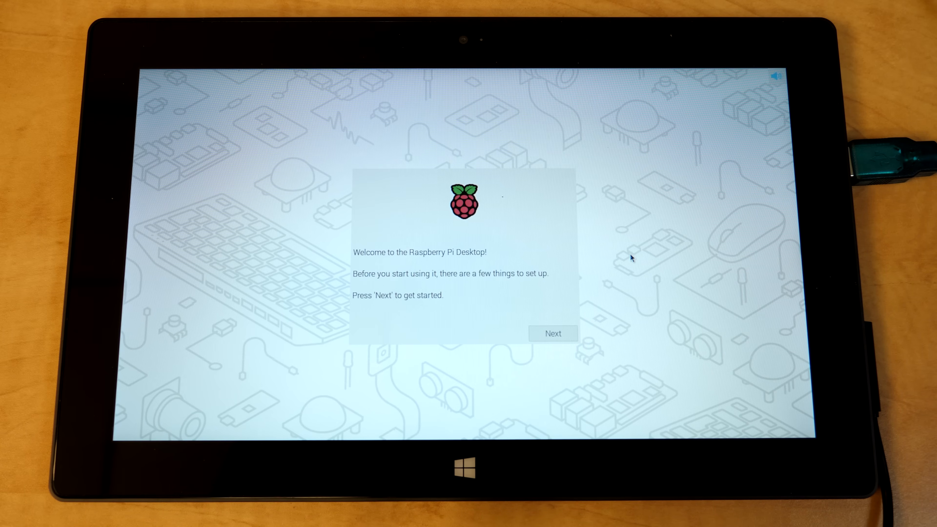
Accept the country settings, create user 'micha' with a password and restart to finish setup.
{"action": "left_click", "coordinate": [552, 333]}
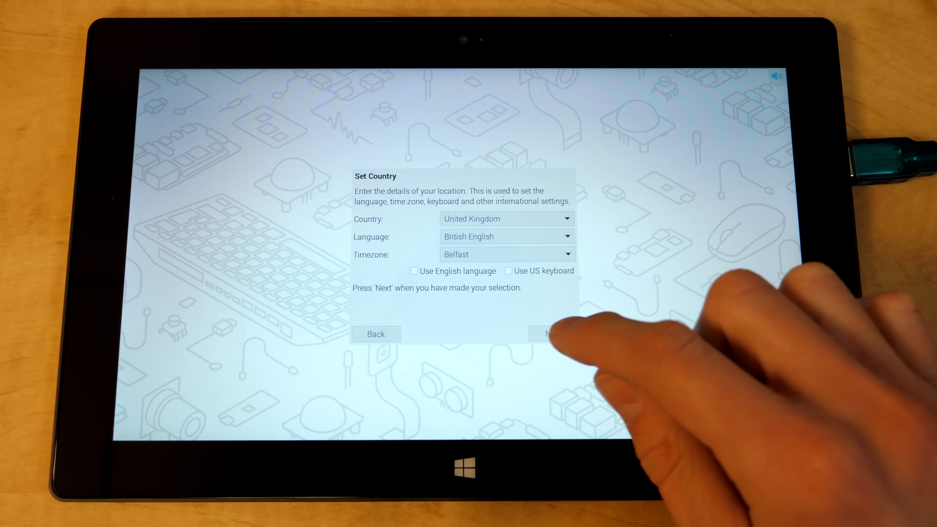
{"action": "left_click", "coordinate": [550, 333]}
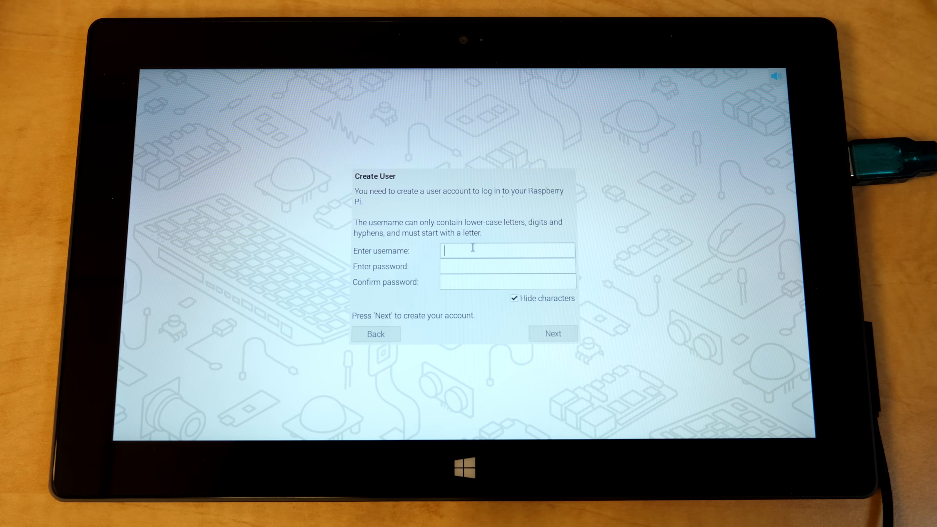
{"action": "type", "text": "michael"}
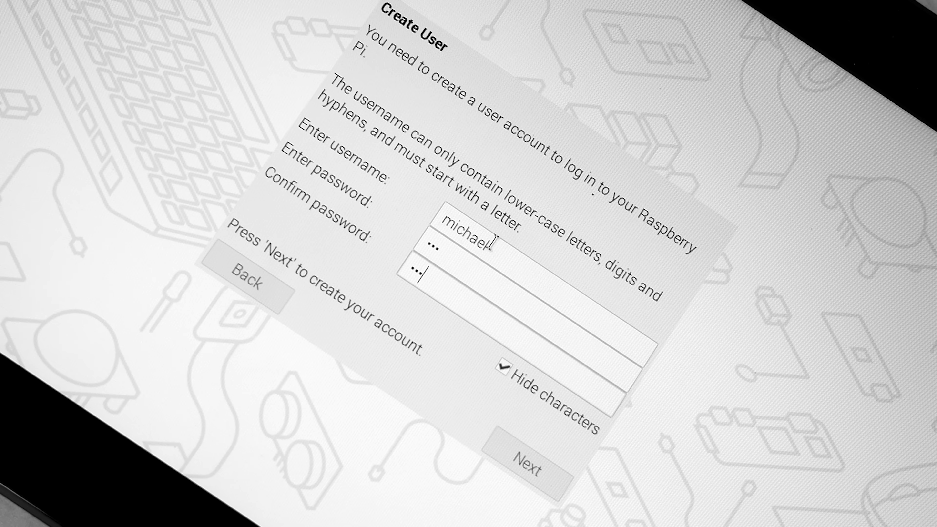
{"action": "left_click", "coordinate": [527, 465]}
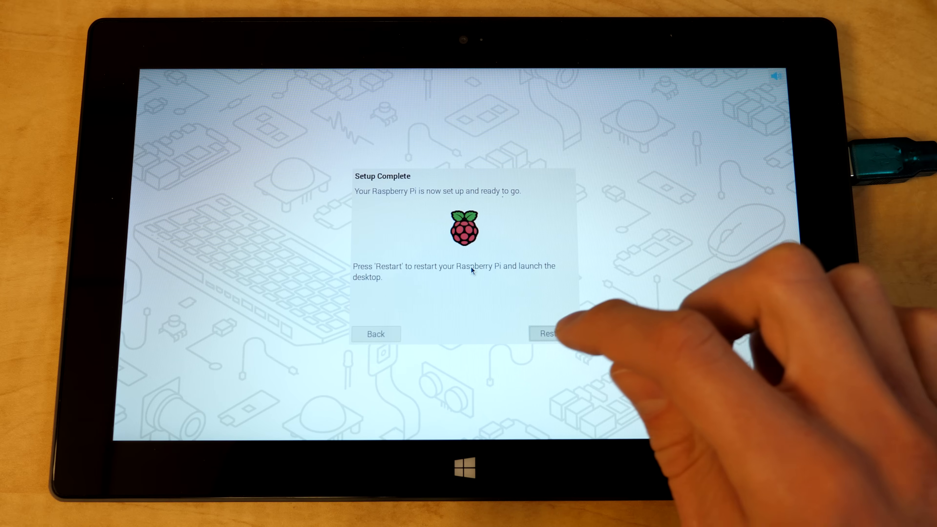
{"action": "left_click", "coordinate": [548, 333]}
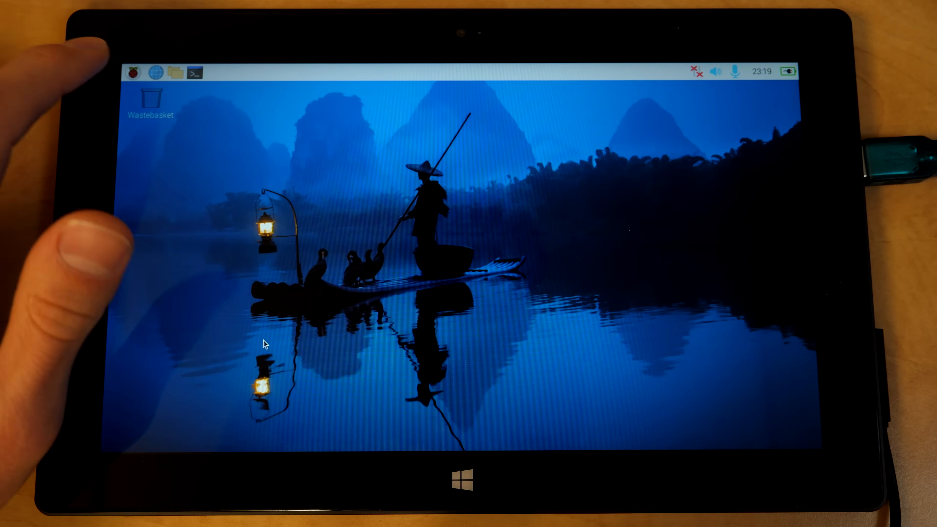
Launch SD Card Copier and set the USB drive as source and the internal eMMC as destination.
{"action": "left_click", "coordinate": [132, 72]}
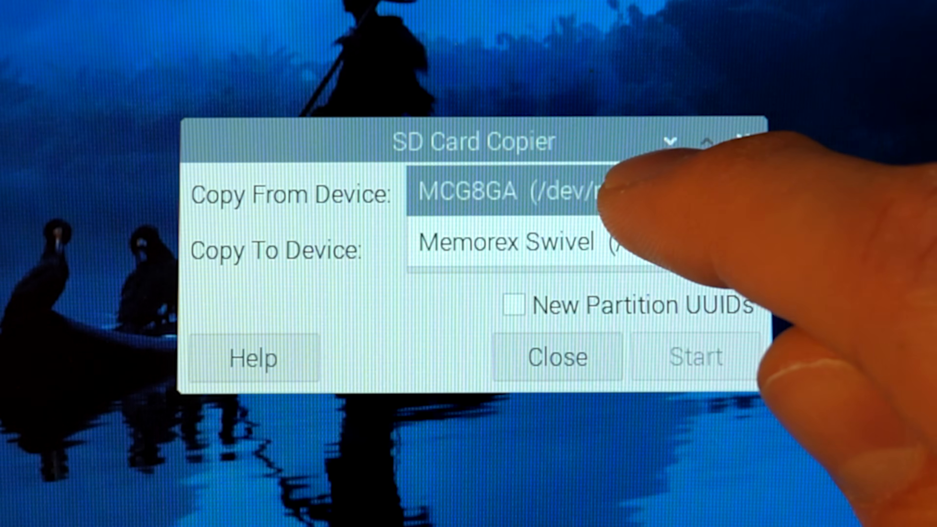
{"action": "left_click", "coordinate": [515, 250]}
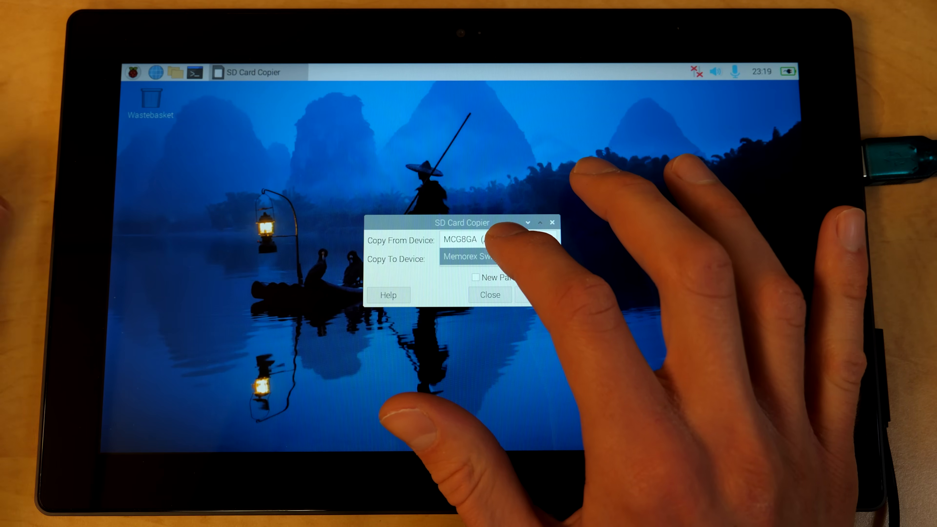
{"action": "left_click", "coordinate": [497, 240]}
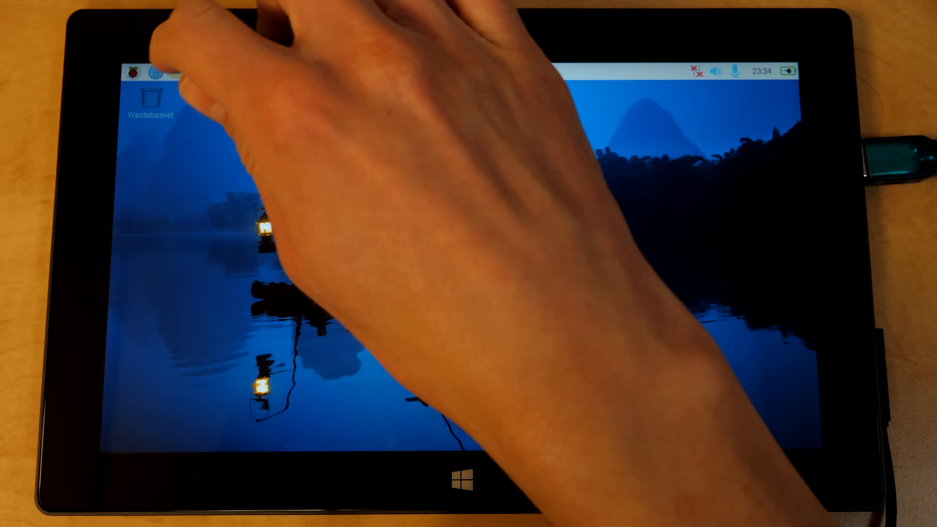
Mount and open the USB drive's bootfs partition in the file manager, authenticating with the password.
{"action": "left_click", "coordinate": [176, 72]}
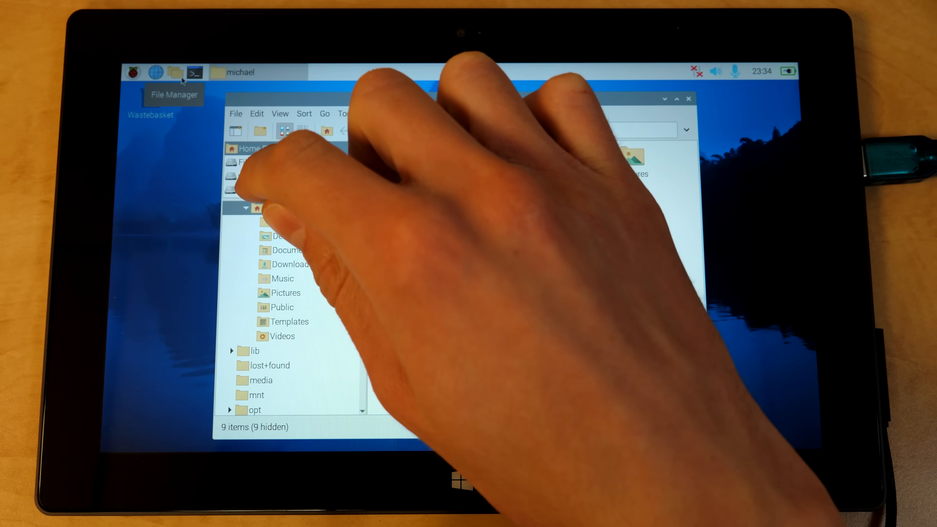
{"action": "left_click", "coordinate": [247, 189]}
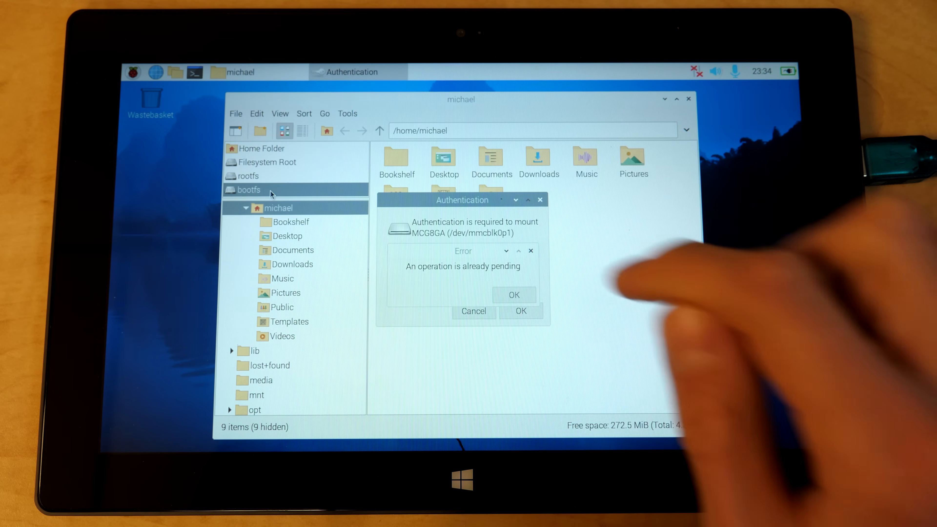
{"action": "left_click", "coordinate": [513, 295]}
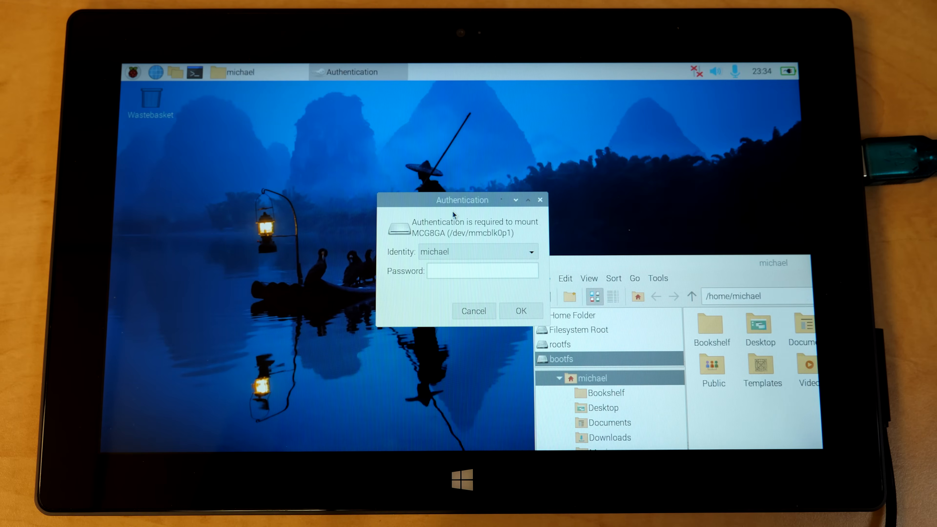
{"action": "left_click", "coordinate": [482, 271]}
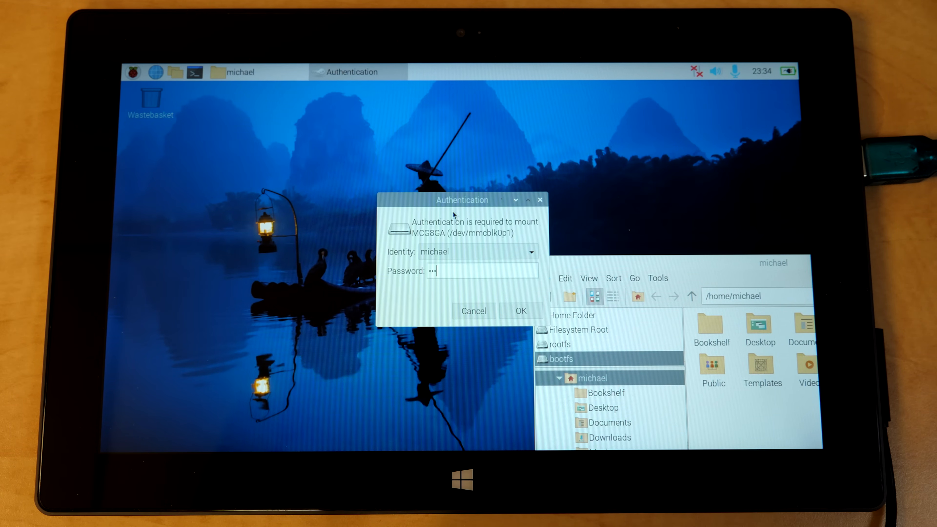
{"action": "left_click", "coordinate": [520, 311]}
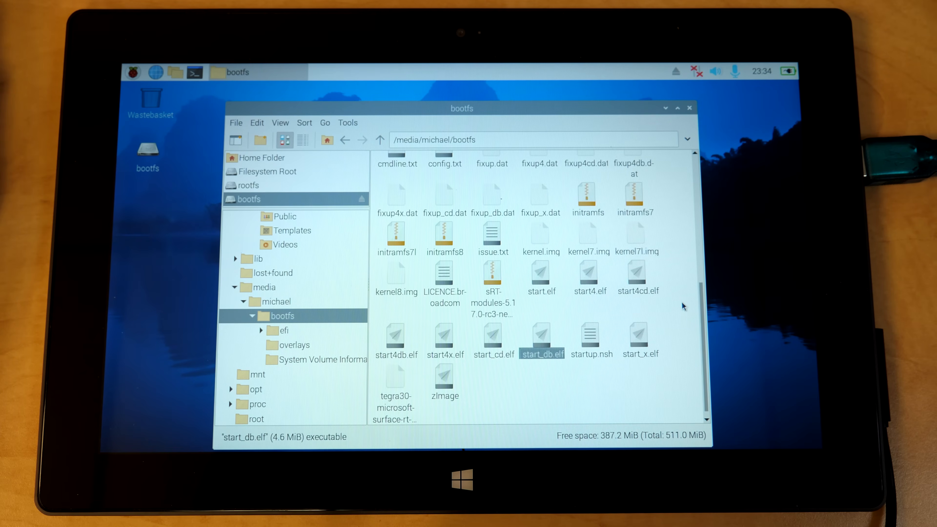
Select the startup.nsh boot script in the bootfs folder.
{"action": "left_click", "coordinate": [591, 341]}
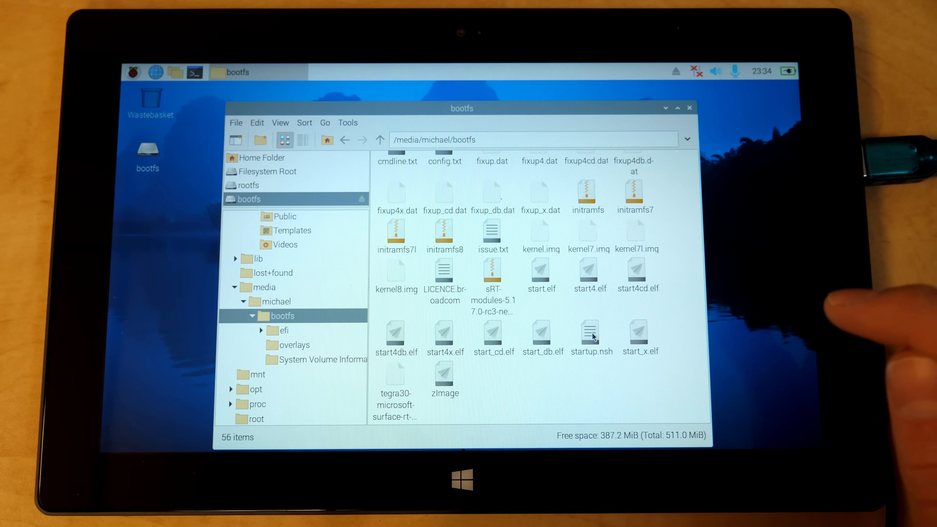
{"action": "left_click", "coordinate": [591, 335]}
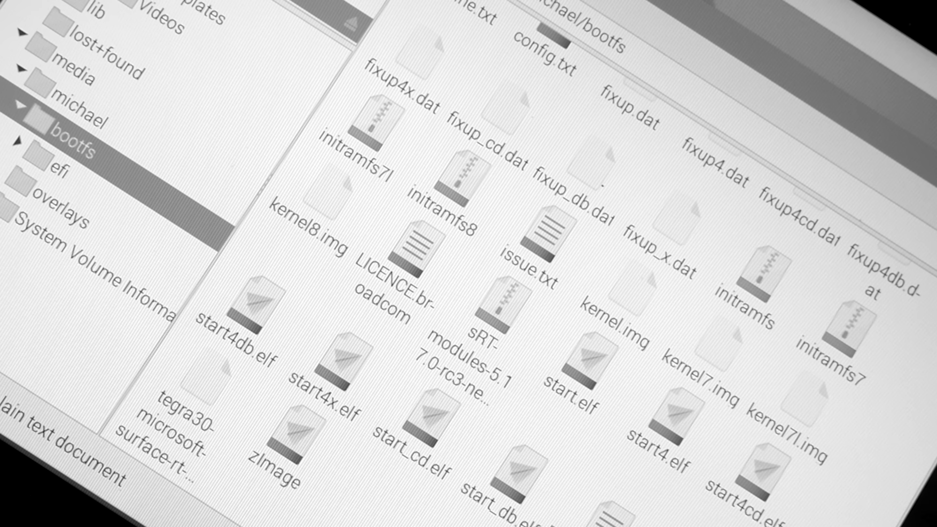
{"action": "left_click", "coordinate": [591, 336]}
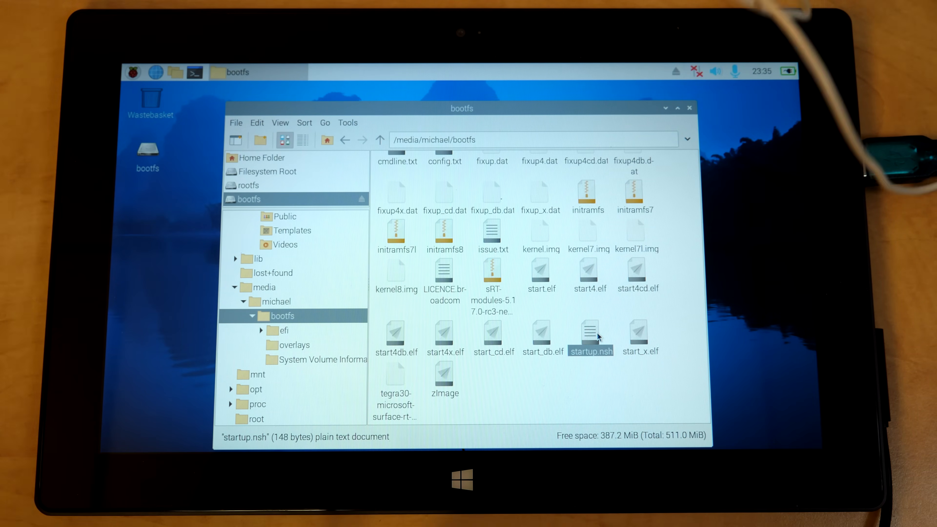
Edit startup.nsh in the text editor so root points at /dev/mmcblk0 instead of the USB device.
{"action": "right_click", "coordinate": [591, 336]}
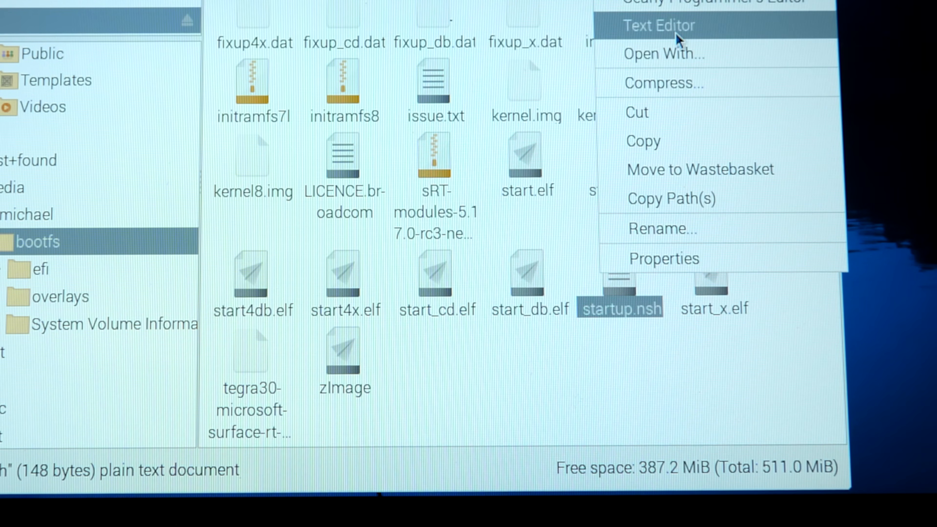
{"action": "left_click", "coordinate": [658, 25]}
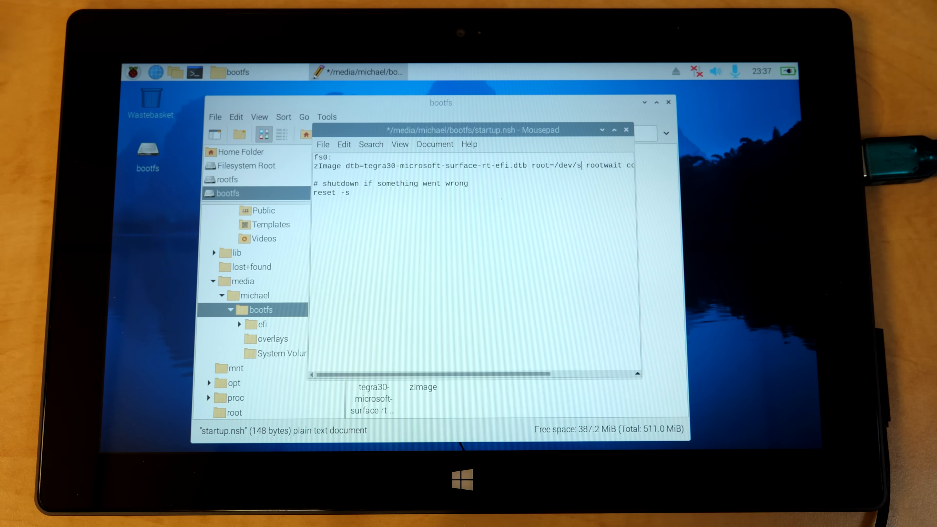
{"action": "type", "text": "mmc"}
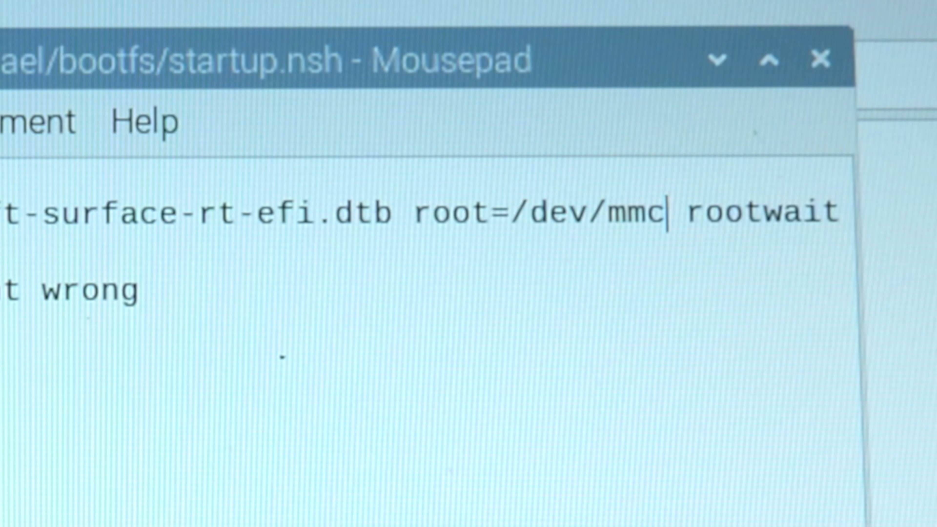
{"action": "type", "text": "blk0"}
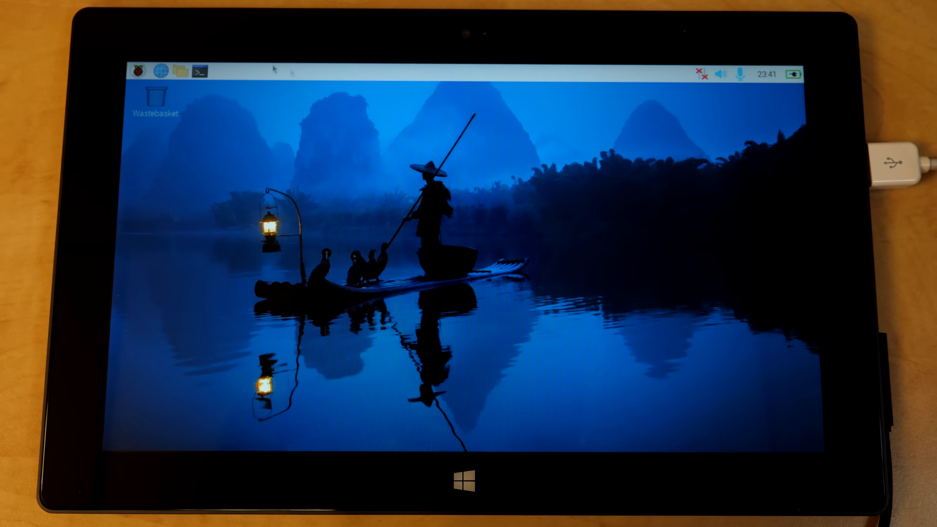
{"action": "mouse_move", "coordinate": [285, 119]}
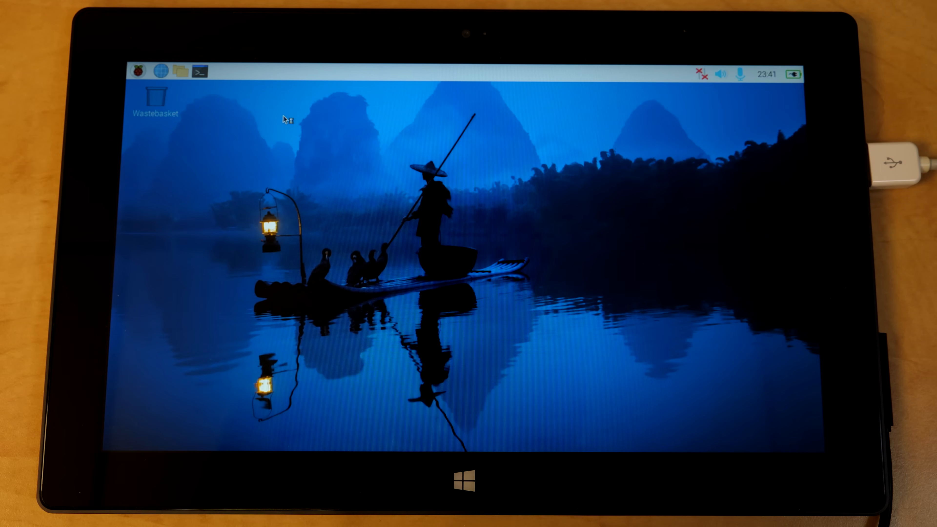
Run sudo raspi-config in a terminal, expand the root filesystem, acknowledge the resize message and close the tool.
{"action": "left_click", "coordinate": [199, 71]}
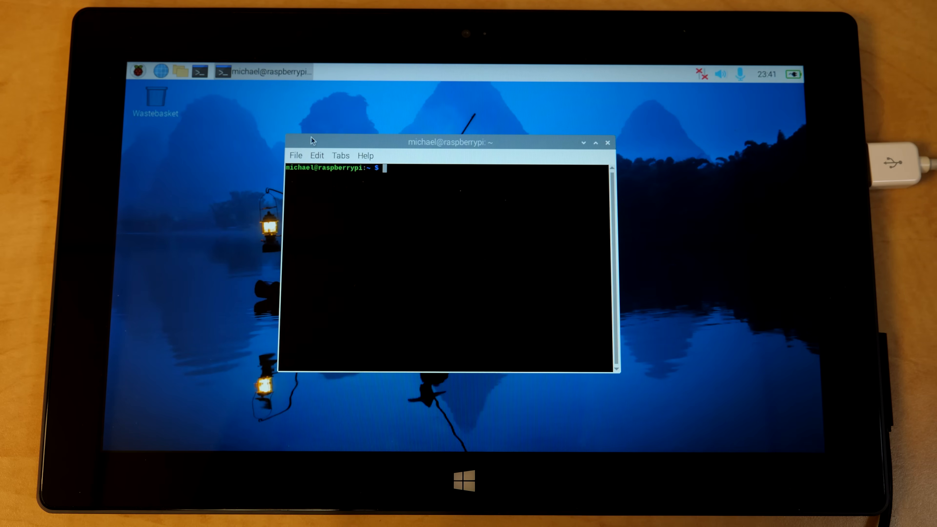
{"action": "type", "text": "sudo ras"}
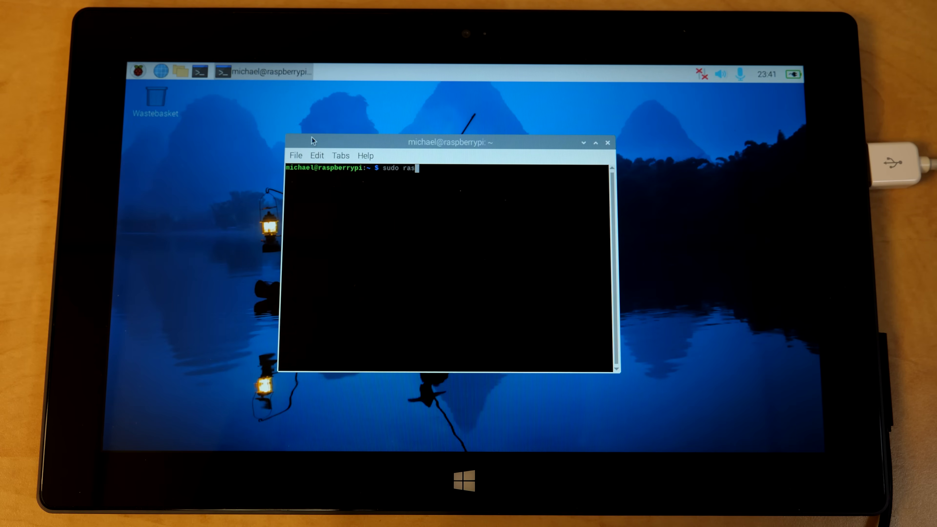
{"action": "type", "text": "i-"}
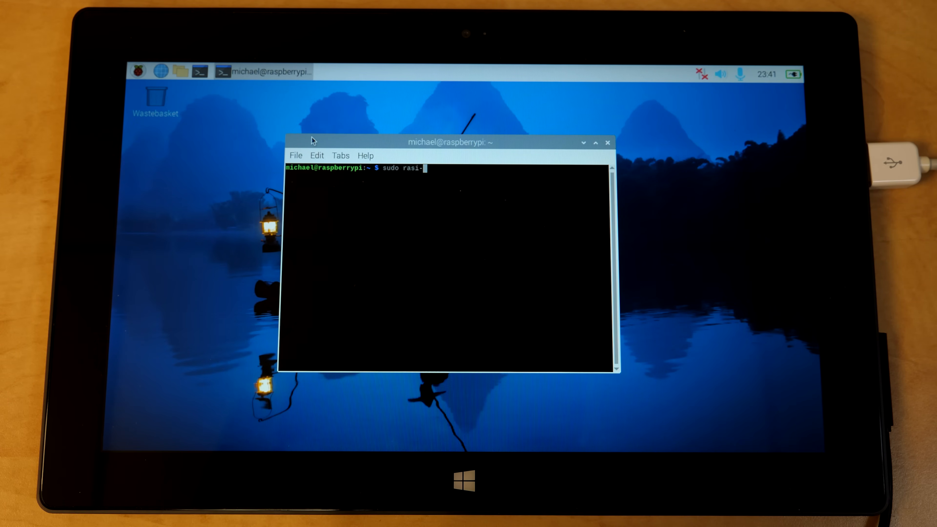
{"action": "type", "text": "config"}
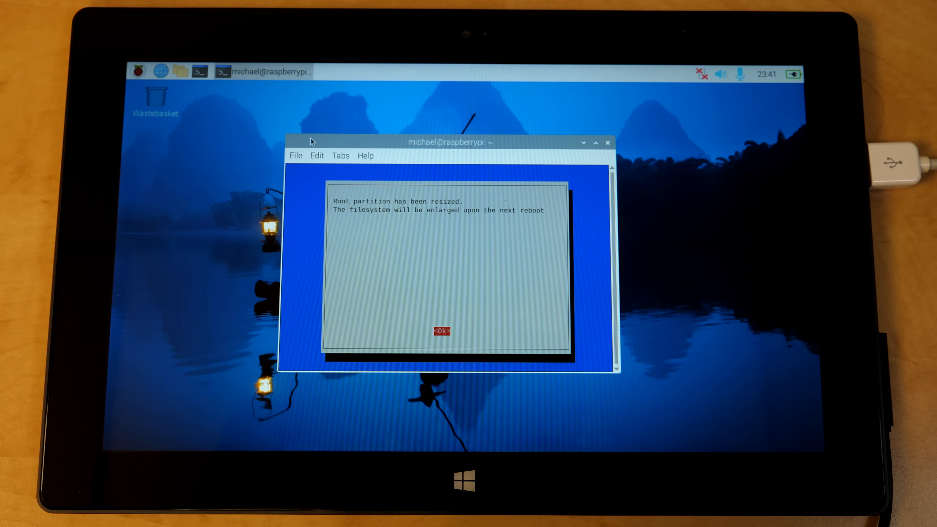
{"action": "left_click", "coordinate": [442, 331]}
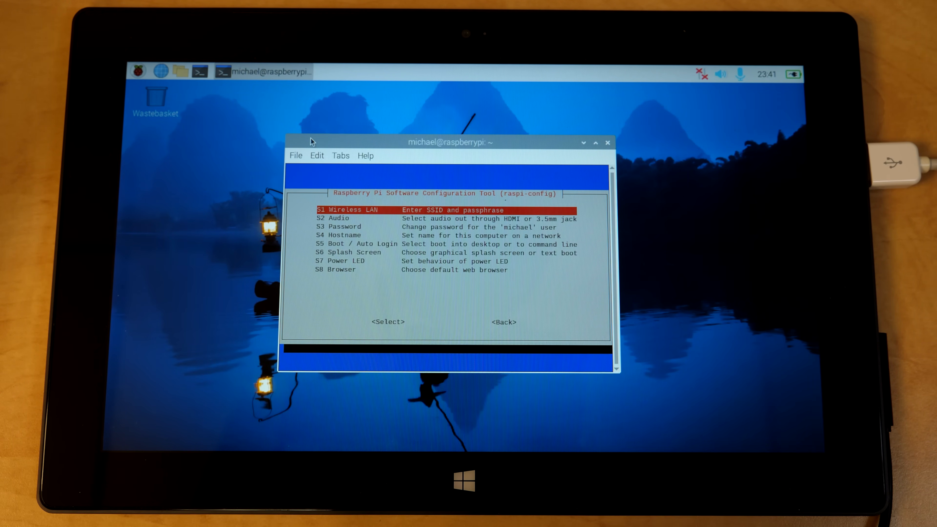
{"action": "mouse_move", "coordinate": [478, 91]}
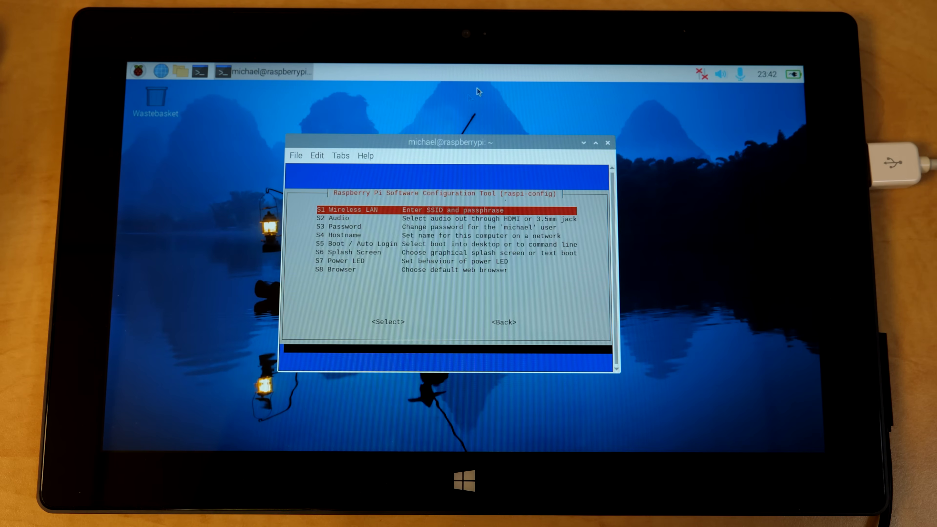
{"action": "mouse_move", "coordinate": [693, 85]}
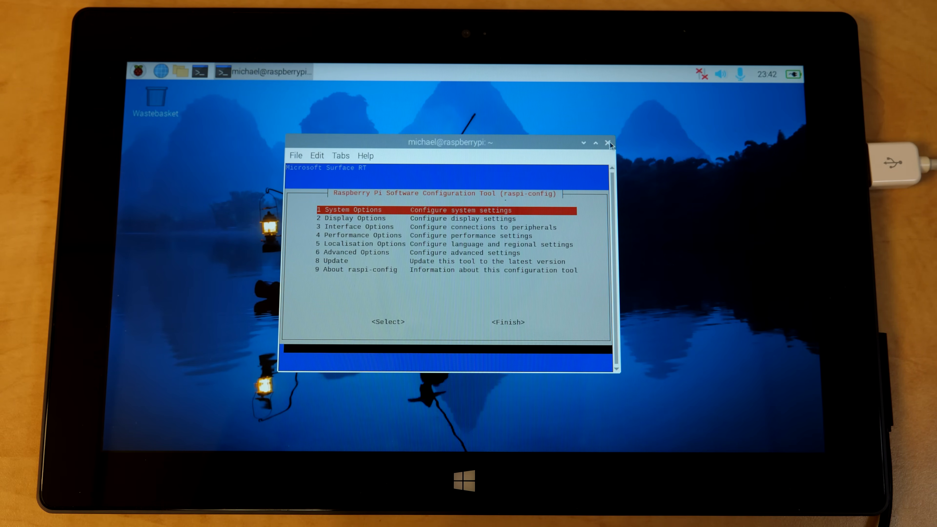
{"action": "left_click", "coordinate": [609, 144]}
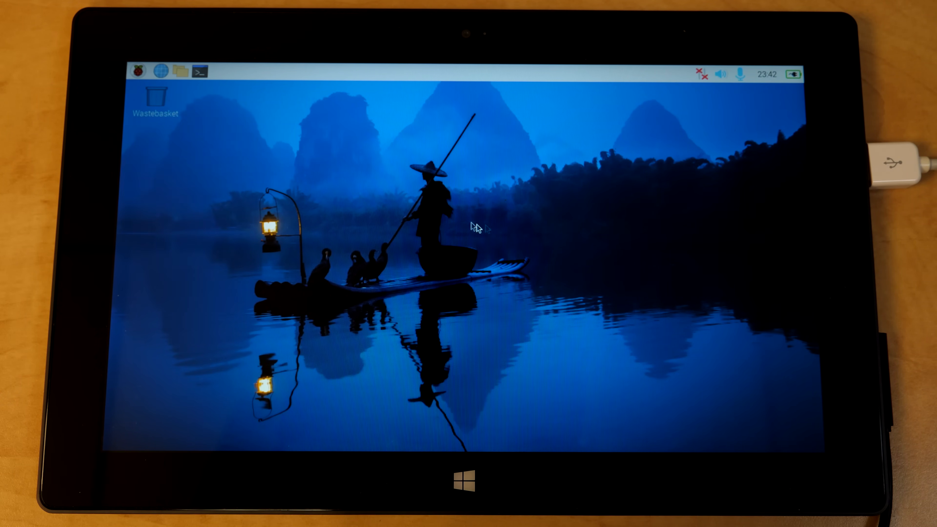
Check the top-panel network menu, which reports no wireless network devices available.
{"action": "left_click", "coordinate": [136, 72]}
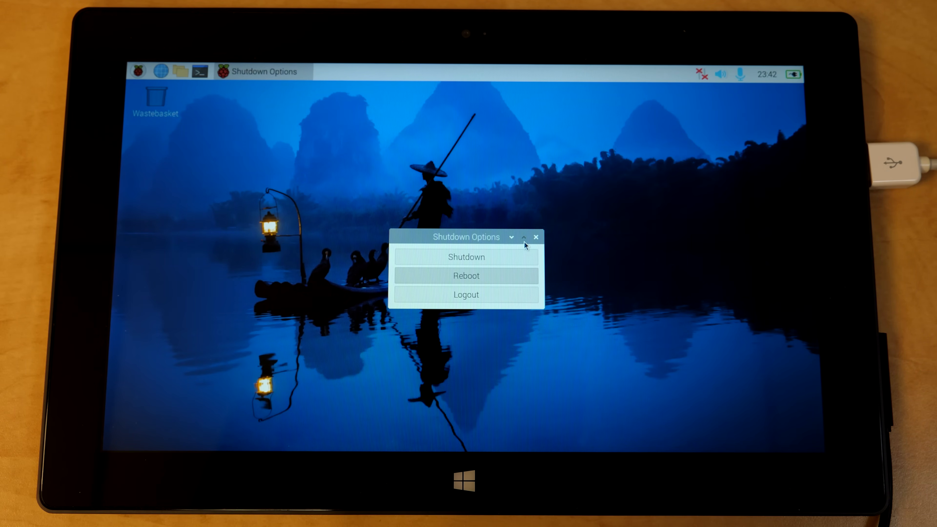
{"action": "left_click", "coordinate": [466, 275]}
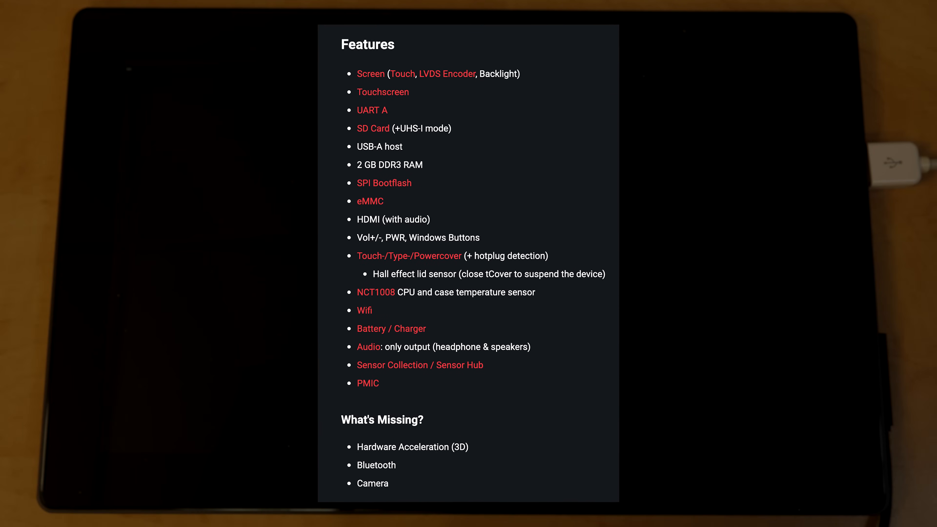
{"action": "scroll", "scroll_direction": "down", "scroll_amount": 3}
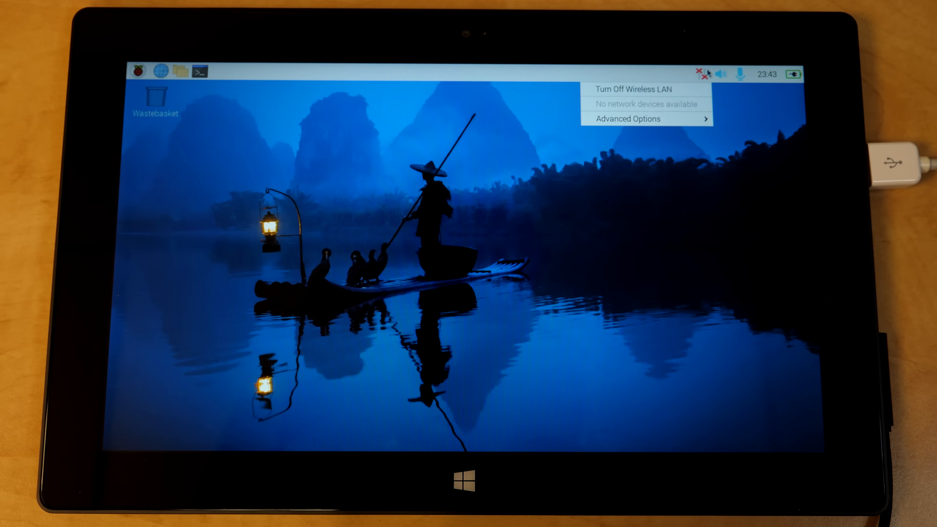
{"action": "mouse_move", "coordinate": [626, 118]}
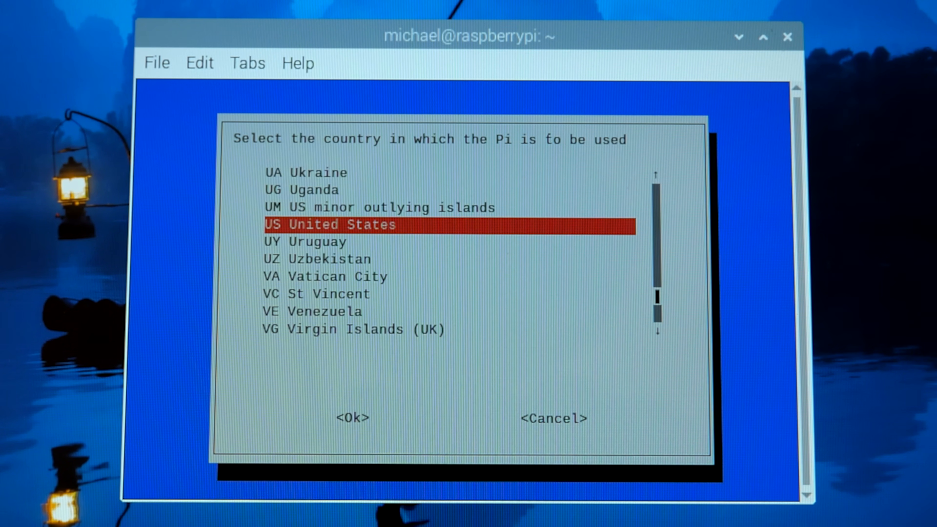
Confirm US United States as the WLAN country and acknowledge the confirmation.
{"action": "left_click", "coordinate": [352, 417]}
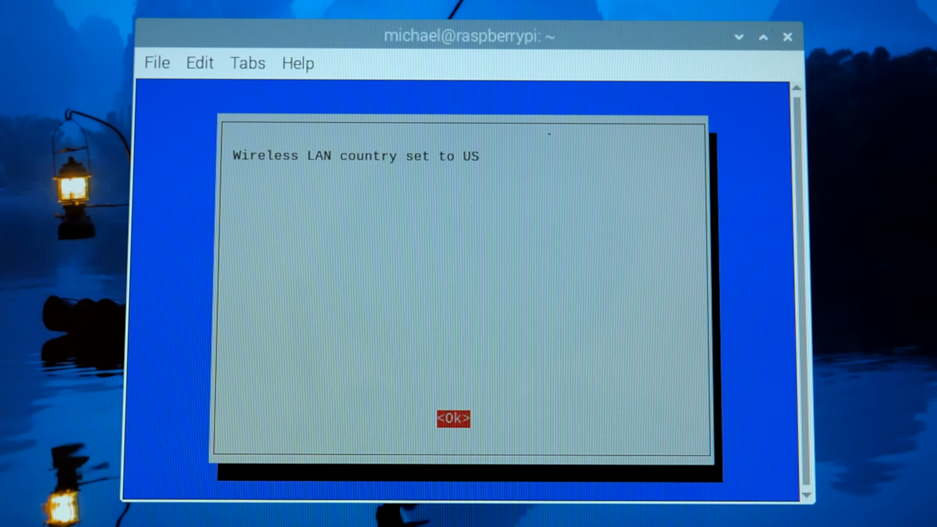
{"action": "left_click", "coordinate": [453, 418]}
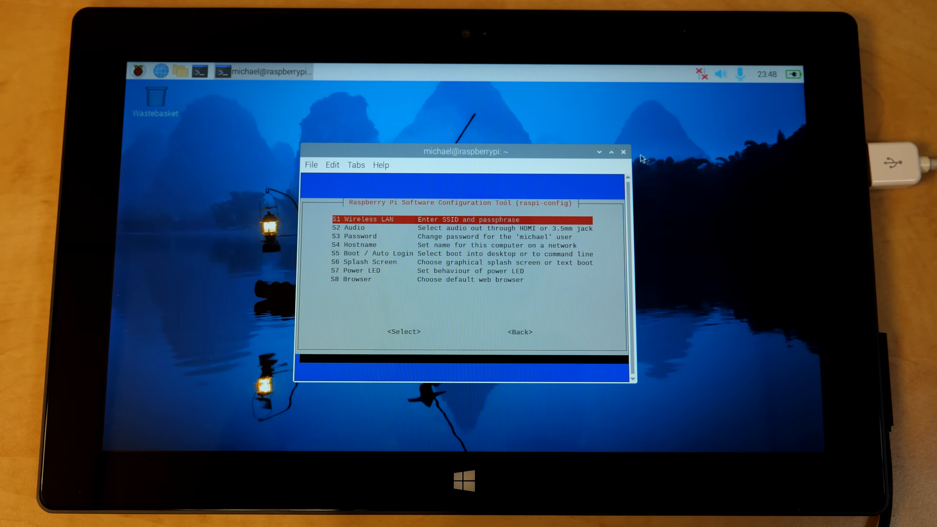
Copy the sRT-modules firmware from /boot/firmware into /lib/firmware, overwriting the existing files.
{"action": "left_click", "coordinate": [623, 151]}
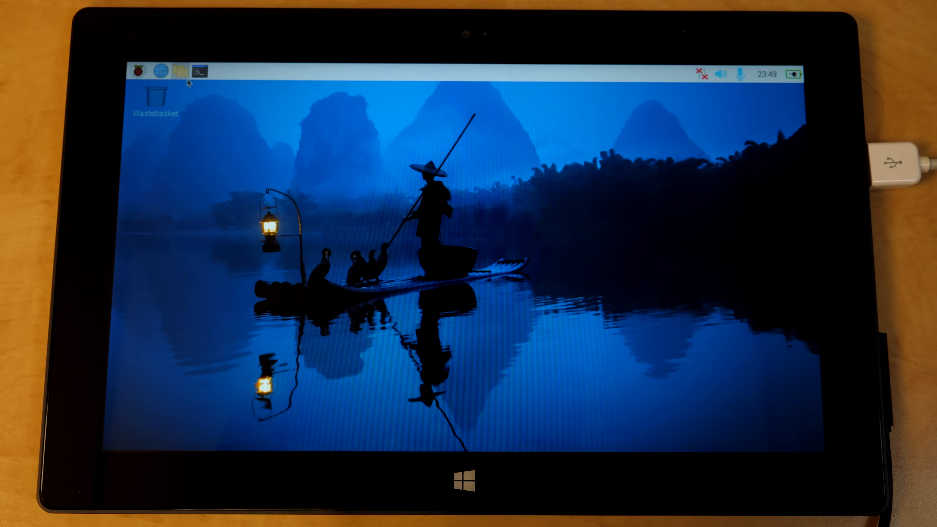
{"action": "left_click", "coordinate": [180, 72]}
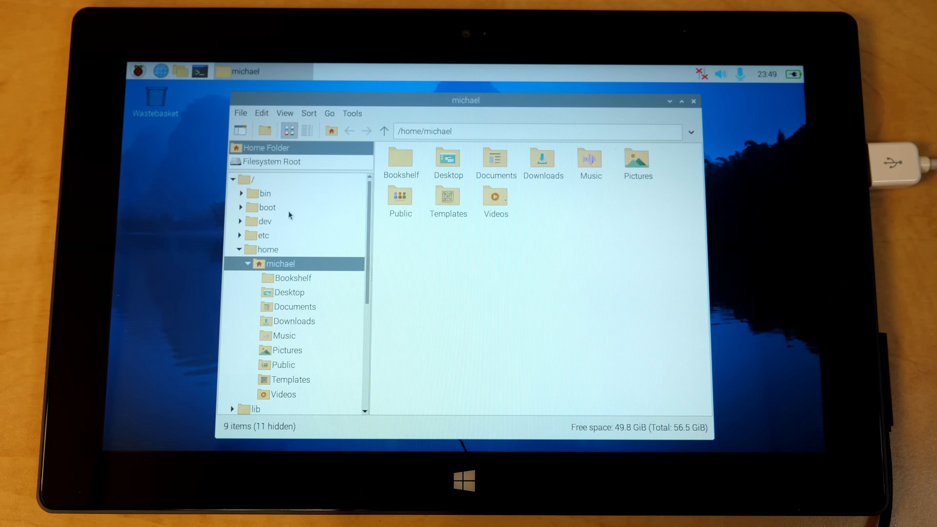
{"action": "left_click", "coordinate": [269, 208]}
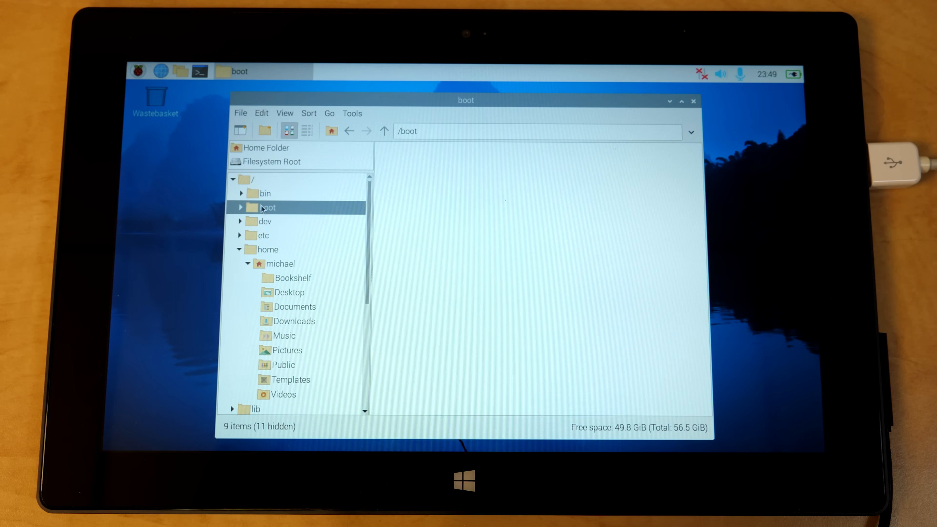
{"action": "double_click", "coordinate": [285, 222]}
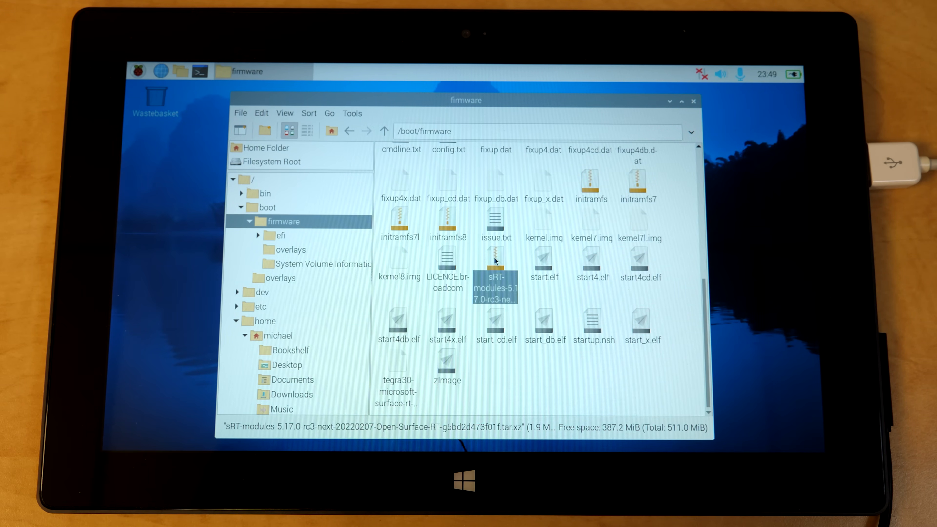
{"action": "mouse_move", "coordinate": [495, 260]}
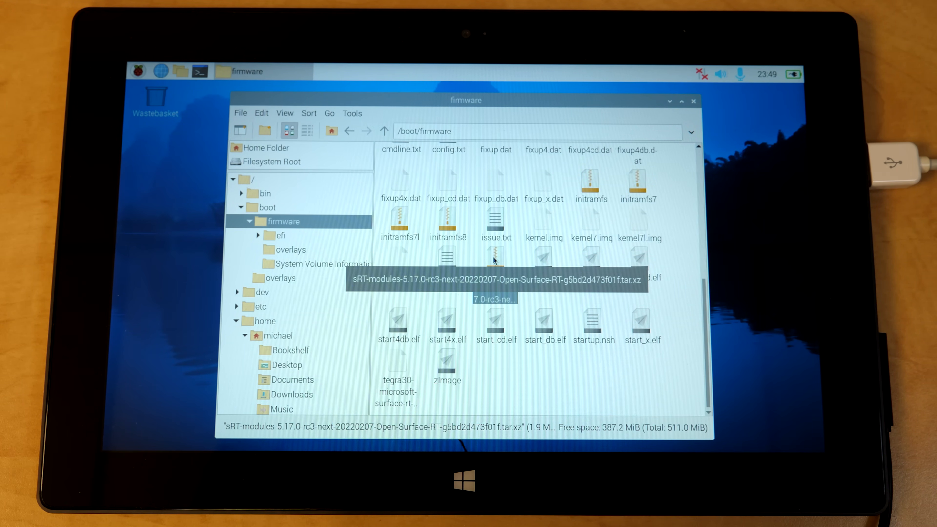
{"action": "double_click", "coordinate": [494, 259]}
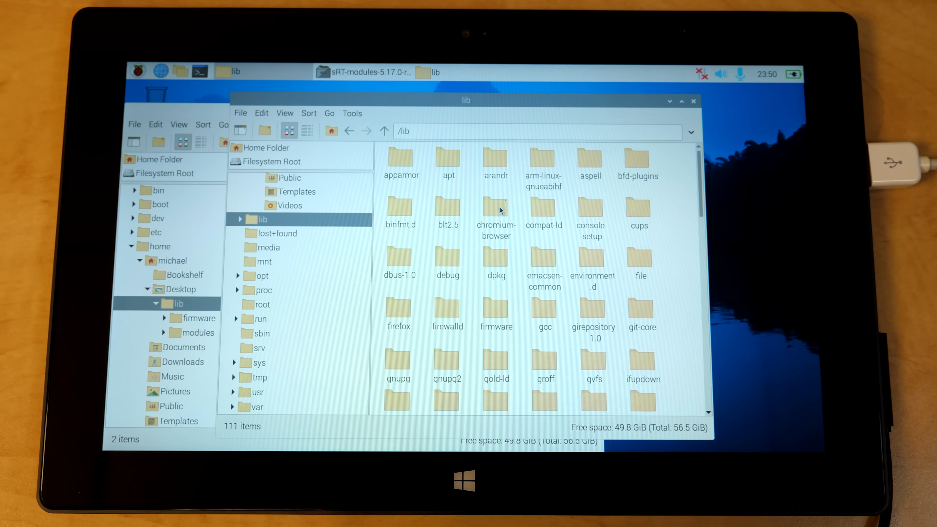
{"action": "type", "text": "firmware"}
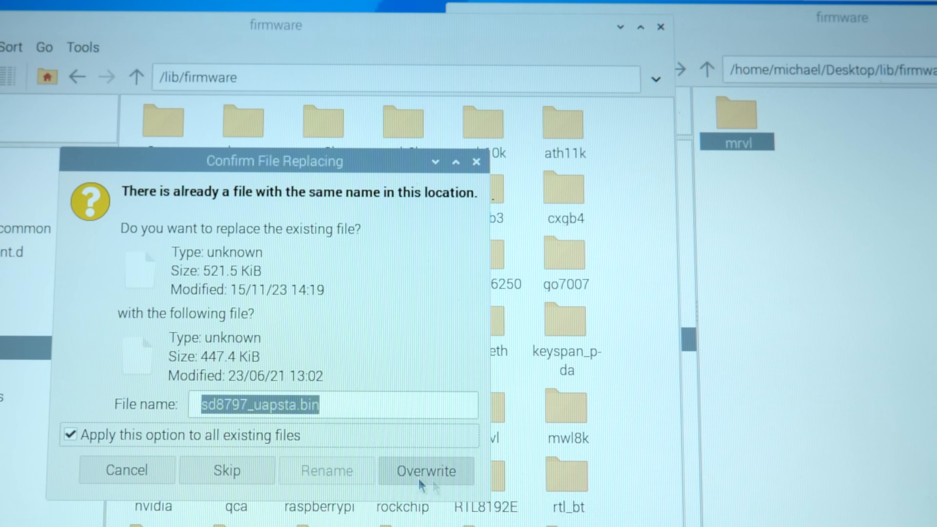
{"action": "left_click", "coordinate": [426, 471]}
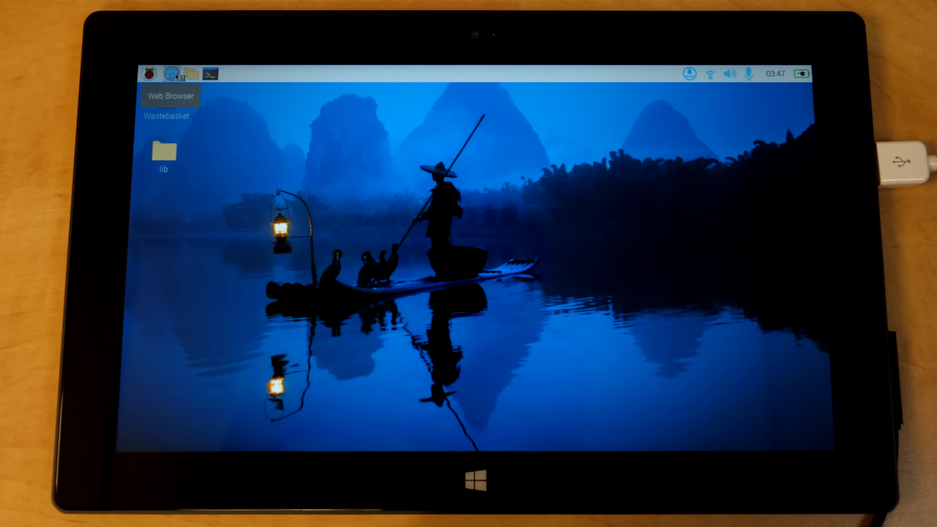
Launch Firefox, keep only a fresh blank tab and focus the address bar.
{"action": "left_click", "coordinate": [173, 73]}
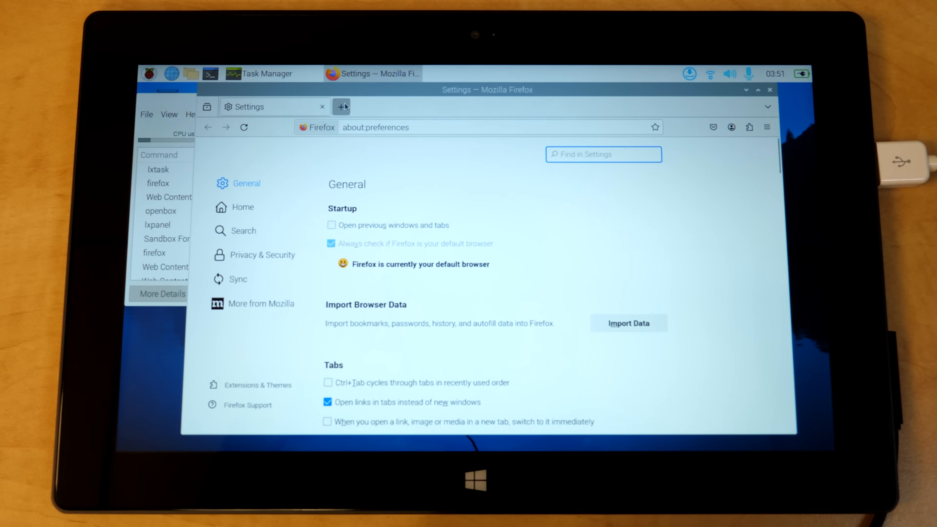
{"action": "left_click", "coordinate": [341, 107]}
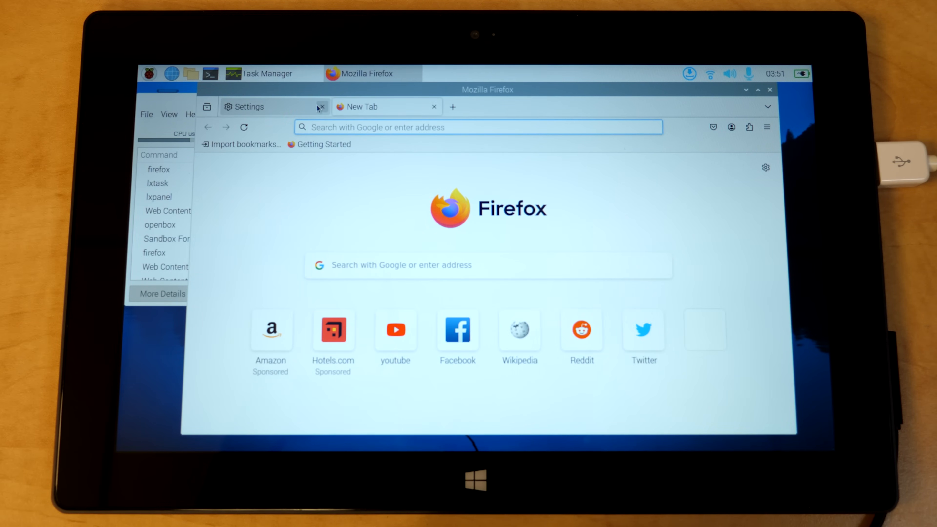
{"action": "left_click", "coordinate": [322, 107]}
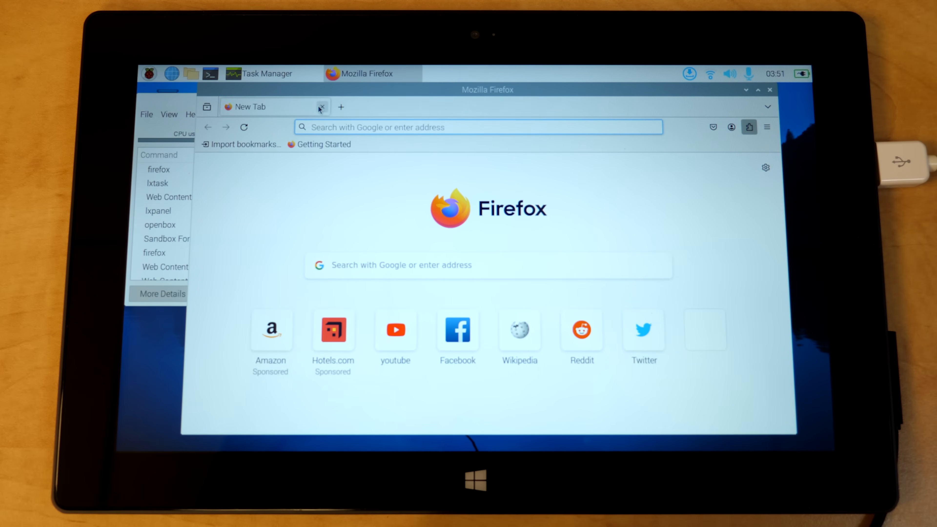
{"action": "left_click", "coordinate": [750, 127]}
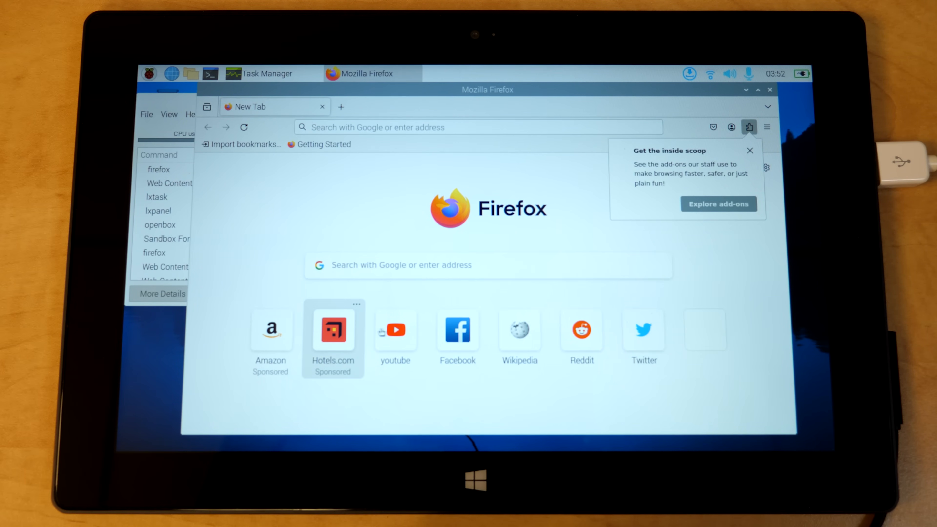
Load mjd.yt and scroll the YouTube channel page until the tab crashes.
{"action": "type", "text": "mjd.yt"}
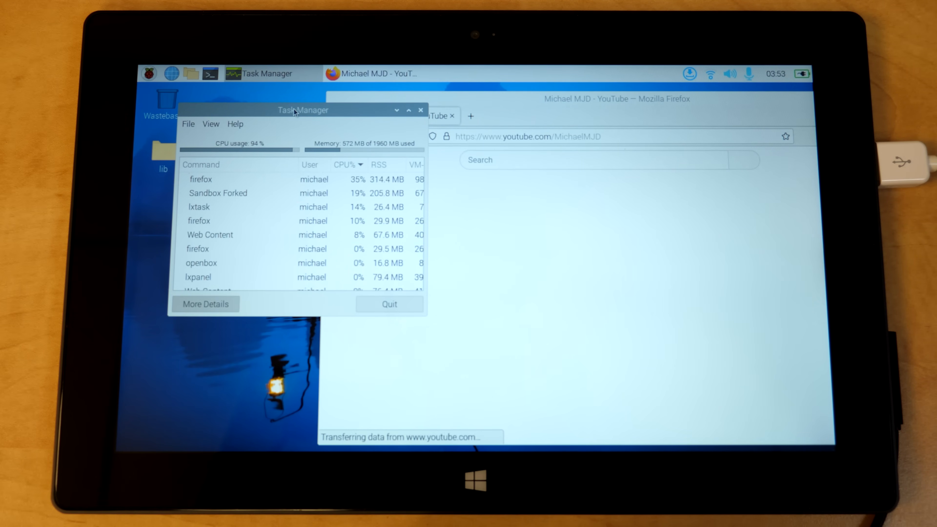
{"action": "left_click_drag", "start_coordinate": [304, 109], "coordinate": [272, 96]}
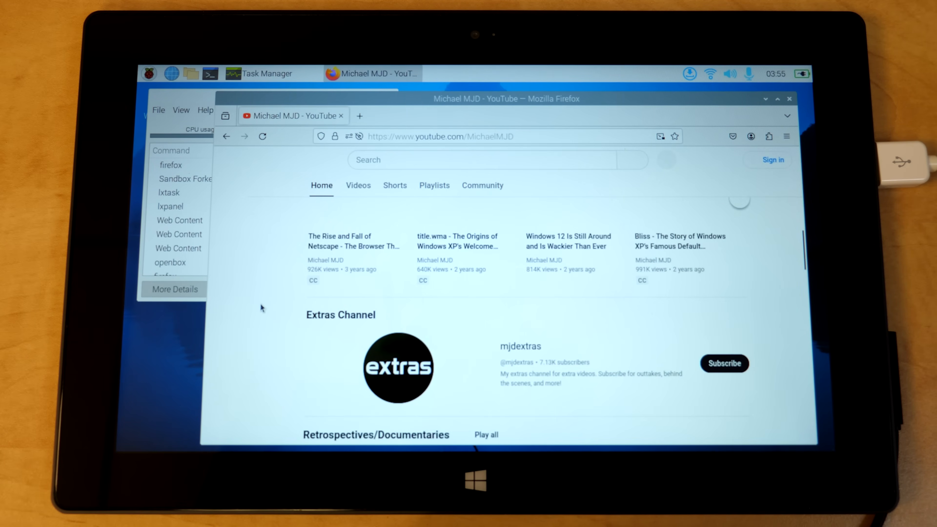
{"action": "scroll", "scroll_direction": "up", "scroll_amount": 3}
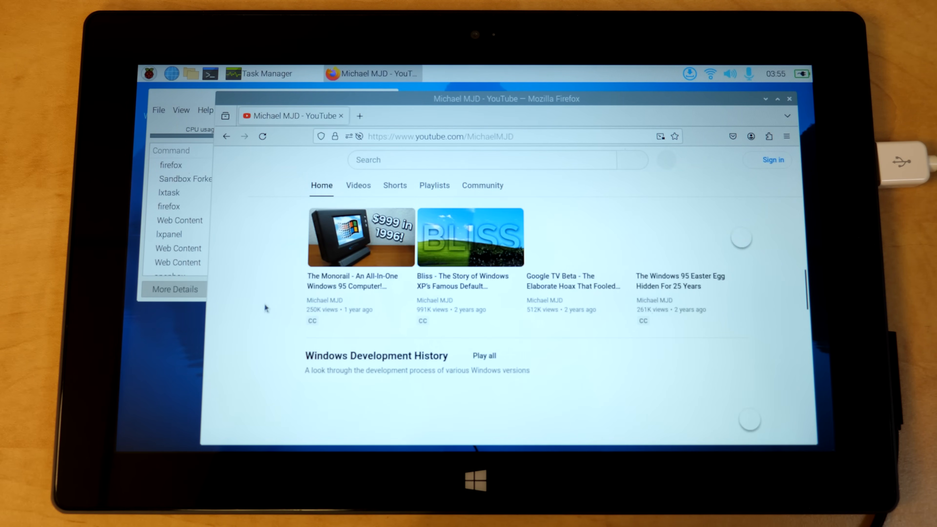
{"action": "scroll", "scroll_direction": "down", "scroll_amount": 3}
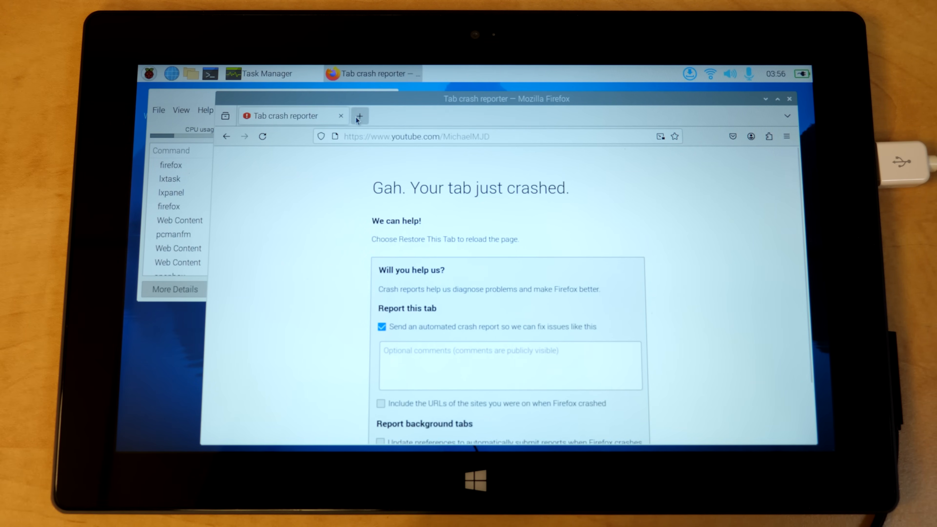
{"action": "mouse_move", "coordinate": [360, 115]}
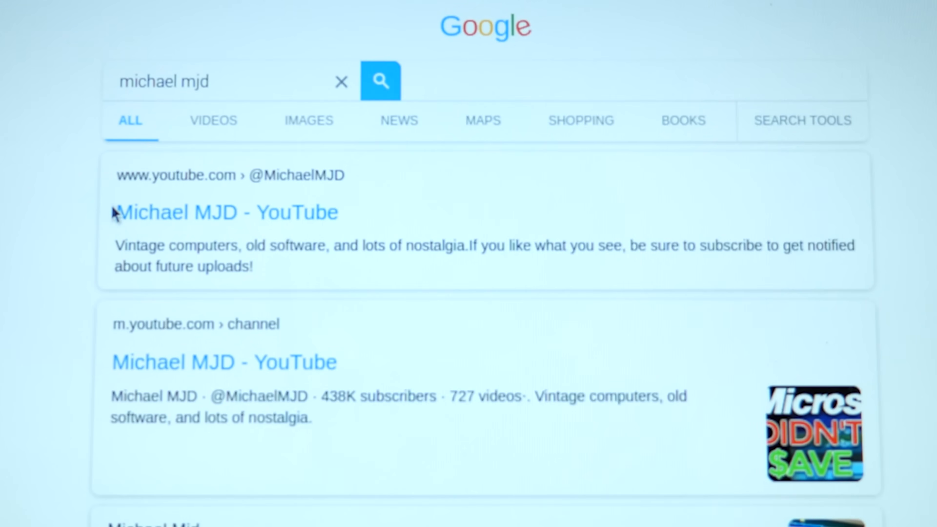
{"action": "mouse_move", "coordinate": [53, 105]}
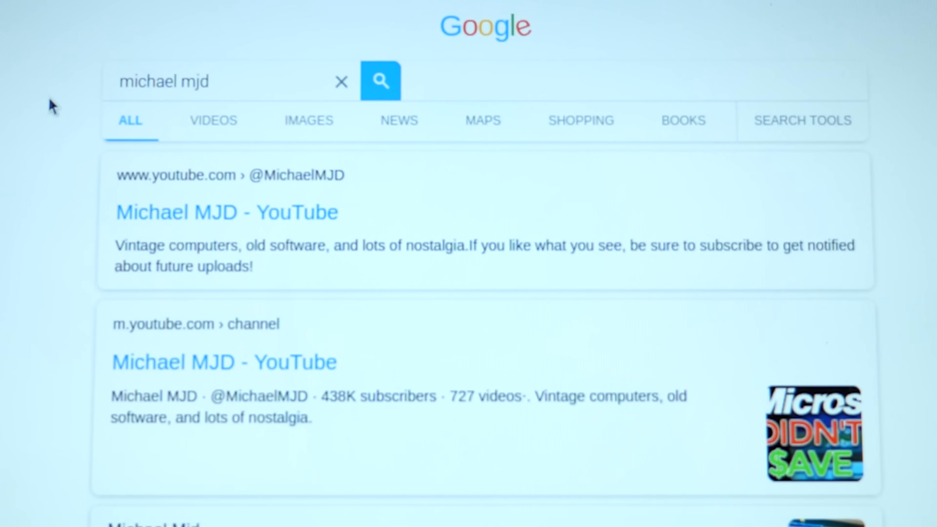
{"action": "mouse_move", "coordinate": [52, 111]}
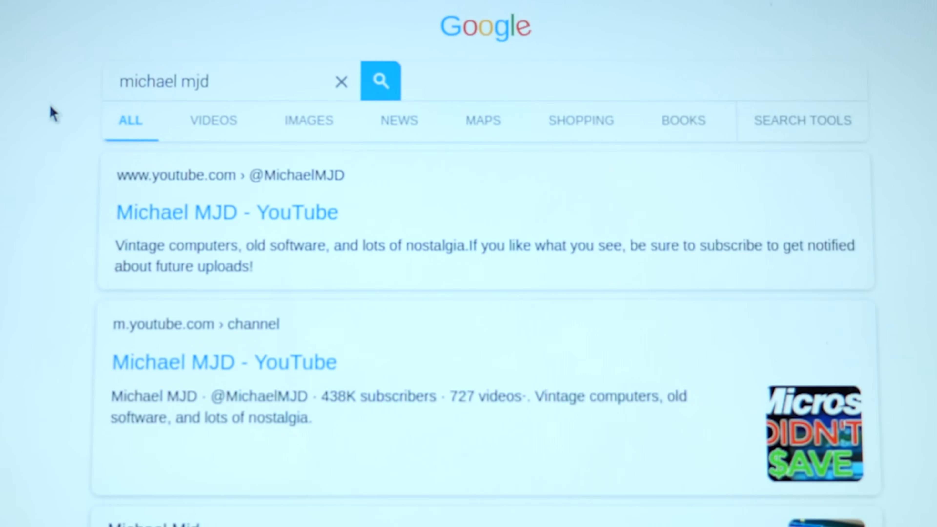
On theoldnet.com load the archived 1996 version of nintendo.com.
{"action": "scroll", "scroll_direction": "down", "scroll_amount": 3}
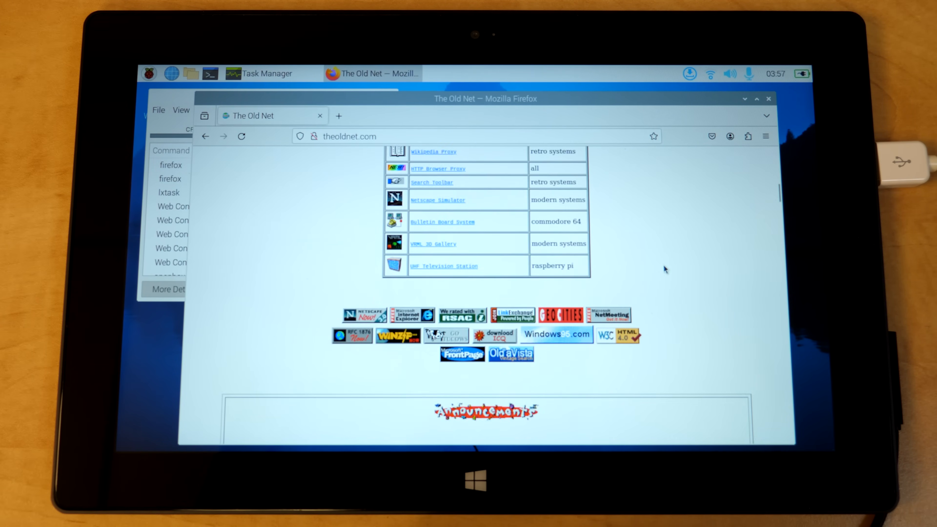
{"action": "scroll", "scroll_direction": "down", "scroll_amount": 3}
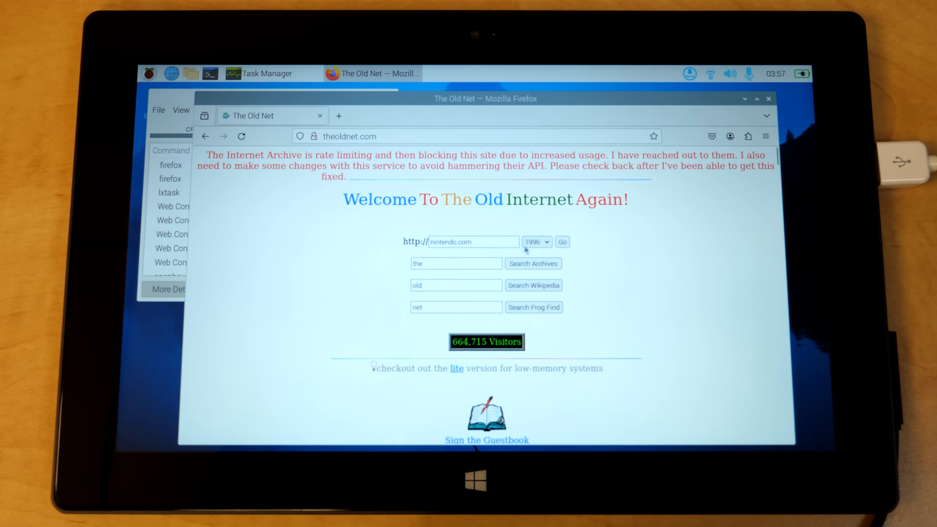
{"action": "left_click", "coordinate": [561, 242]}
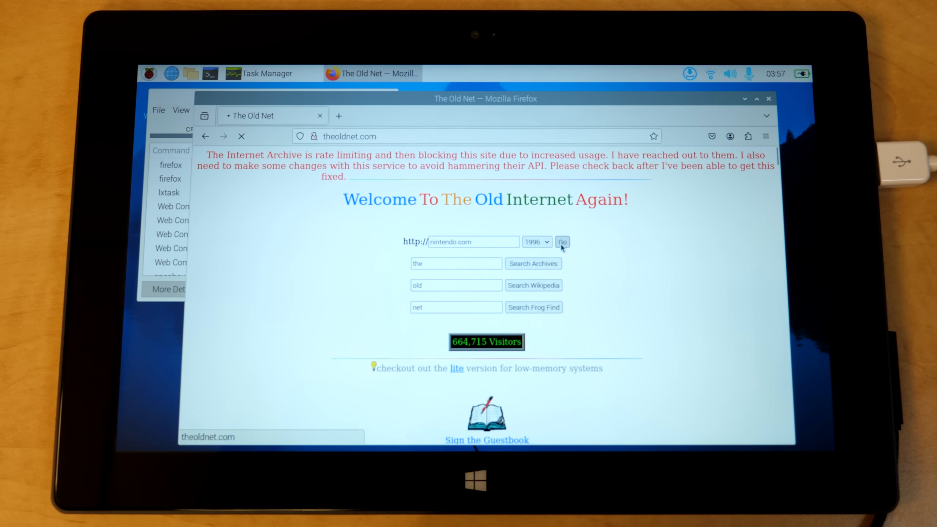
{"action": "left_click", "coordinate": [562, 242]}
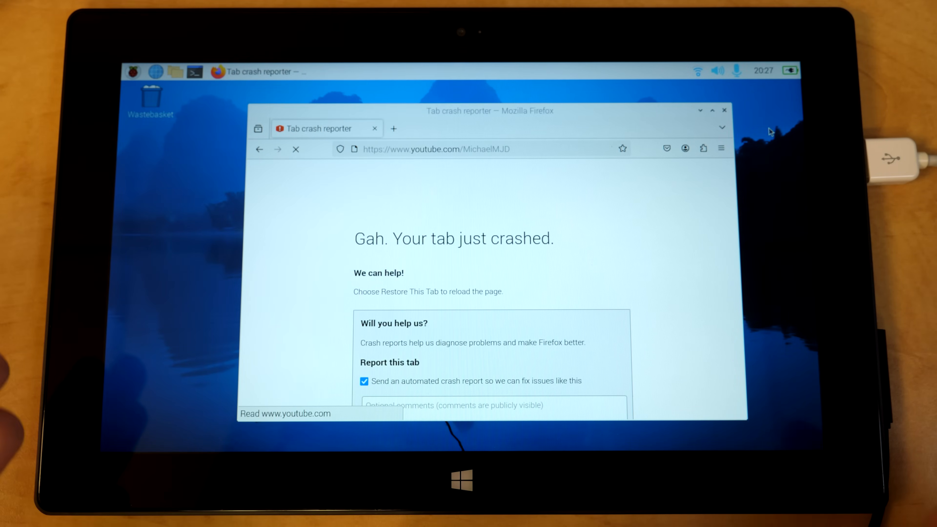
{"action": "mouse_move", "coordinate": [791, 140]}
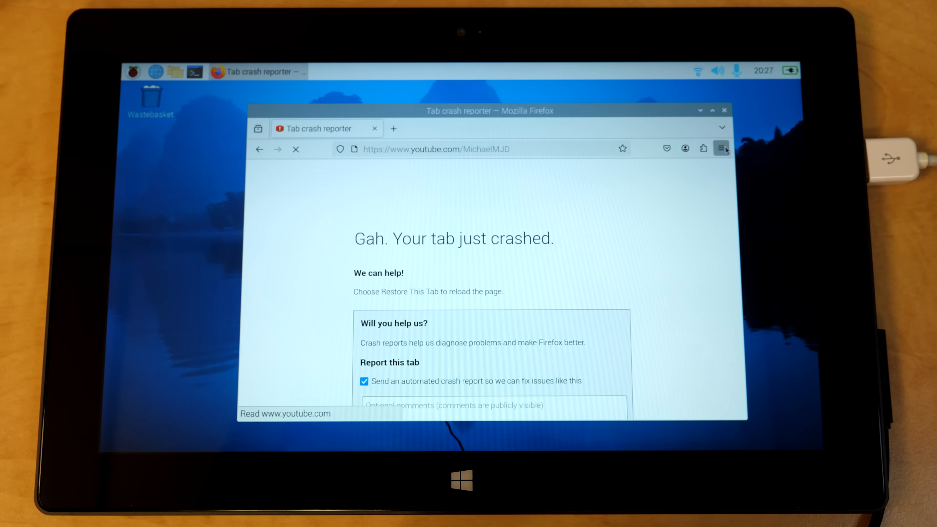
Check the Firefox version in About Firefox, then close the browser windows.
{"action": "left_click", "coordinate": [721, 148]}
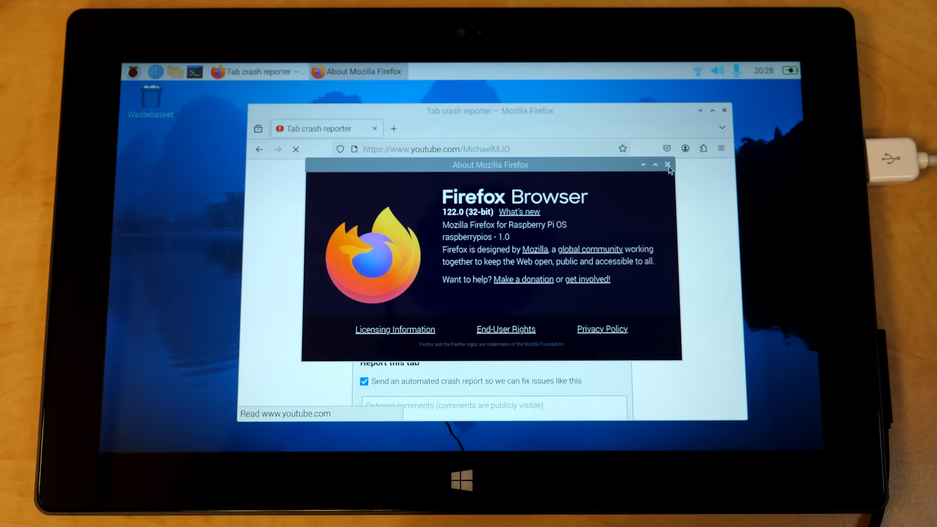
{"action": "left_click", "coordinate": [668, 165]}
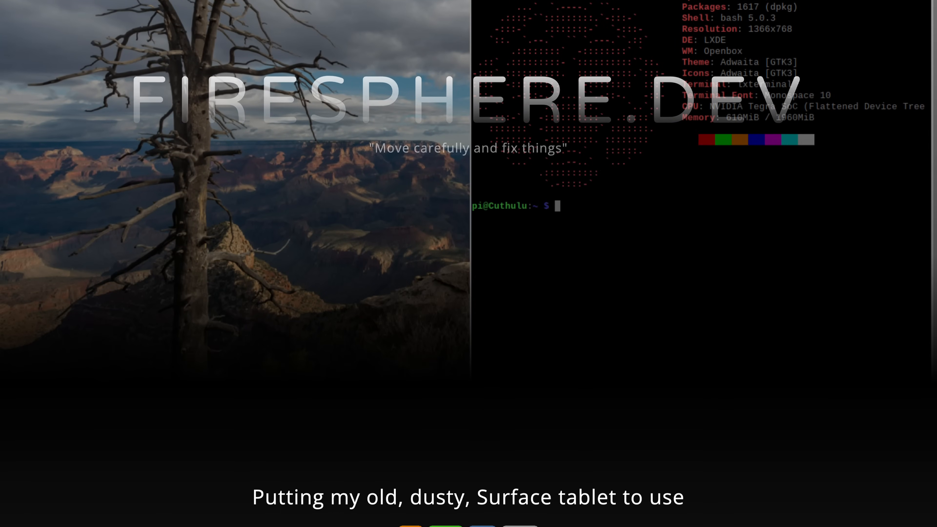
{"action": "scroll", "scroll_direction": "down", "scroll_amount": 3}
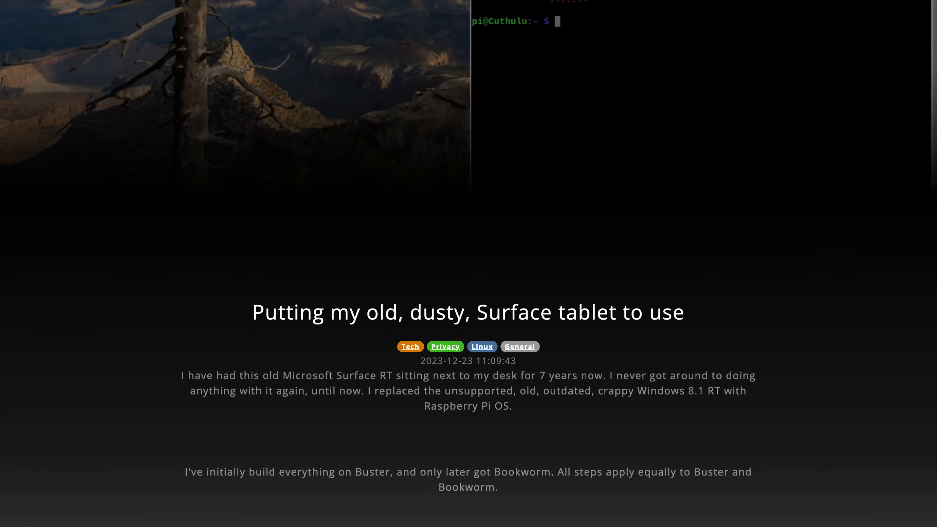
{"action": "scroll", "scroll_direction": "down", "scroll_amount": 3}
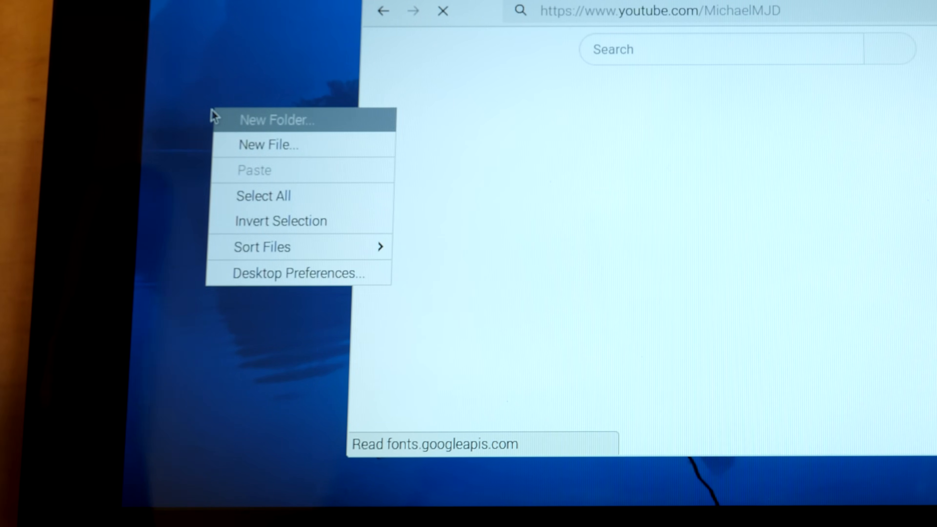
{"action": "left_click", "coordinate": [235, 48]}
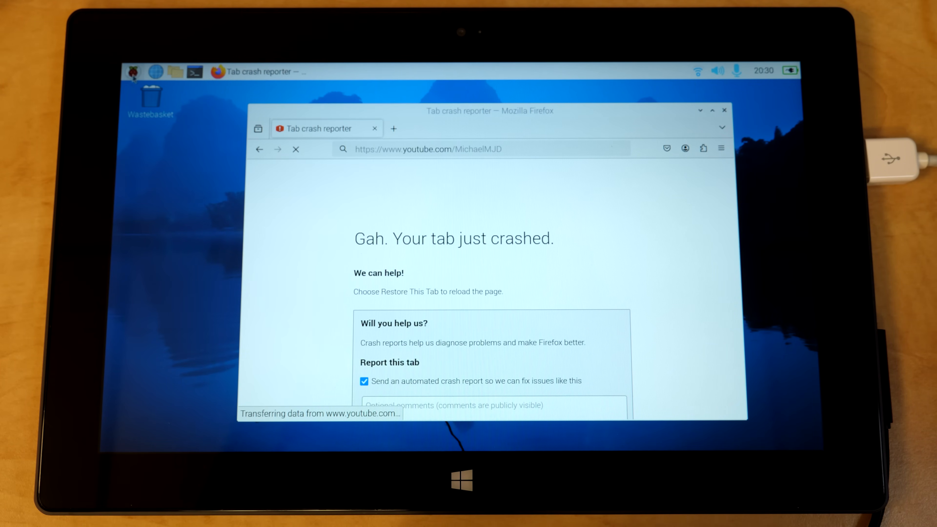
Launch VLC and play the YouTube URL as a network stream, then close it.
{"action": "left_click", "coordinate": [136, 72]}
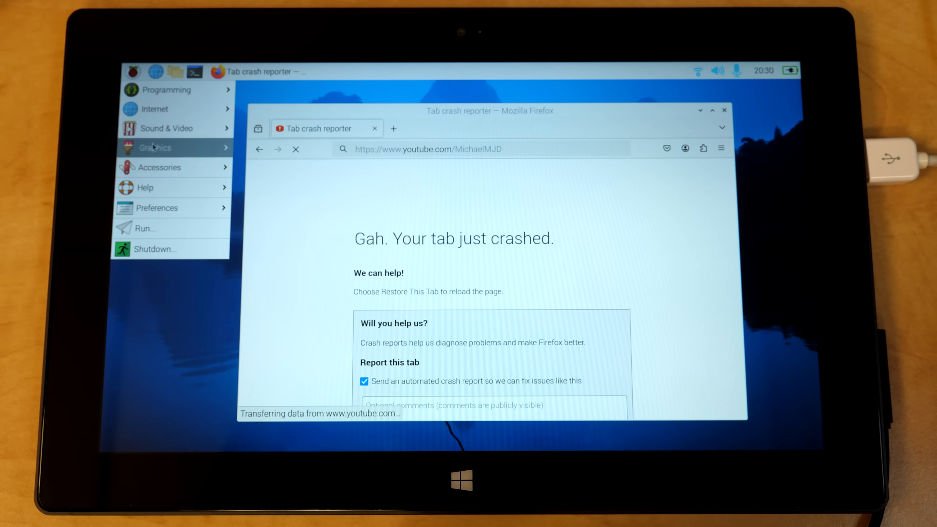
{"action": "mouse_move", "coordinate": [161, 128]}
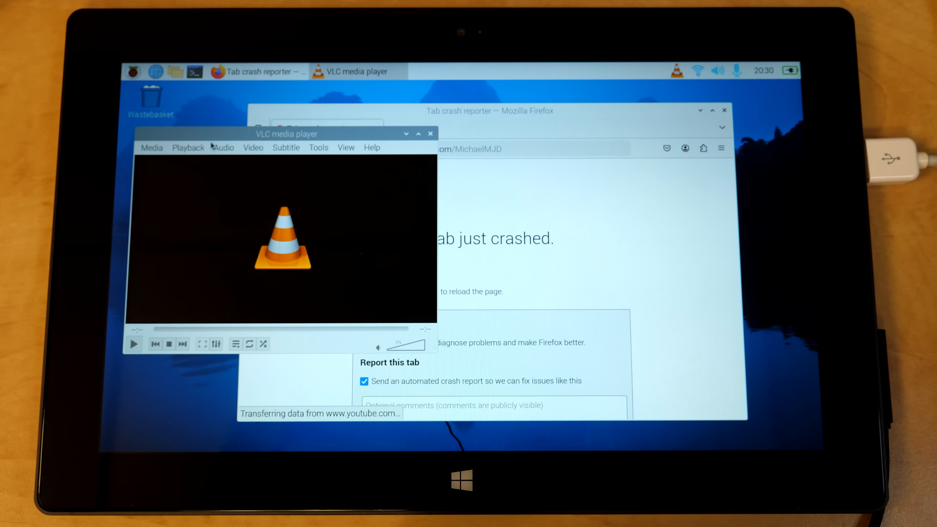
{"action": "mouse_move", "coordinate": [240, 136]}
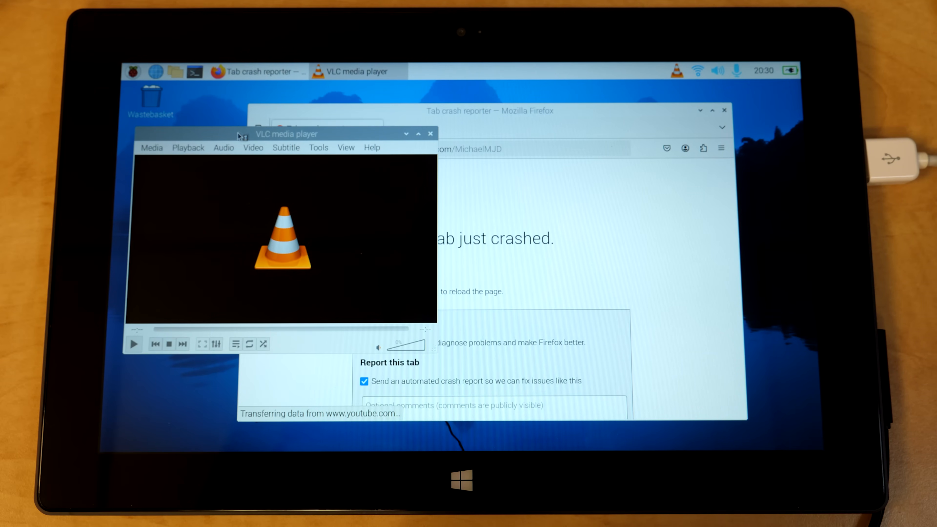
{"action": "left_click", "coordinate": [205, 110]}
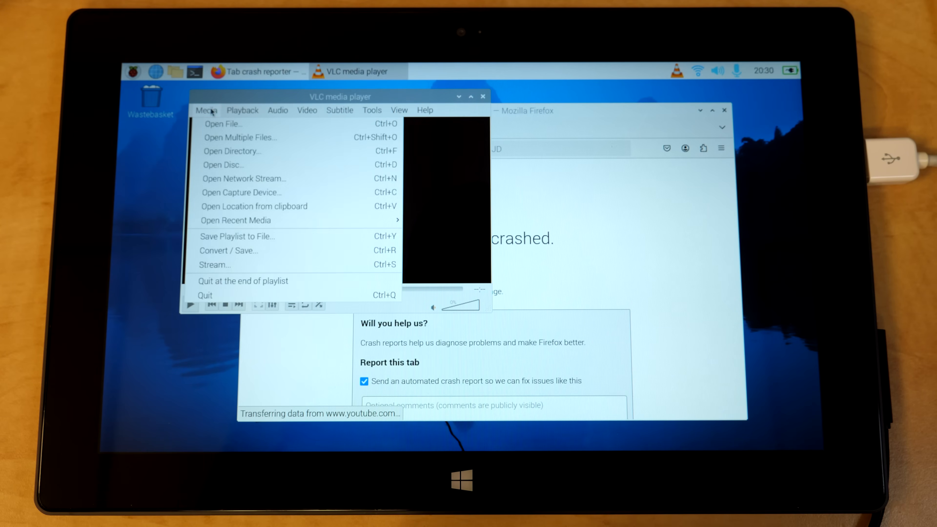
{"action": "left_click", "coordinate": [243, 178]}
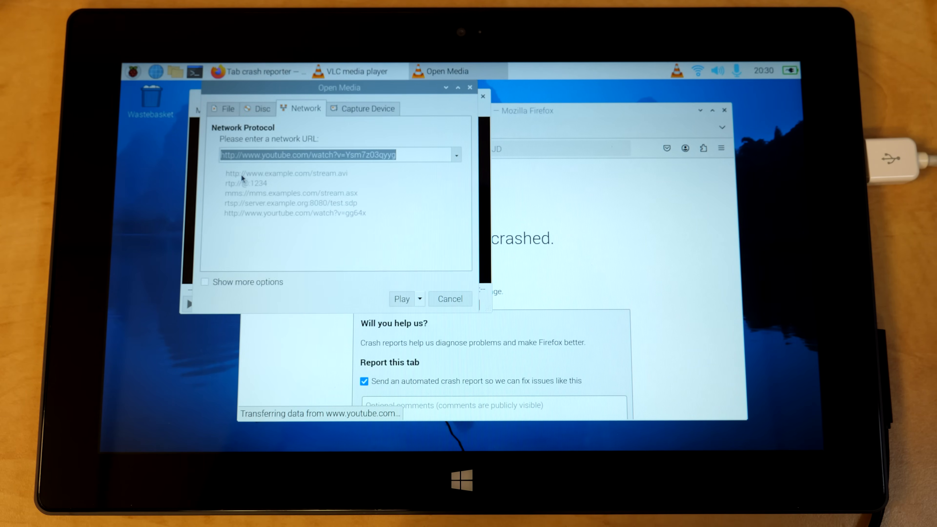
{"action": "mouse_move", "coordinate": [258, 166]}
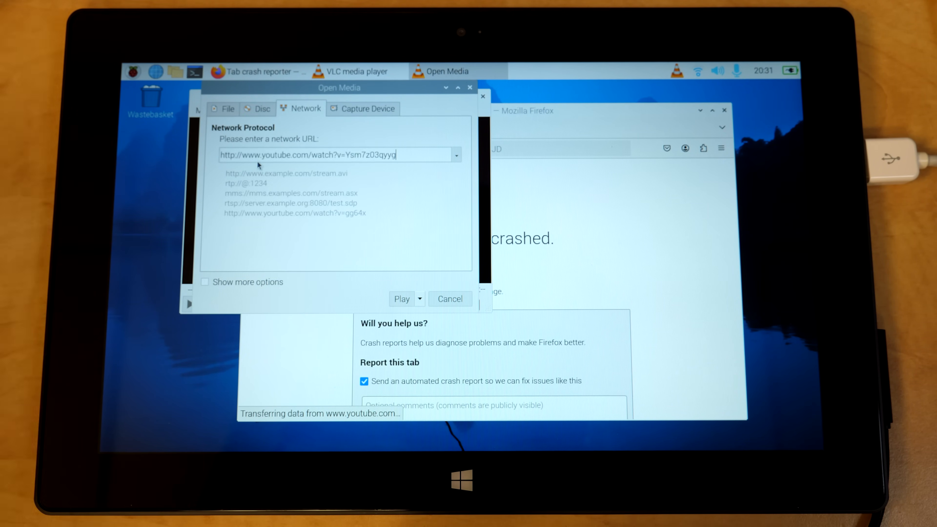
{"action": "mouse_move", "coordinate": [392, 277]}
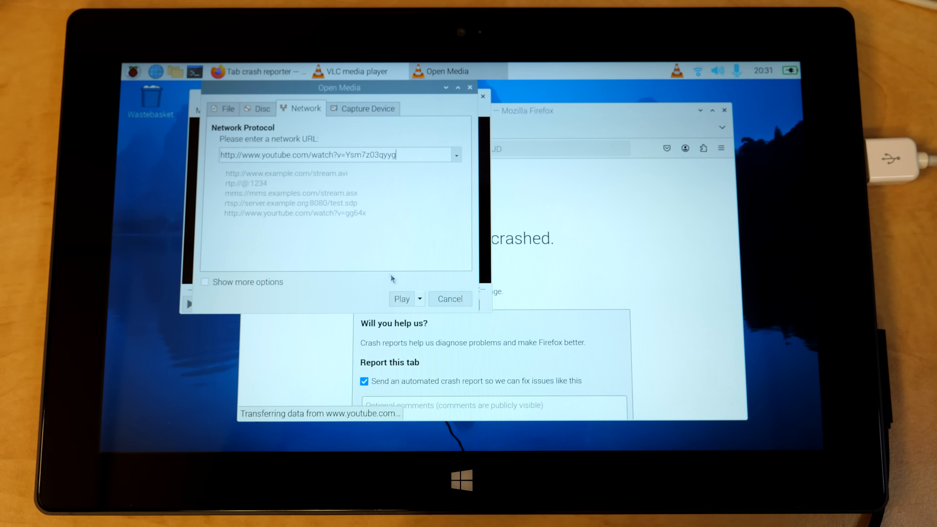
{"action": "left_click", "coordinate": [401, 298]}
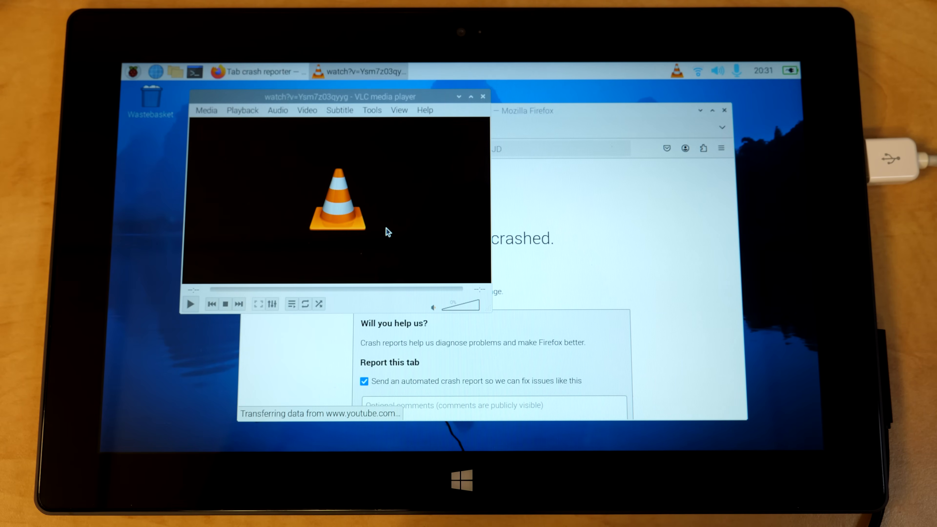
{"action": "left_click", "coordinate": [189, 303]}
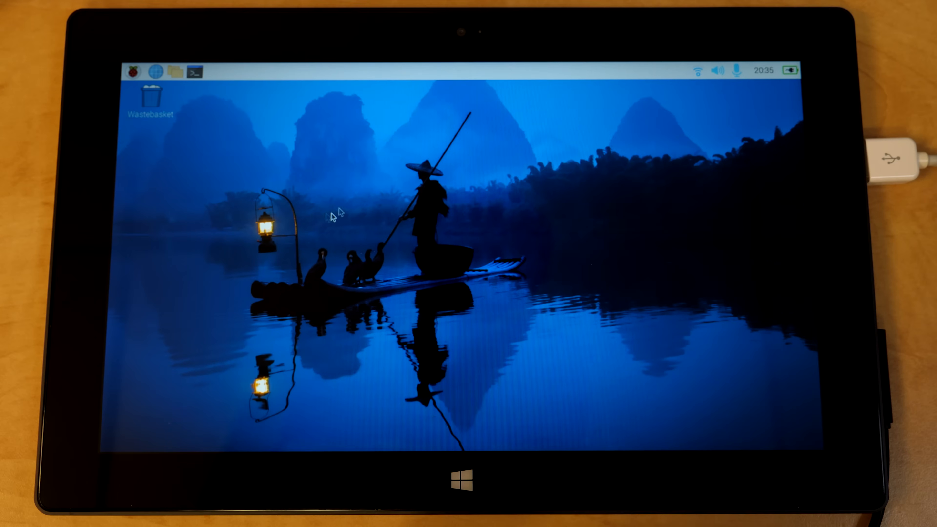
{"action": "mouse_move", "coordinate": [790, 80]}
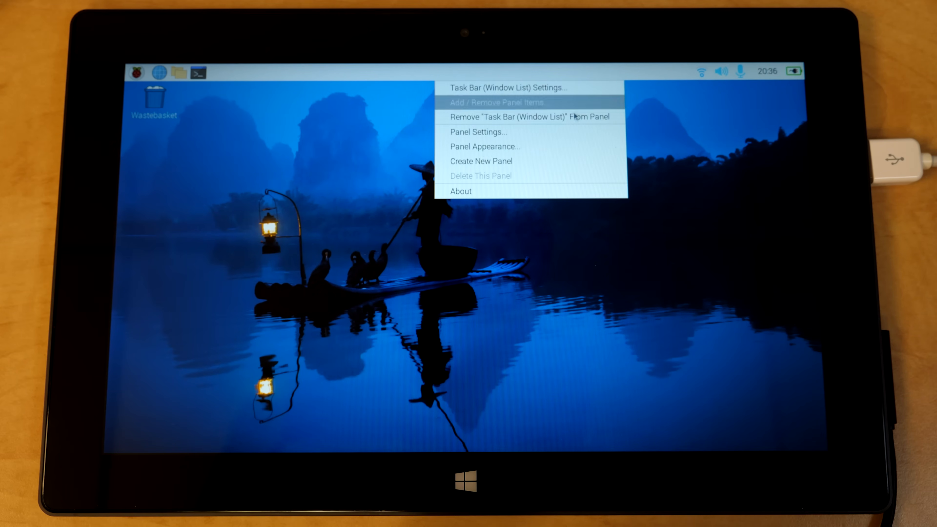
{"action": "mouse_move", "coordinate": [486, 146]}
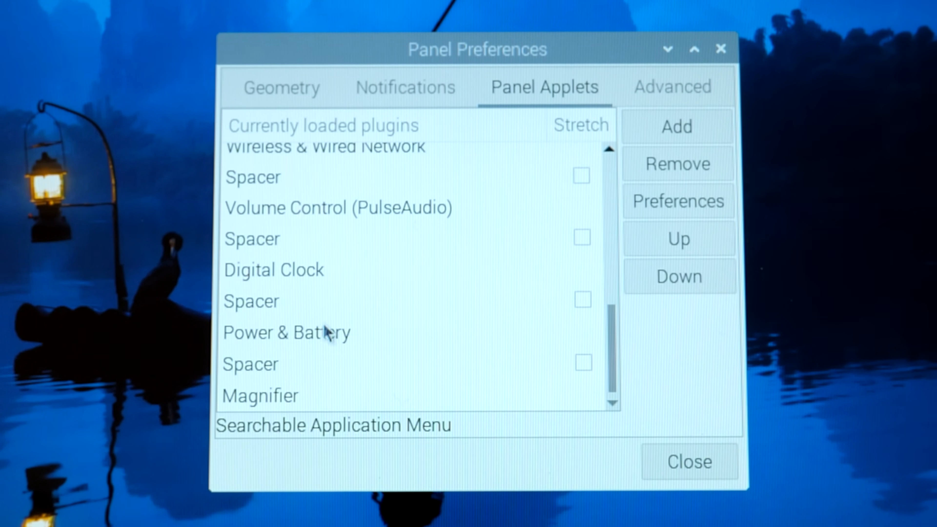
Select the Magnifier applet in Panel Preferences and remove it from the panel.
{"action": "left_click", "coordinate": [260, 396]}
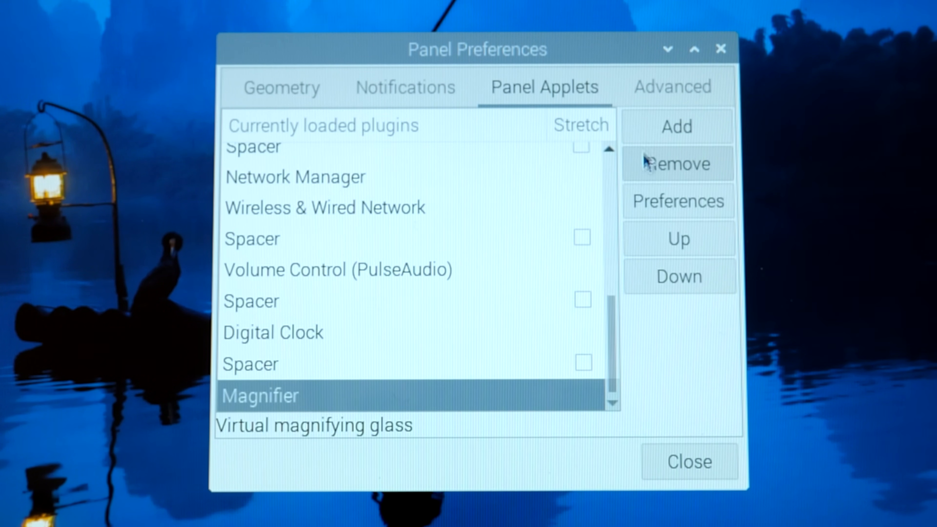
{"action": "left_click", "coordinate": [677, 126]}
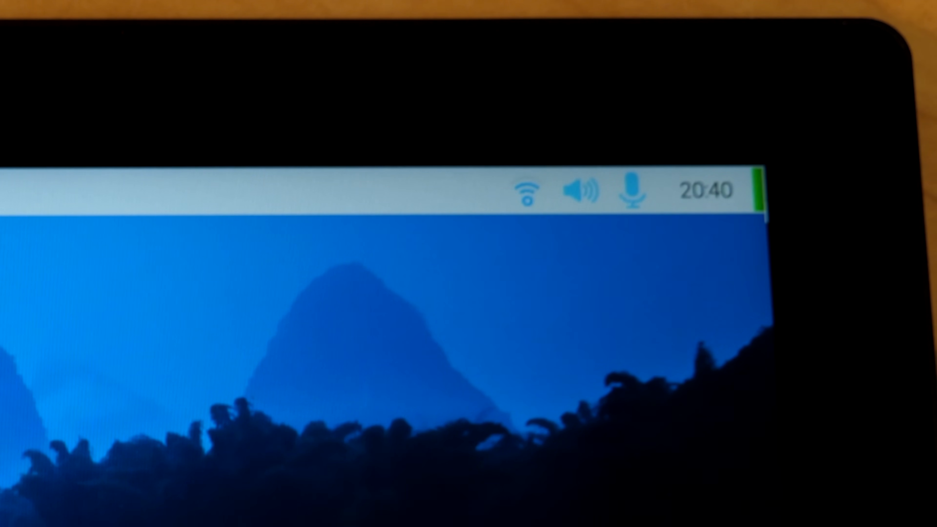
{"action": "mouse_move", "coordinate": [359, 511]}
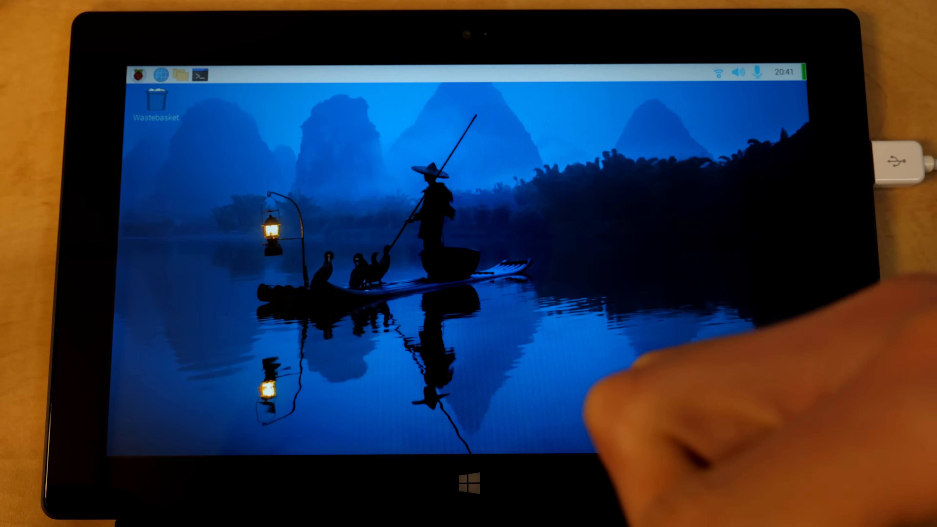
{"action": "mouse_move", "coordinate": [434, 393]}
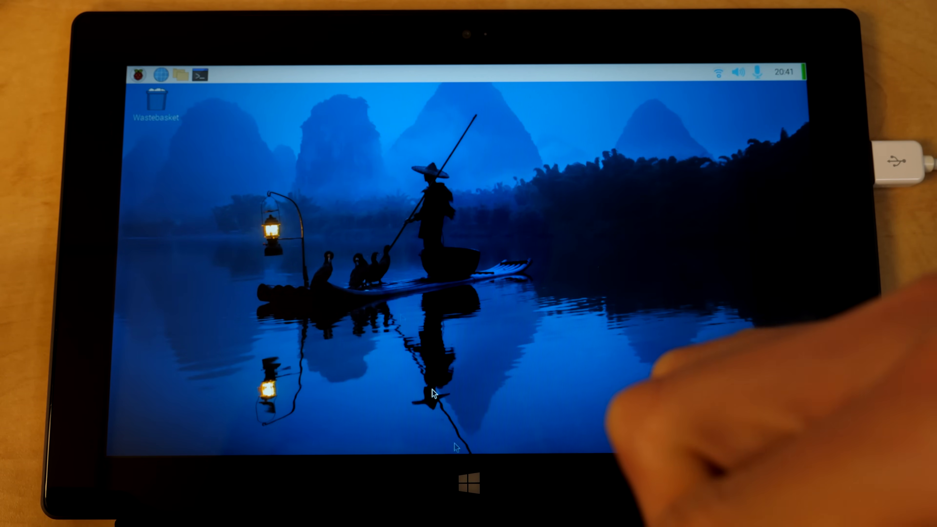
{"action": "mouse_move", "coordinate": [449, 384]}
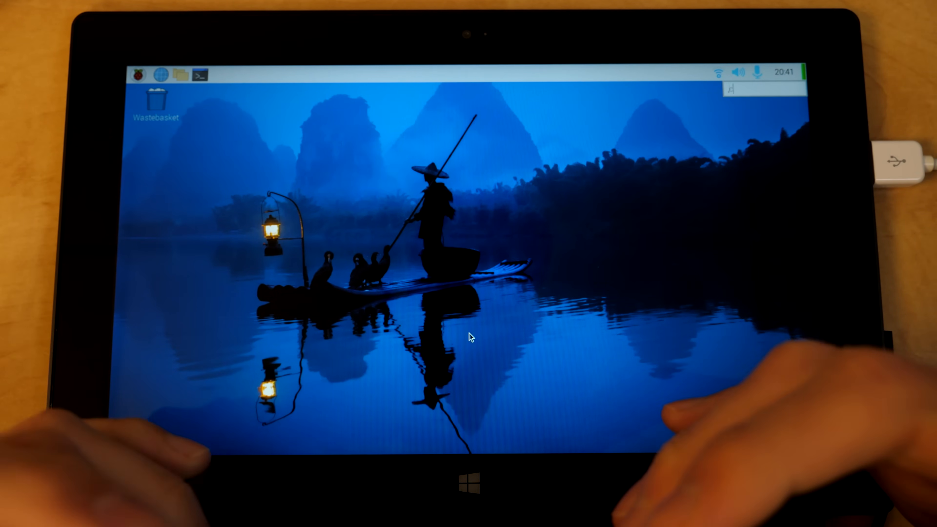
{"action": "type", "text": ",cc,ccc"}
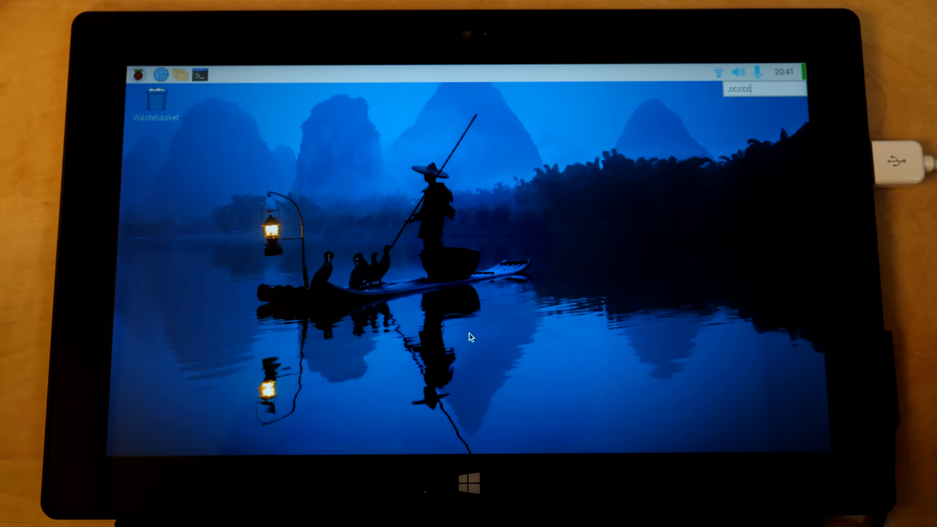
{"action": "key", "text": "ctrl+a"}
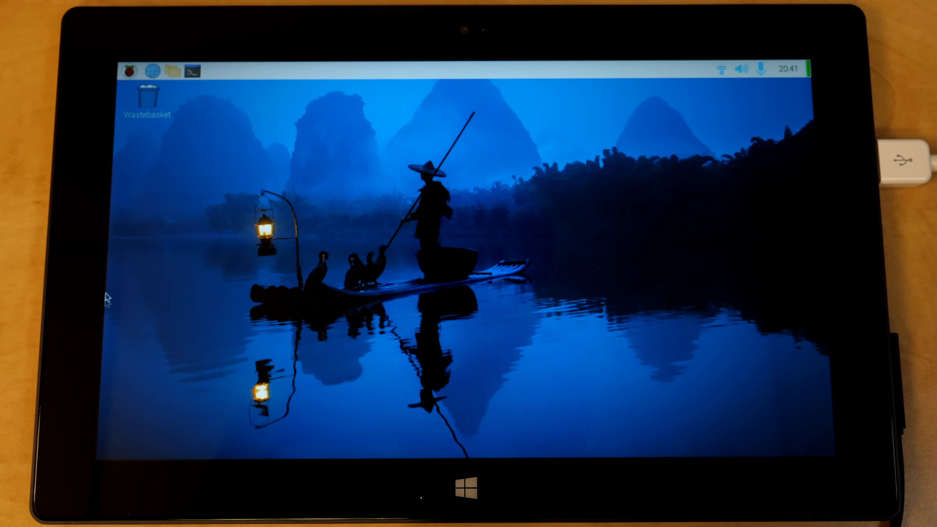
Install the GNOME solitaire card game collection from the Games category of Add / Remove Software.
{"action": "left_click", "coordinate": [128, 71]}
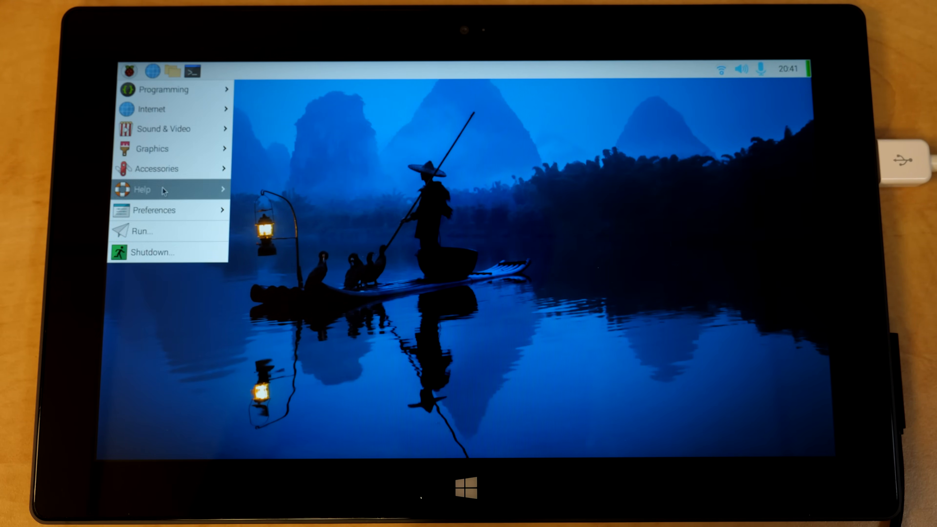
{"action": "left_click", "coordinate": [154, 210]}
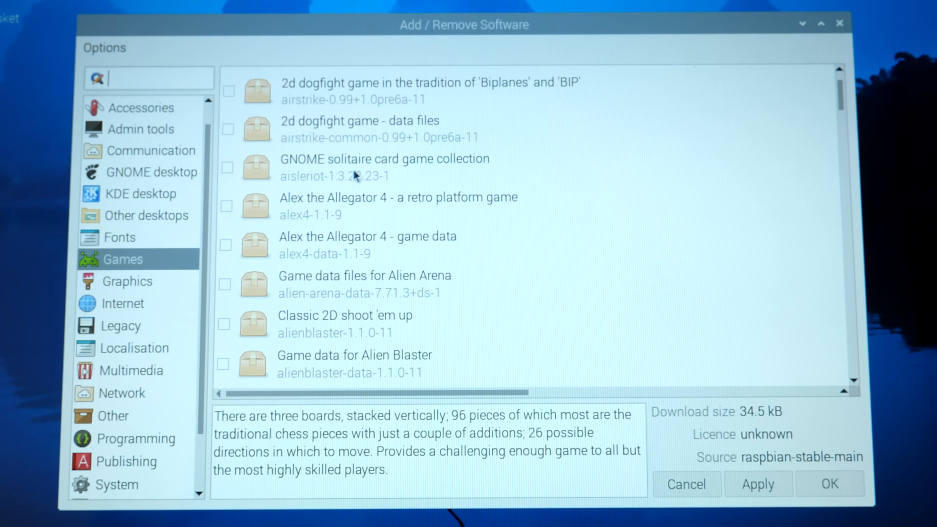
{"action": "left_click", "coordinate": [227, 167]}
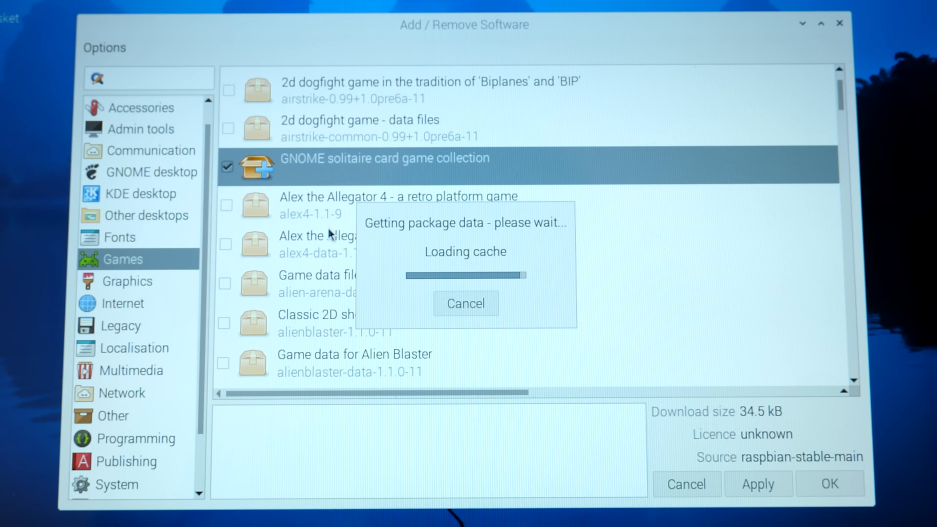
{"action": "left_click", "coordinate": [762, 483]}
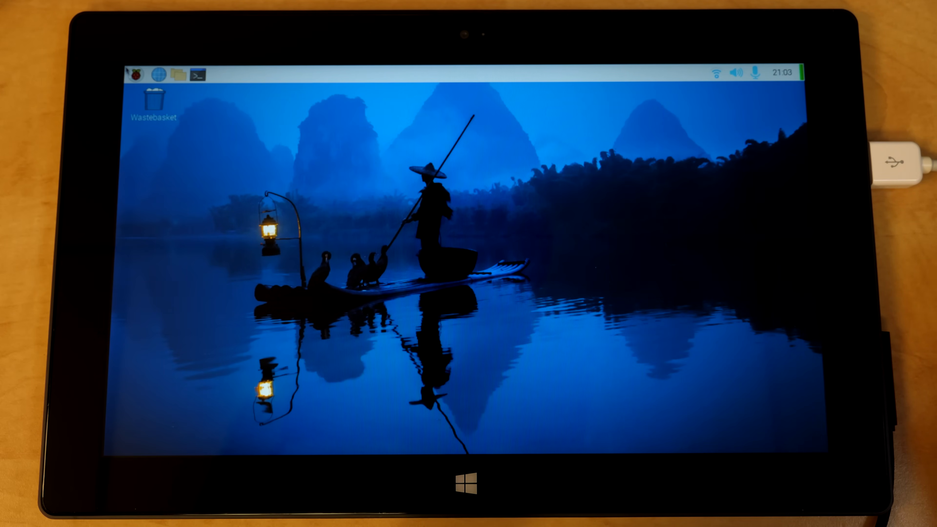
Launch 3D Chess from the Games menu, spread boards X, Y and Z apart and play pawn Xe2 to Xe3.
{"action": "left_click", "coordinate": [131, 74]}
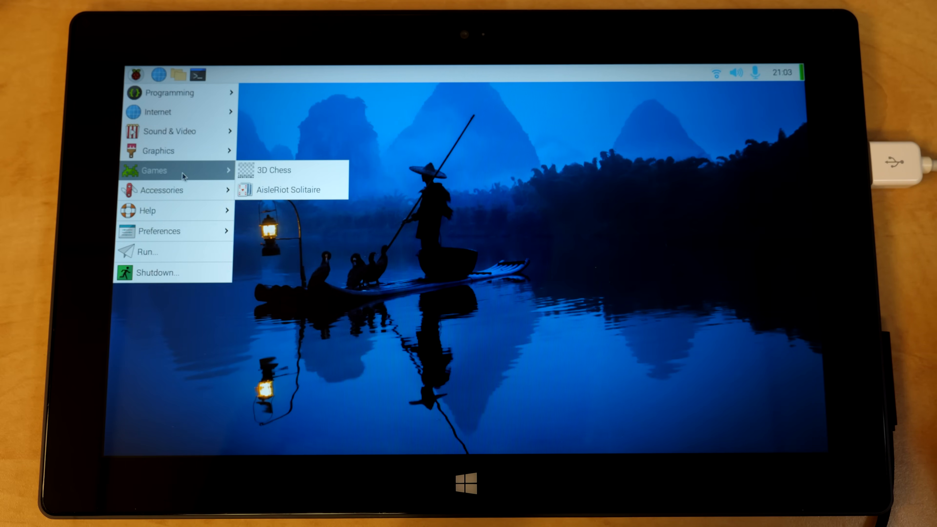
{"action": "mouse_move", "coordinate": [288, 190]}
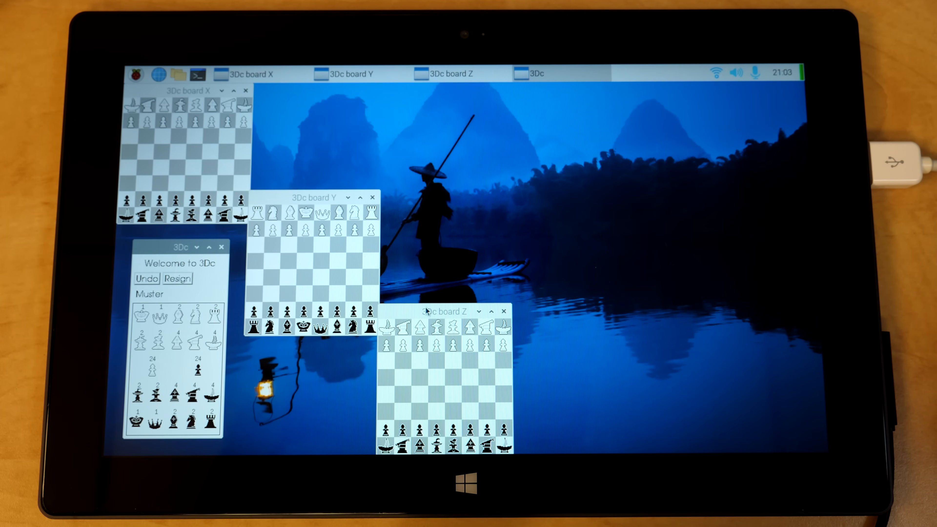
{"action": "left_click_drag", "start_coordinate": [314, 197], "coordinate": [376, 166]}
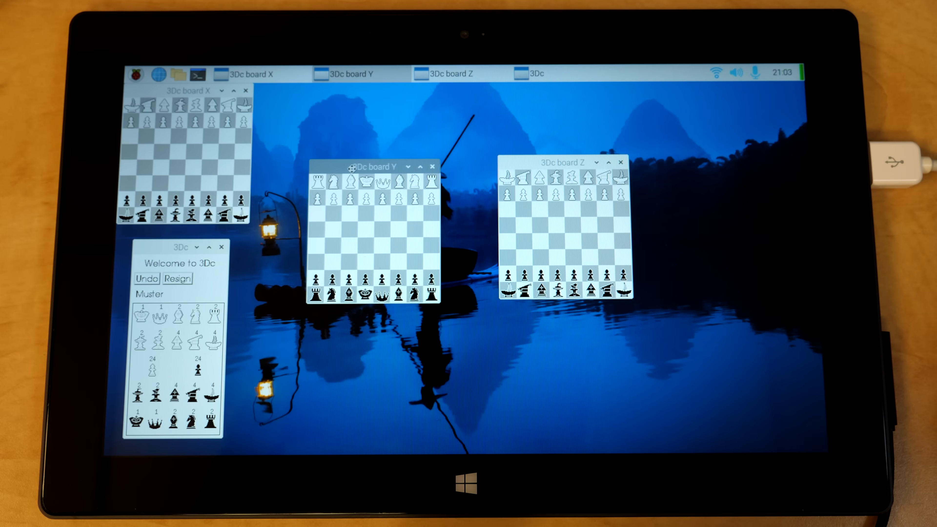
{"action": "left_click_drag", "start_coordinate": [376, 166], "coordinate": [428, 164]}
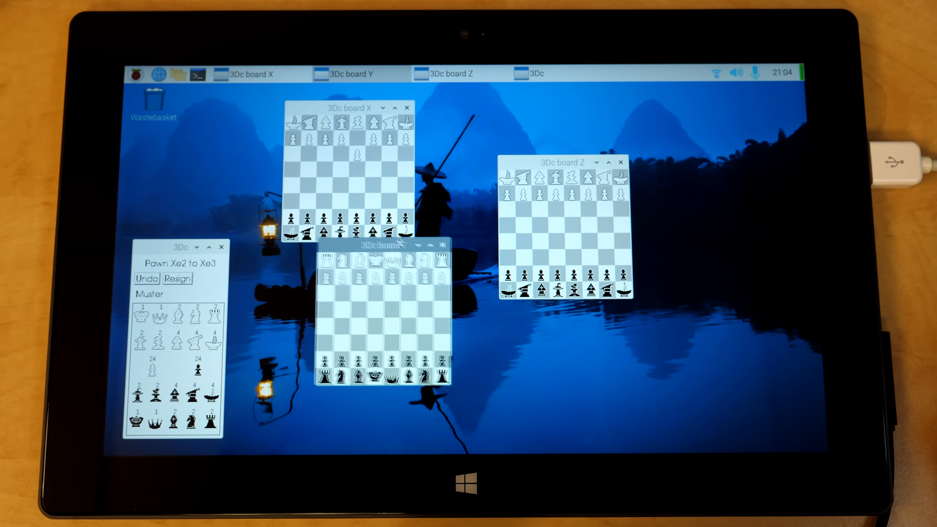
{"action": "left_click_drag", "start_coordinate": [371, 242], "coordinate": [484, 213]}
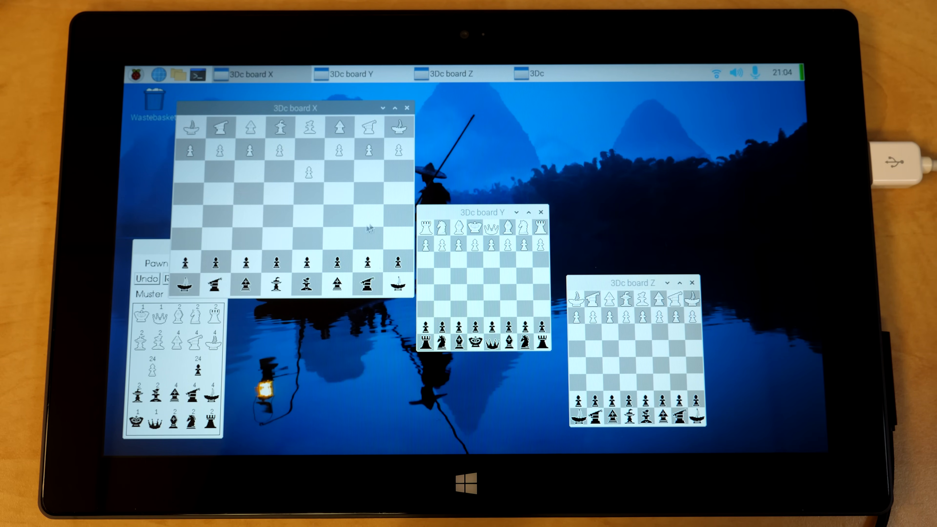
{"action": "left_click_drag", "start_coordinate": [478, 212], "coordinate": [506, 141]}
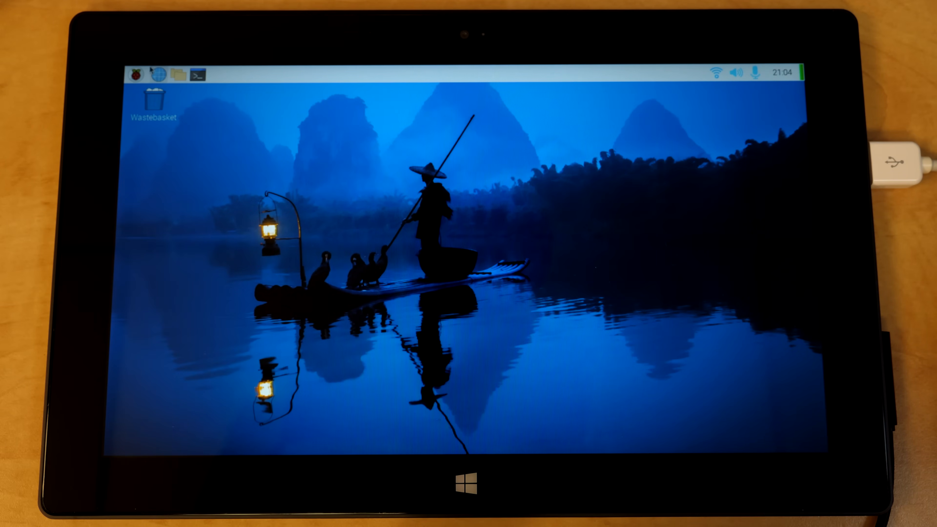
Launch AisleRiot Solitaire, turn one card from the Canfield stock pile, then close the game.
{"action": "left_click", "coordinate": [133, 74]}
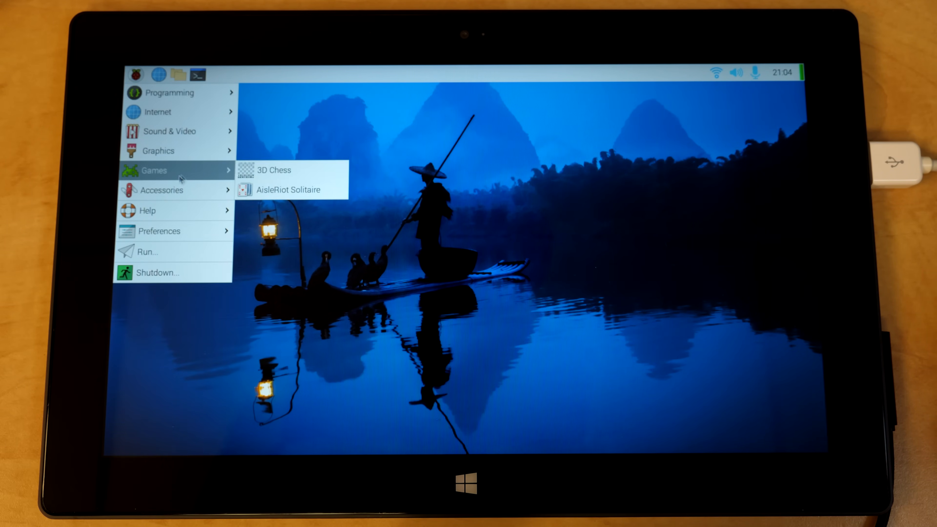
{"action": "left_click", "coordinate": [290, 189]}
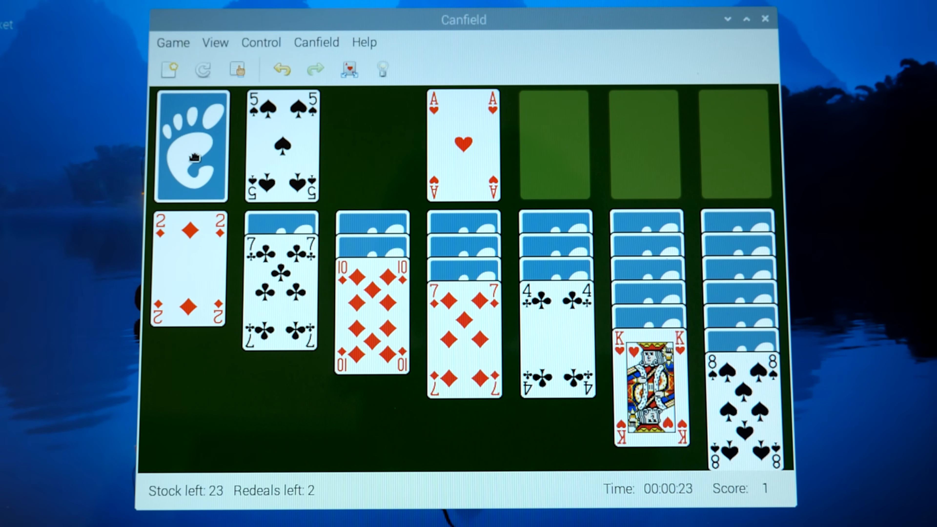
{"action": "left_click", "coordinate": [192, 147]}
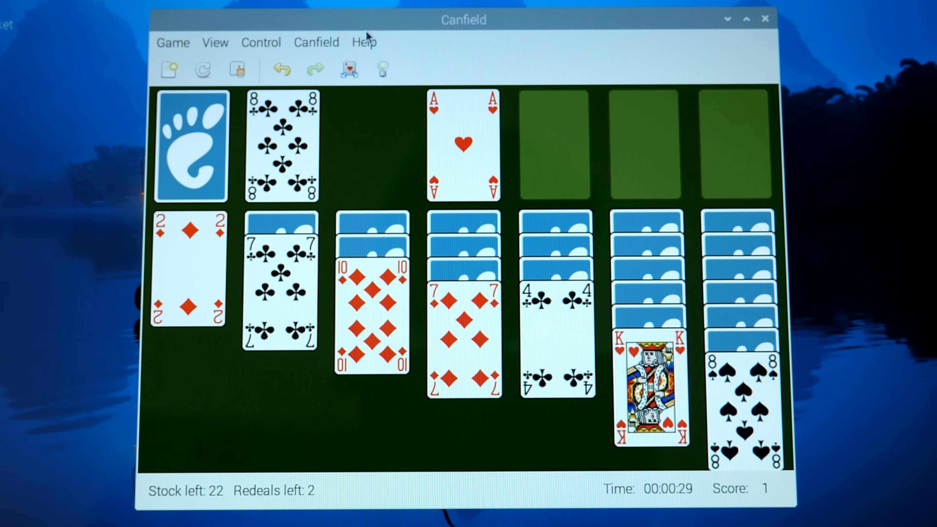
{"action": "mouse_move", "coordinate": [596, 54]}
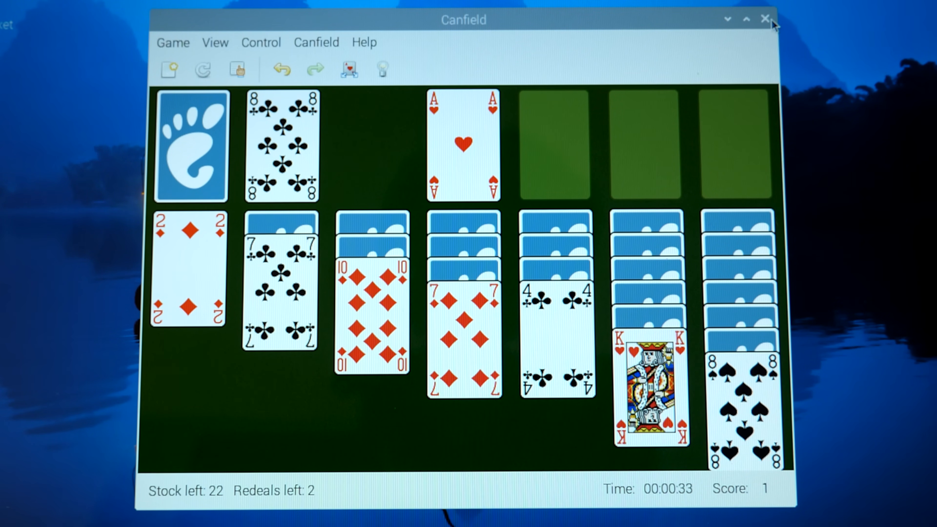
{"action": "left_click", "coordinate": [766, 19]}
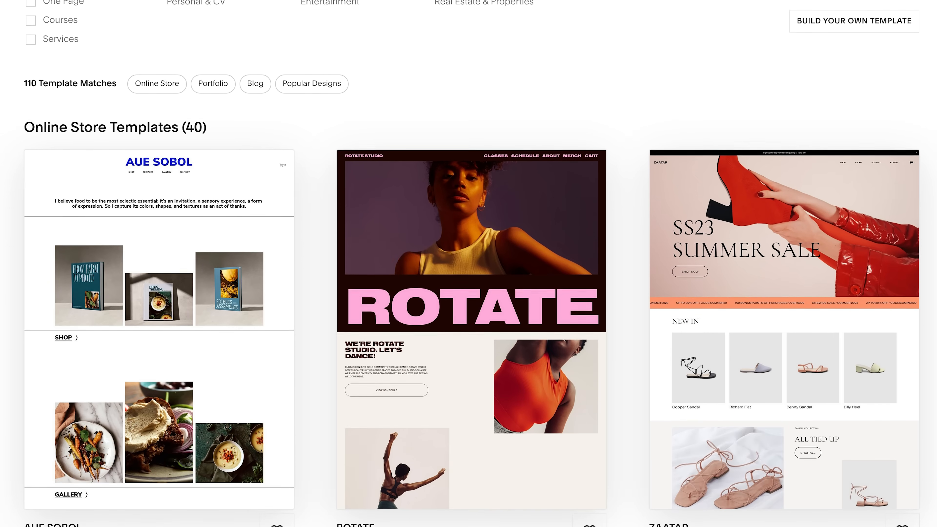
Browse the Squarespace online store templates, continue via Let's Go and scroll the ecommerce page.
{"action": "scroll", "scroll_direction": "down", "scroll_amount": 3}
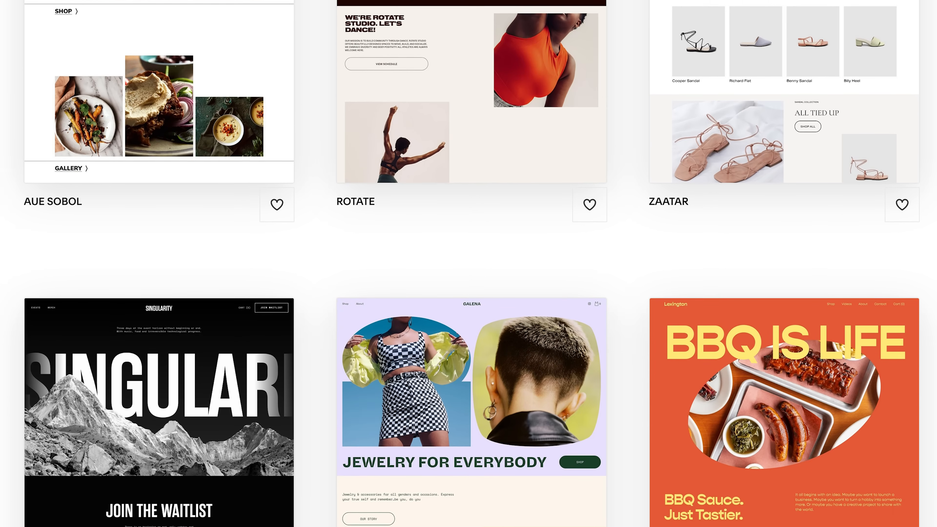
{"action": "scroll", "scroll_direction": "down", "scroll_amount": 3}
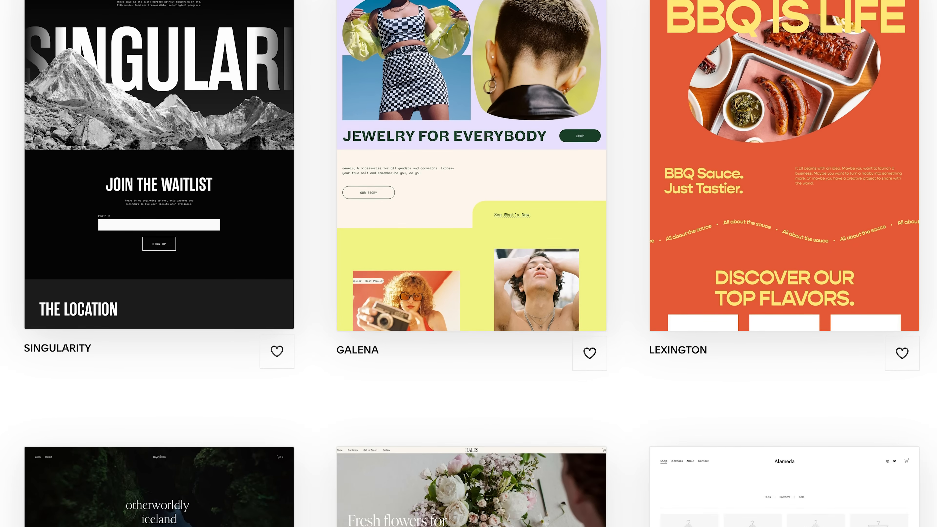
{"action": "scroll", "scroll_direction": "down", "scroll_amount": 3}
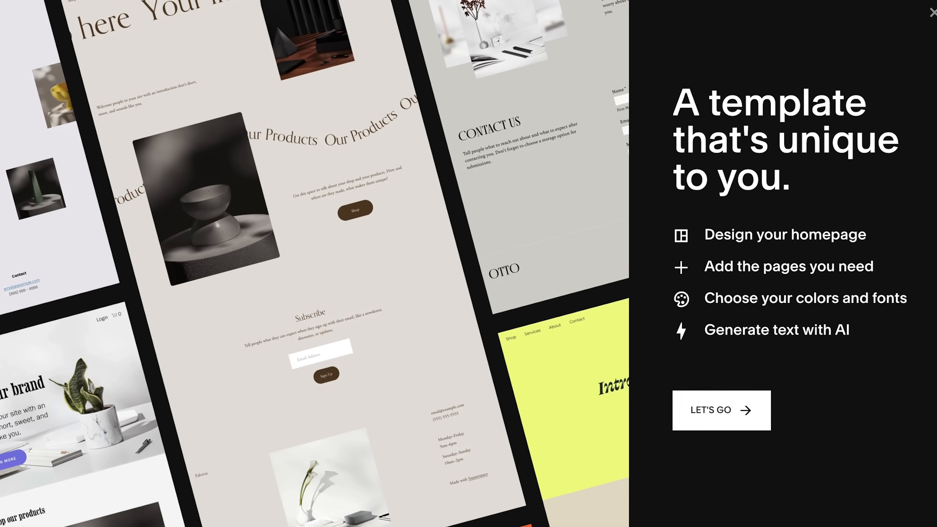
{"action": "left_click", "coordinate": [929, 13]}
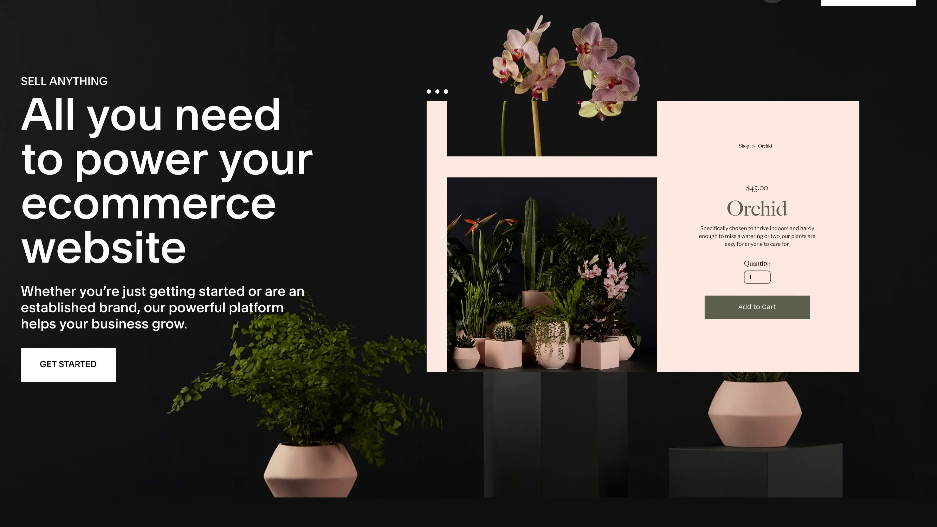
{"action": "scroll", "scroll_direction": "down", "scroll_amount": 3}
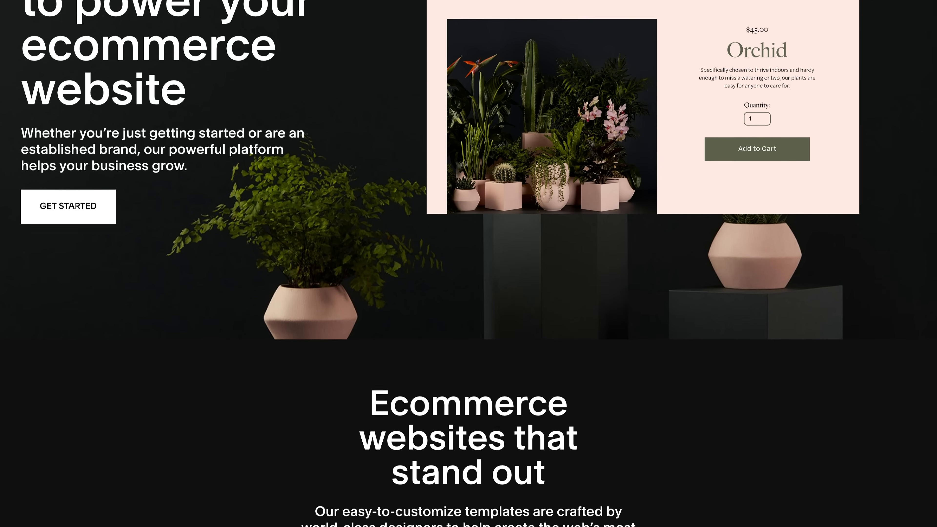
{"action": "scroll", "scroll_direction": "down", "scroll_amount": 3}
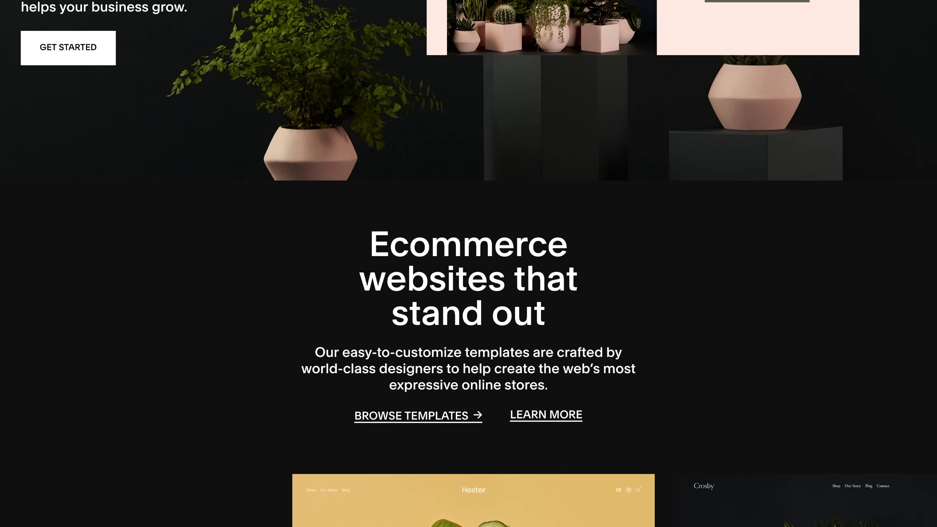
{"action": "scroll", "scroll_direction": "down", "scroll_amount": 3}
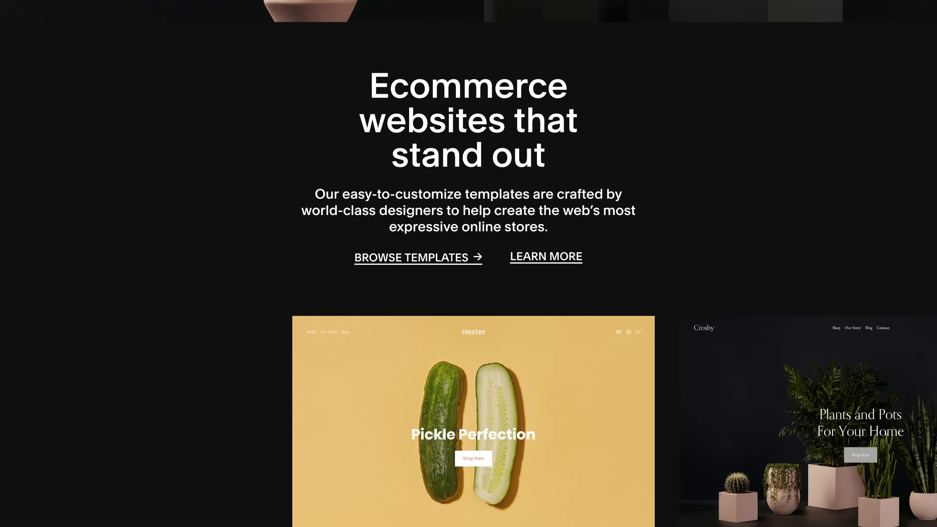